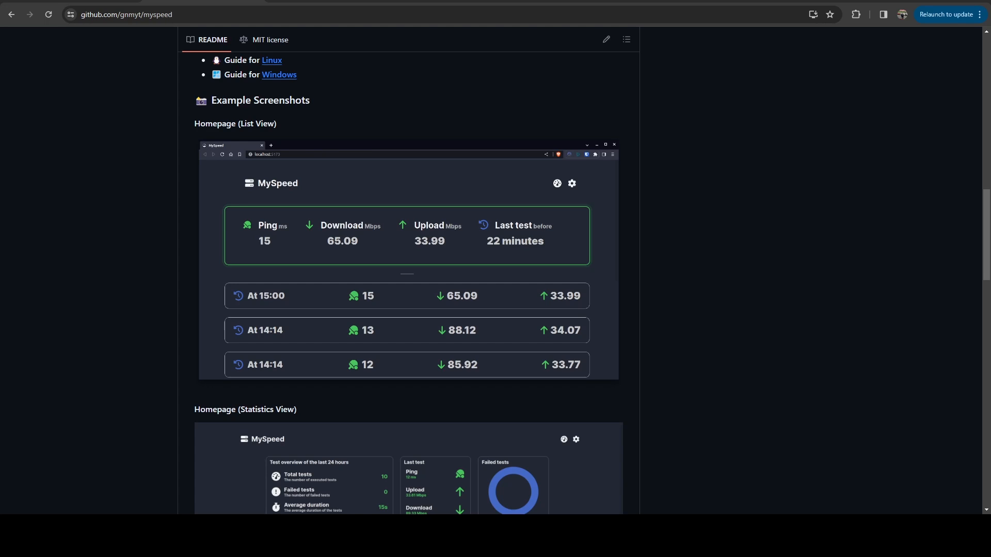
mouse_move(650, 256)
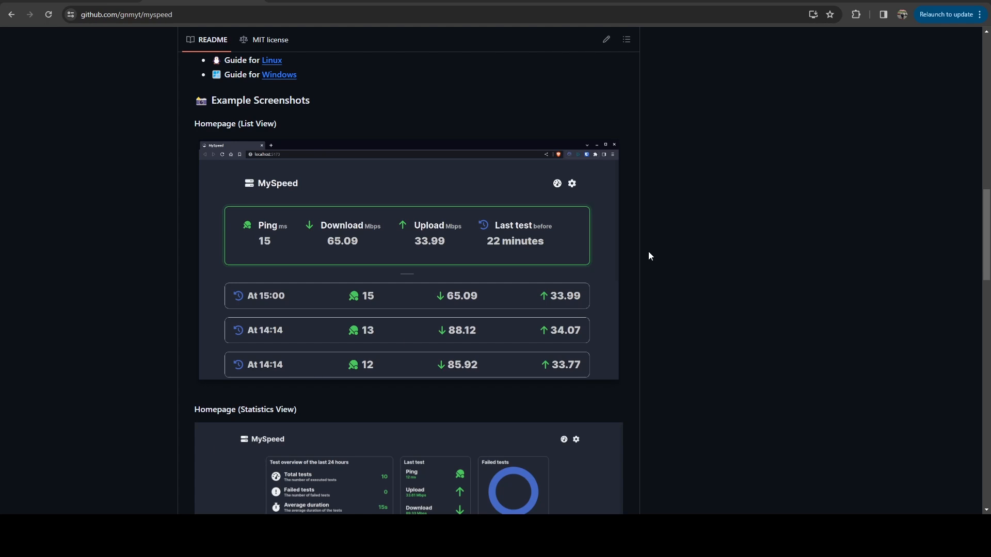
mouse_move(865, 353)
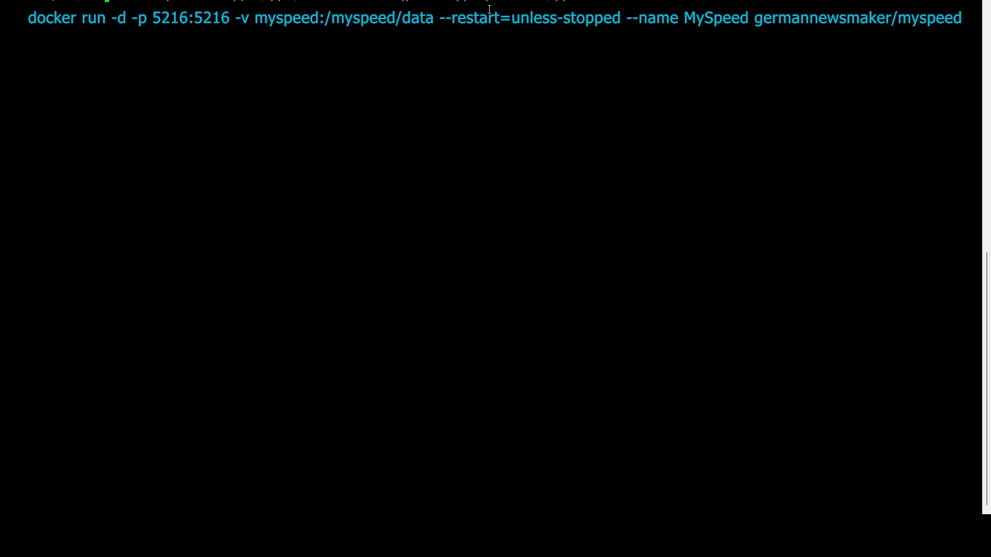
mouse_move(578, 8)
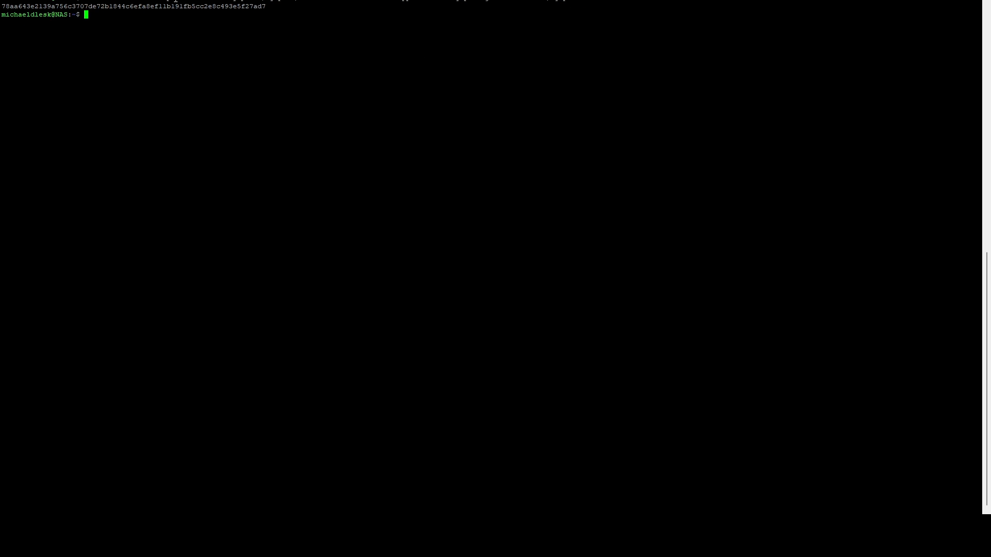
mouse_move(420, 240)
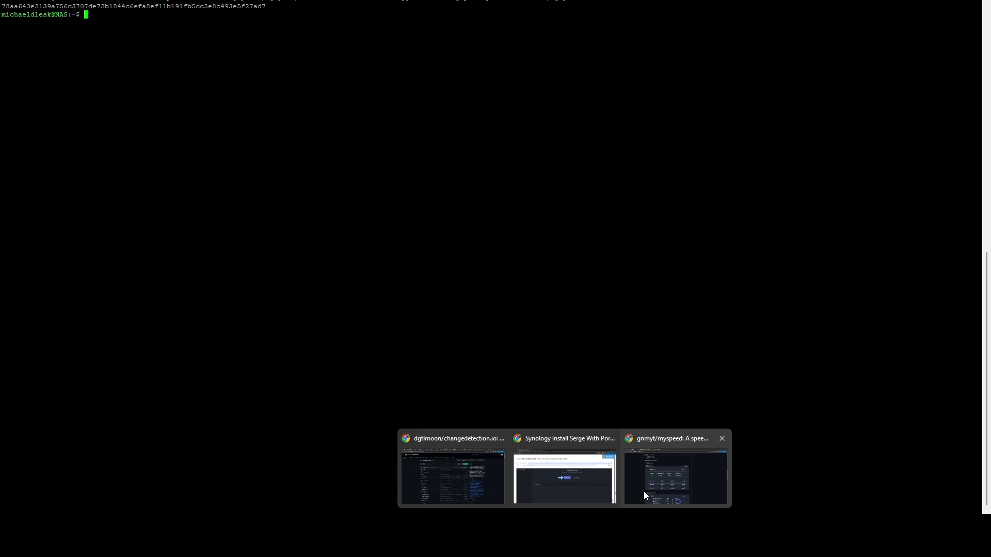
left_click(675, 476)
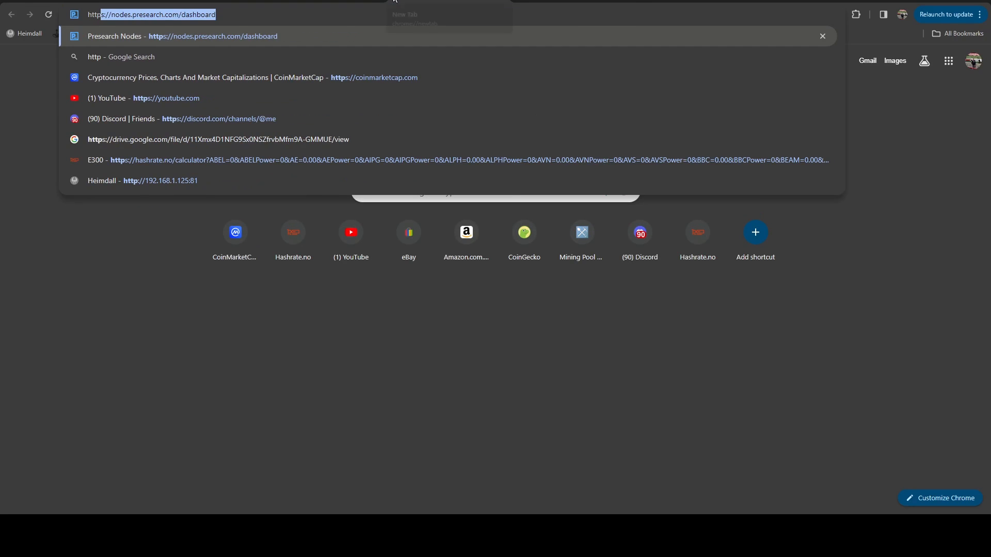
type("http://192.168.1.125:700")
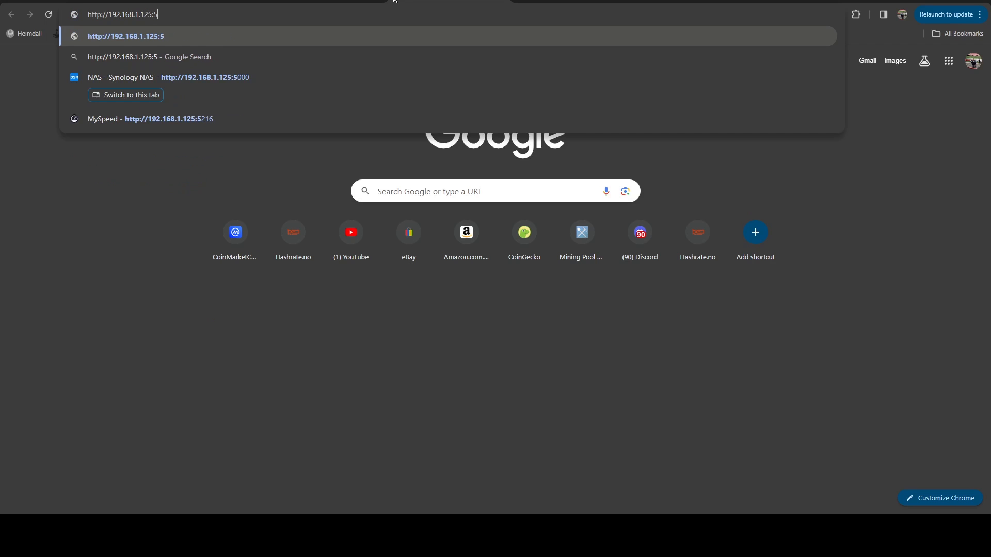
left_click(149, 119)
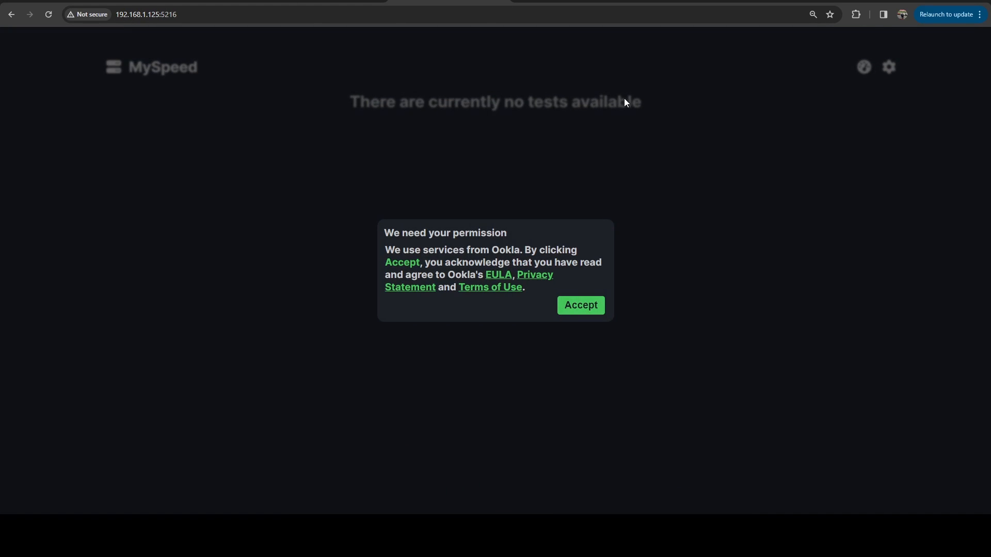
mouse_move(706, 343)
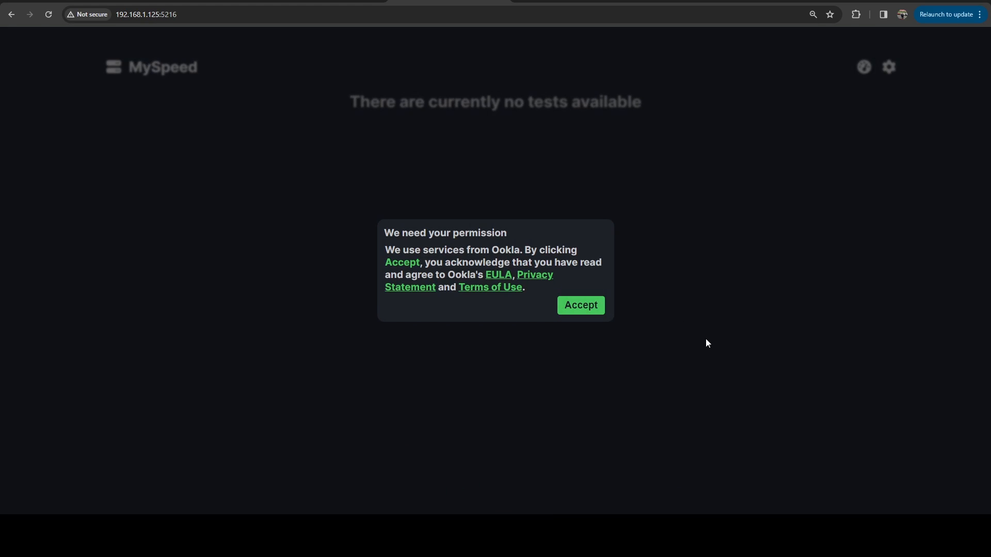
mouse_move(539, 295)
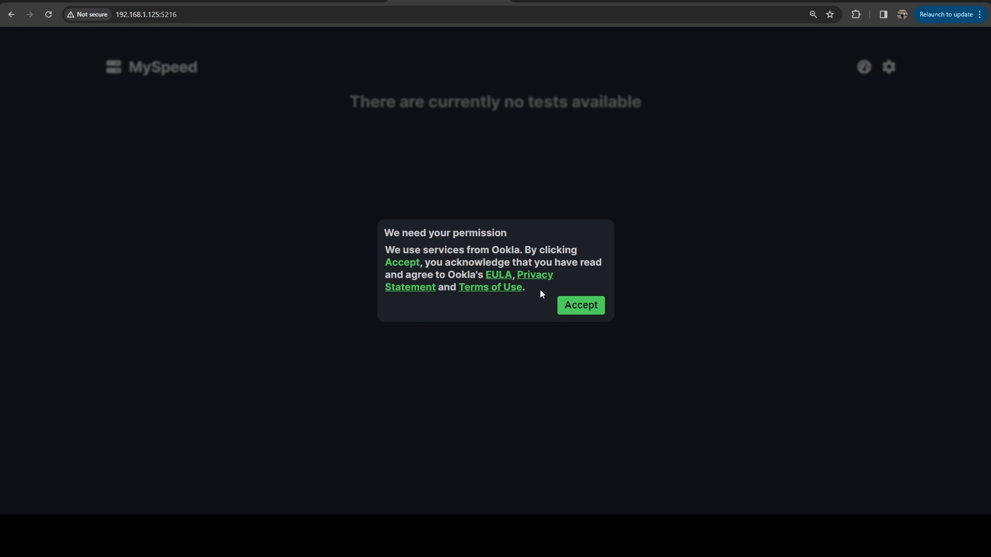
mouse_move(621, 242)
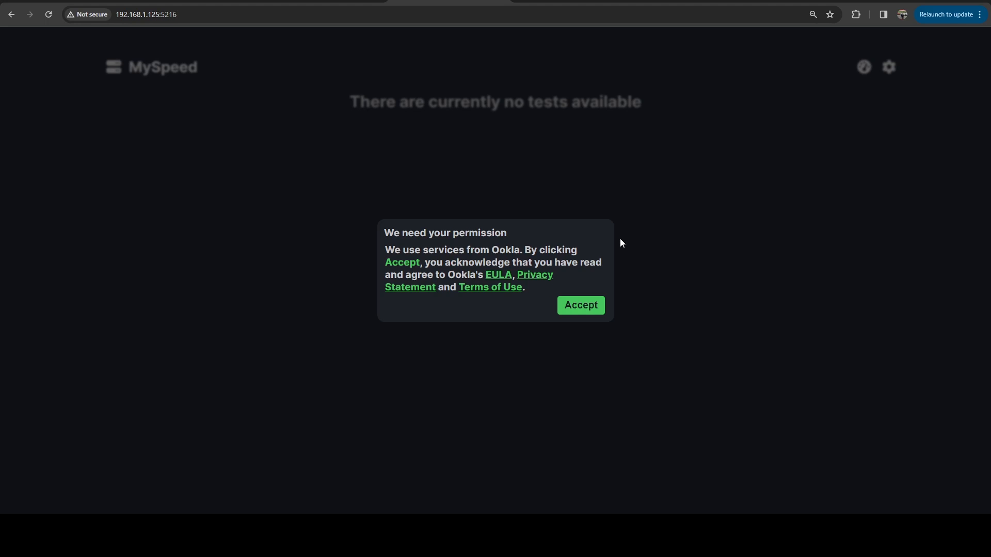
mouse_move(499, 274)
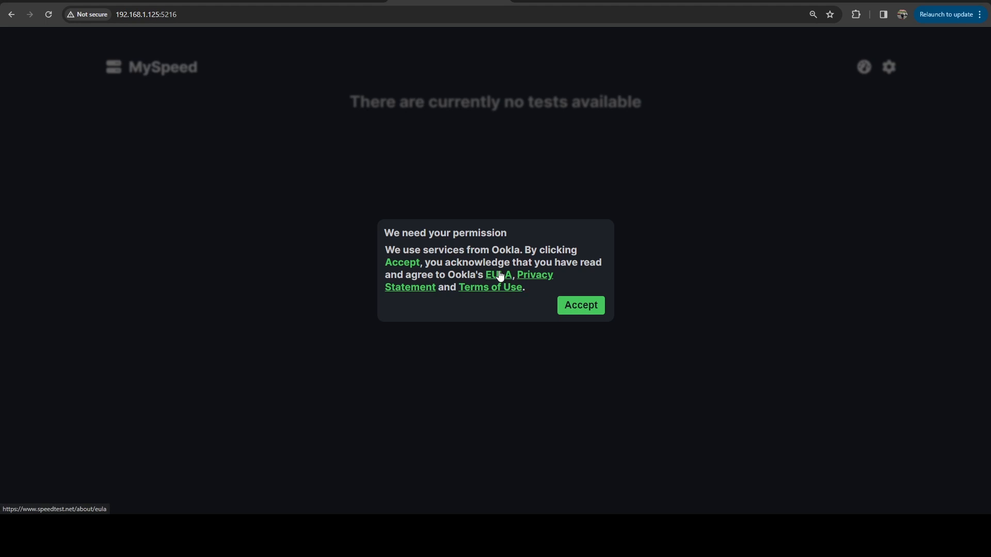
mouse_move(627, 296)
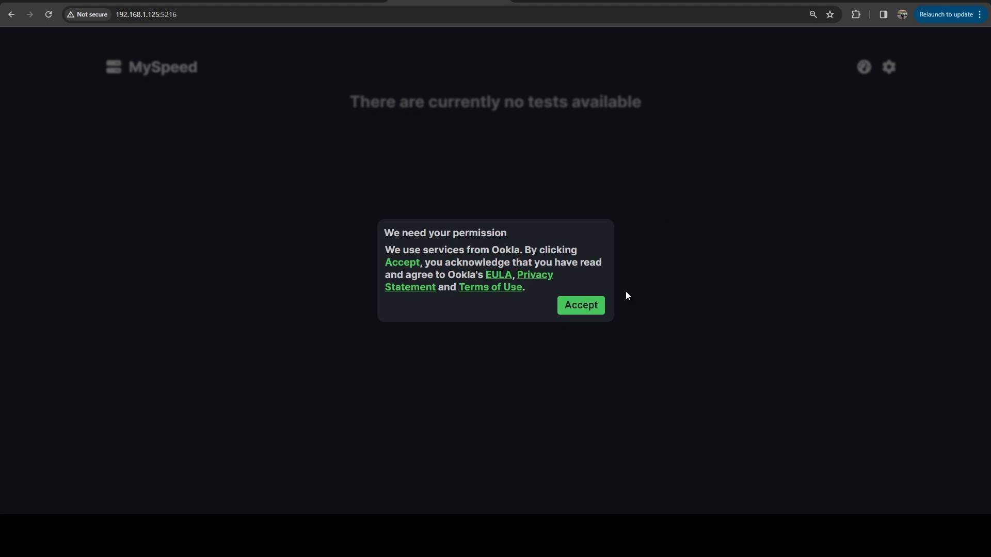
Accept the Ookla 'We need your permission' prompt.
left_click(579, 306)
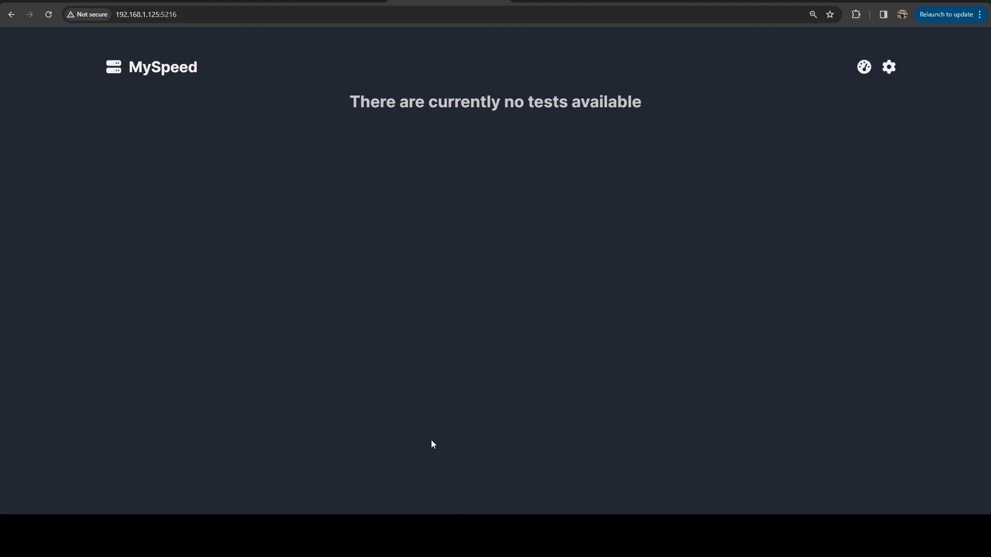
mouse_move(404, 91)
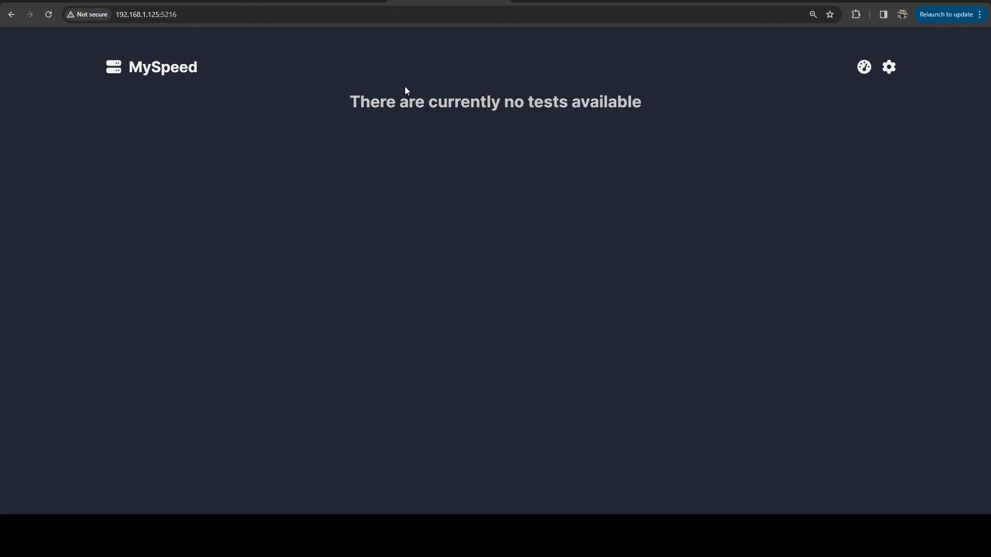
mouse_move(261, 130)
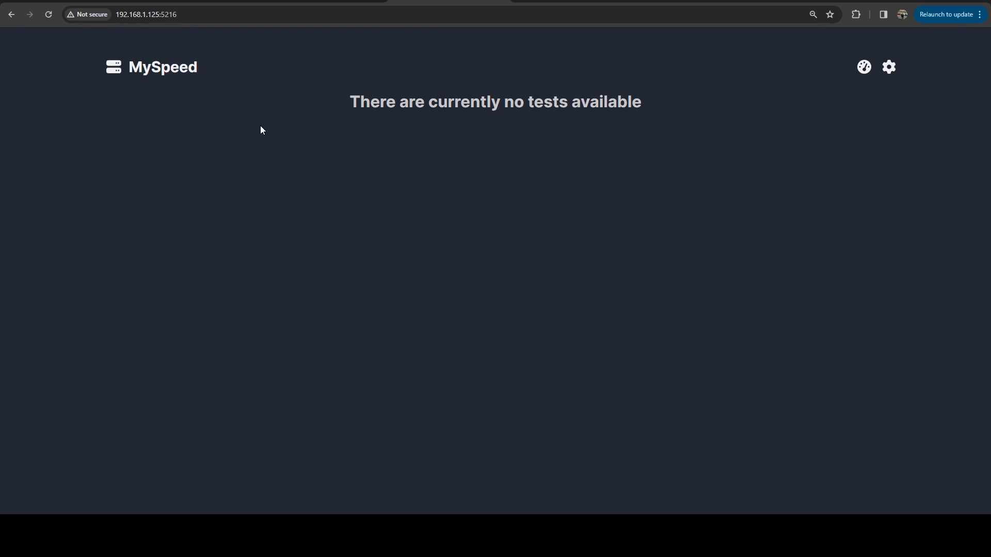
mouse_move(818, 133)
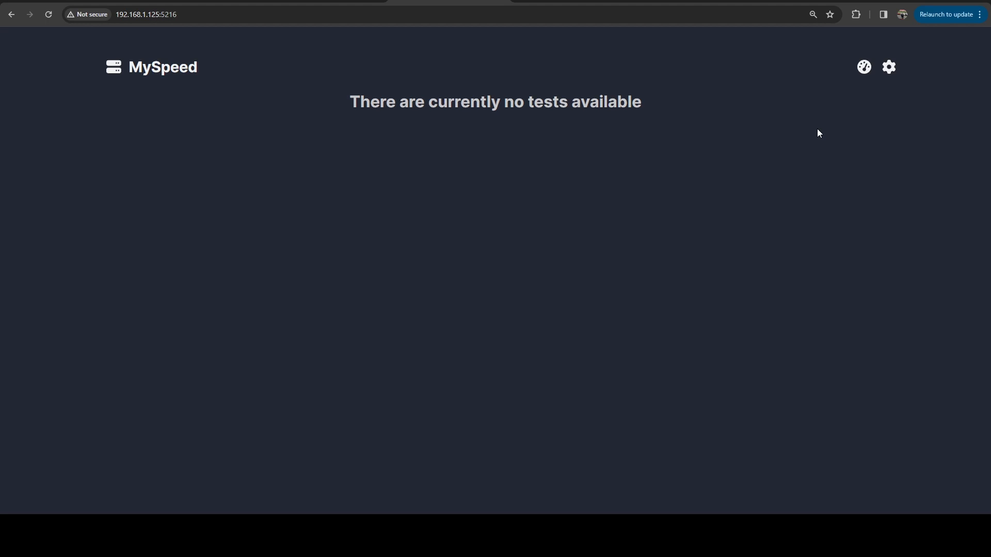
mouse_move(981, 153)
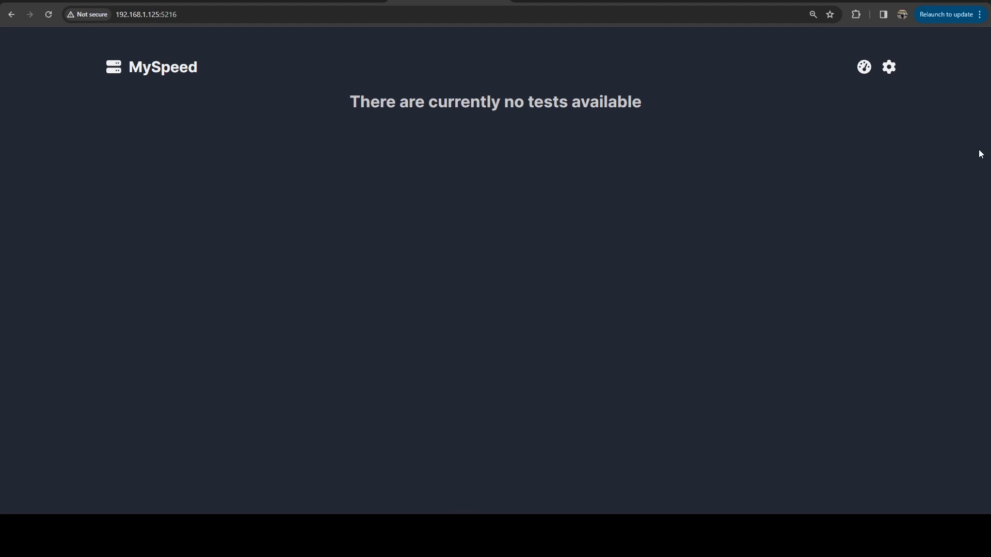
Start a first speed test from the speedometer icon.
left_click(863, 67)
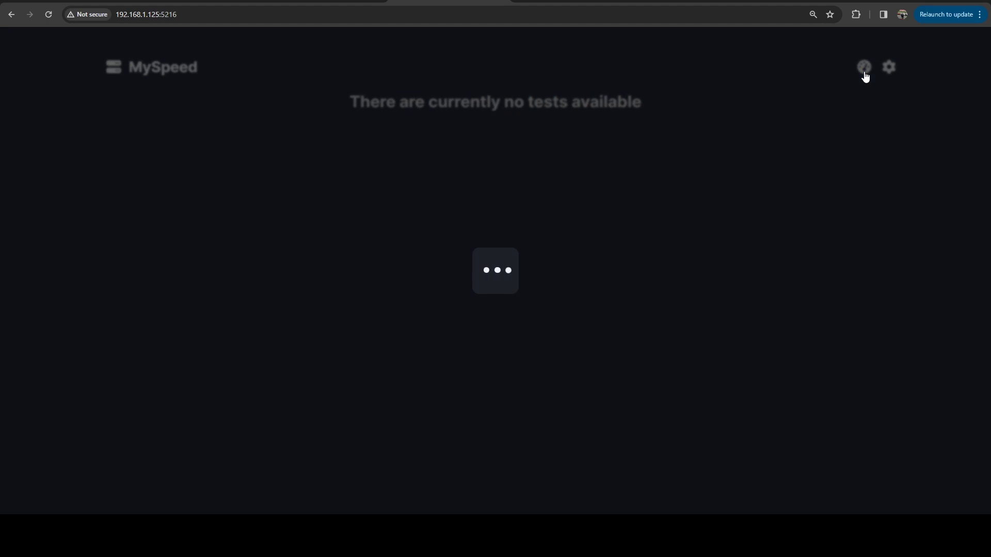
mouse_move(861, 70)
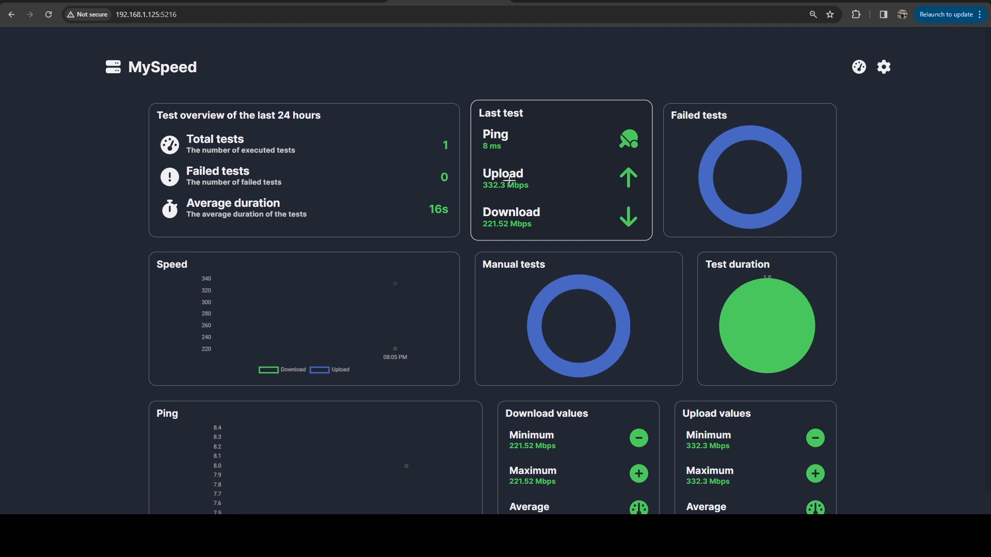
mouse_move(542, 219)
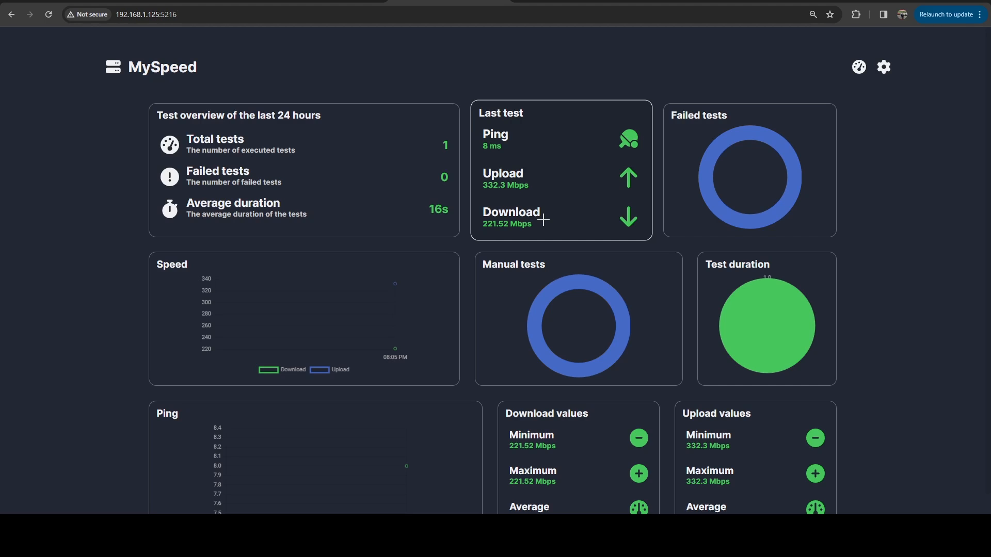
mouse_move(493, 175)
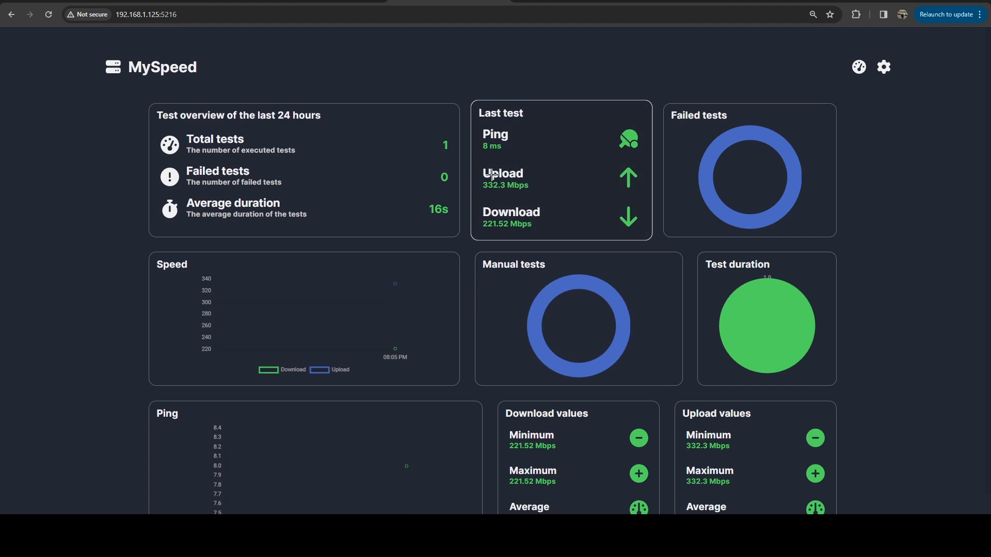
mouse_move(502, 250)
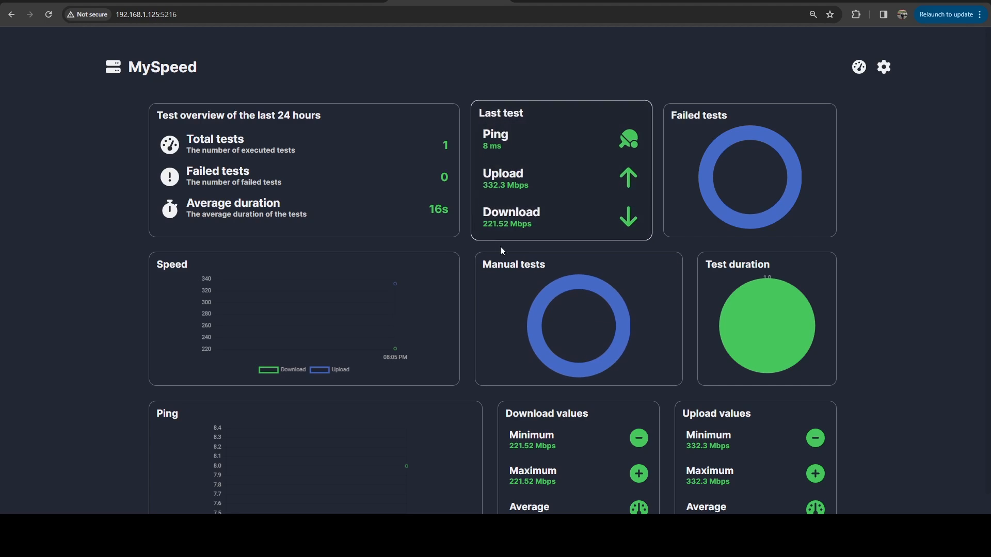
mouse_move(535, 224)
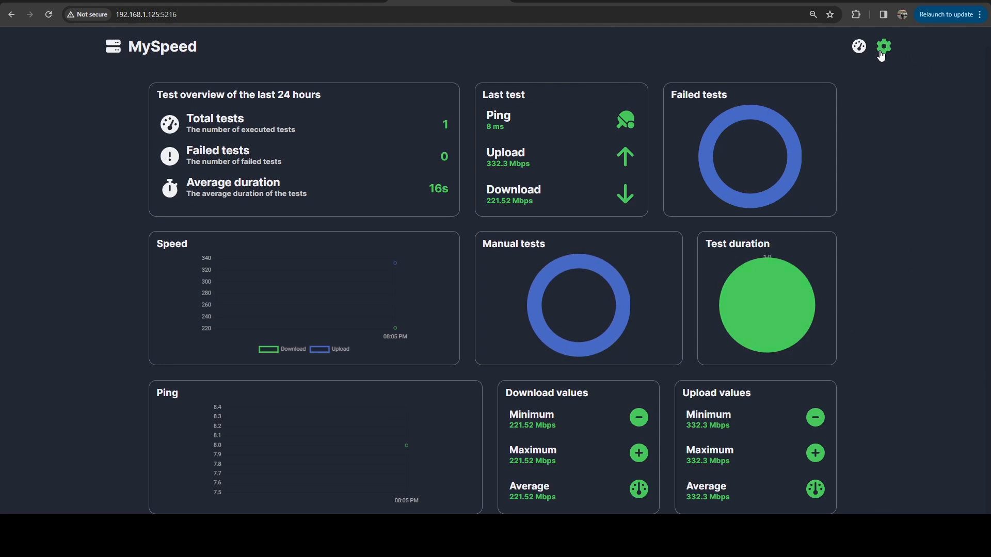
Show the MySpeed settings list from the gear icon.
left_click(882, 46)
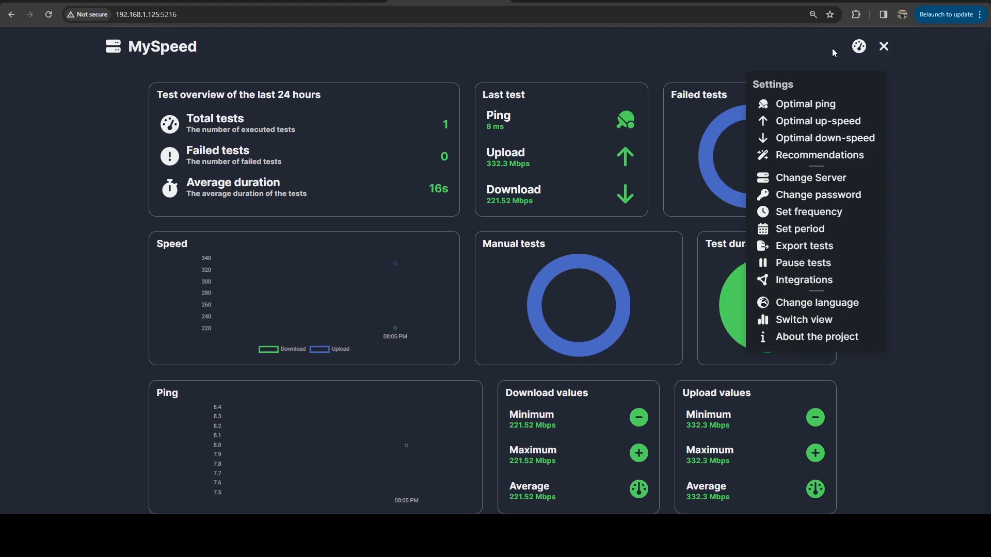
mouse_move(804, 320)
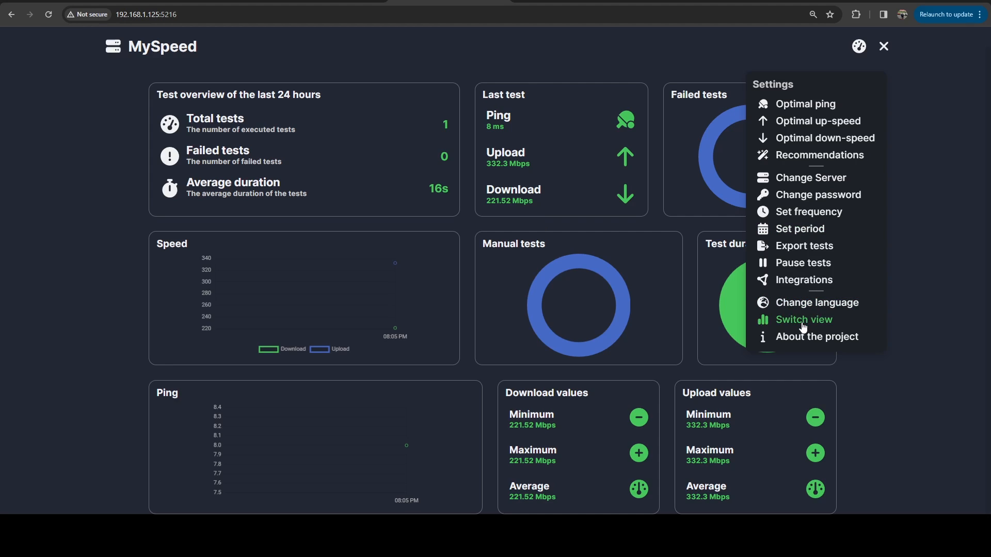
mouse_move(808, 212)
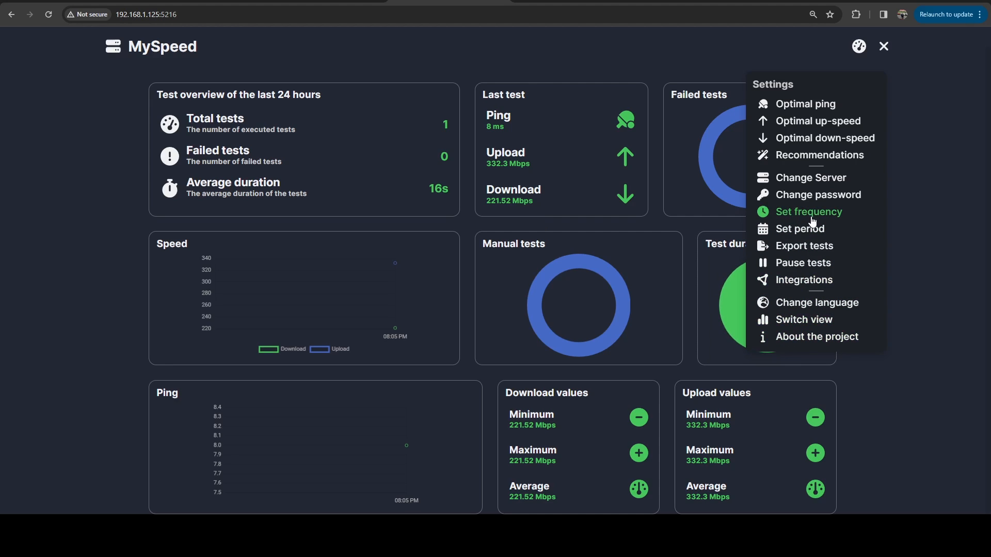
mouse_move(821, 218)
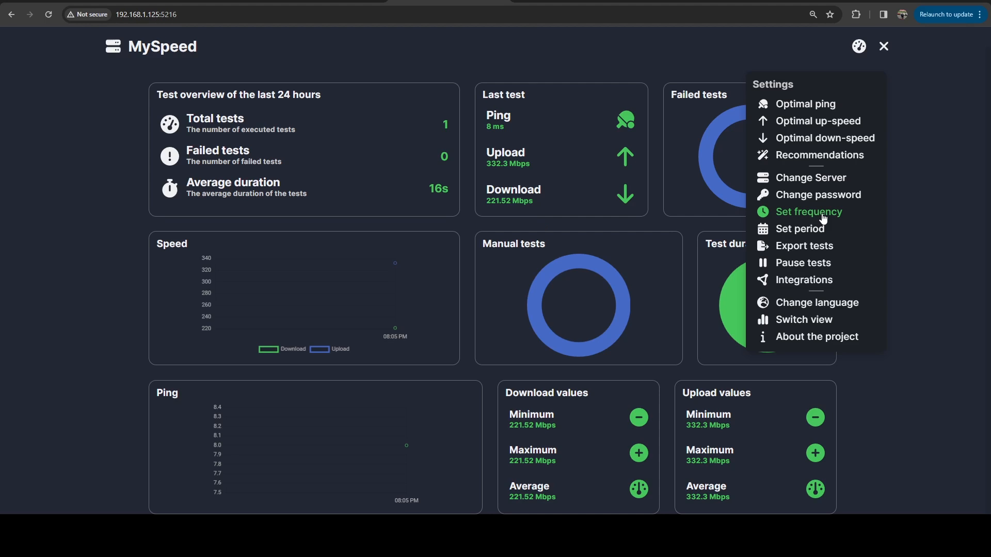
mouse_move(788, 219)
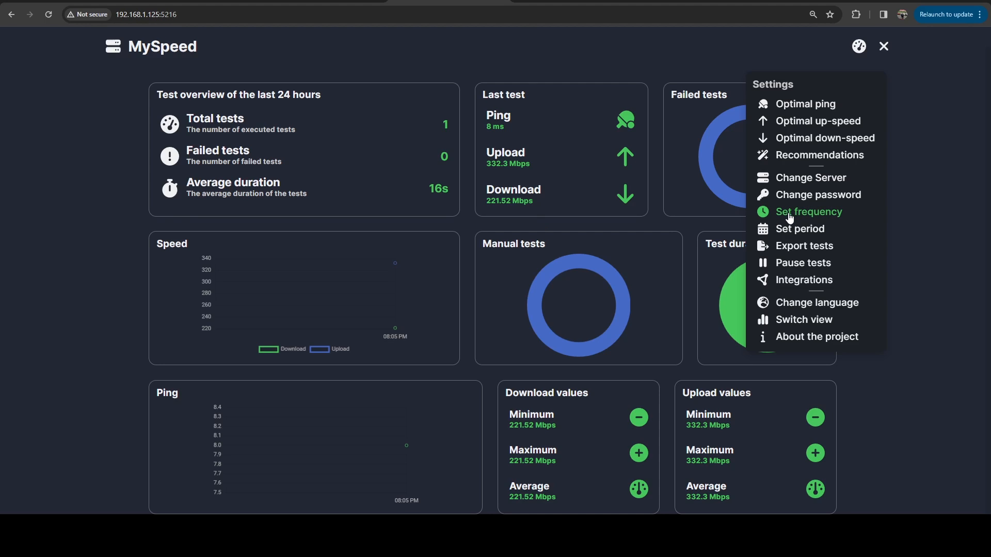
Set the test frequency manually to cron 0/5 * * * * and update it.
left_click(807, 212)
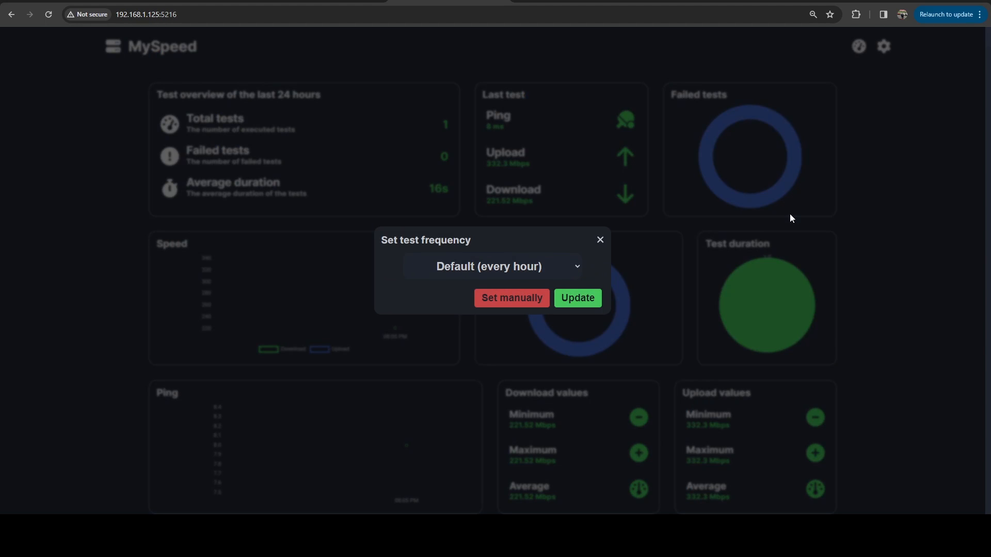
left_click(491, 266)
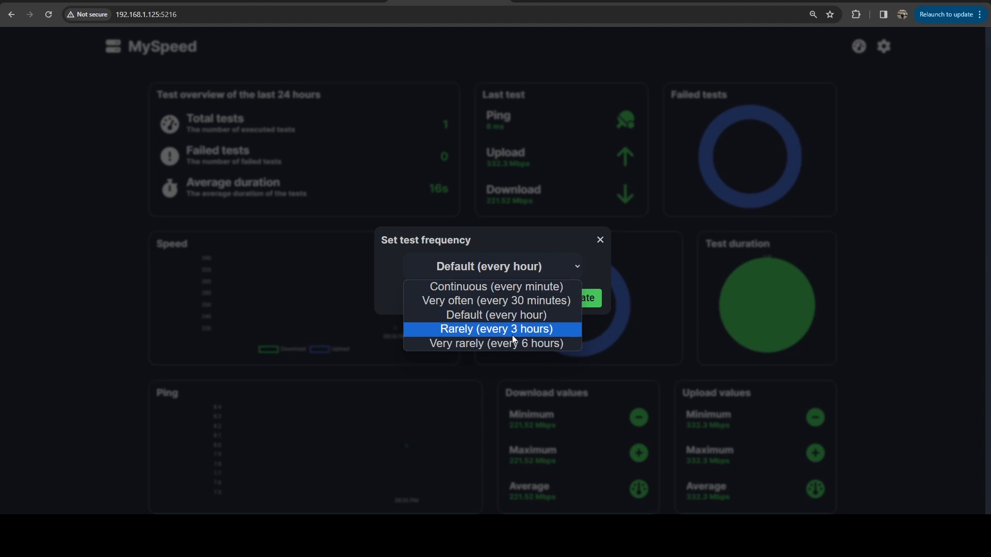
mouse_move(496, 286)
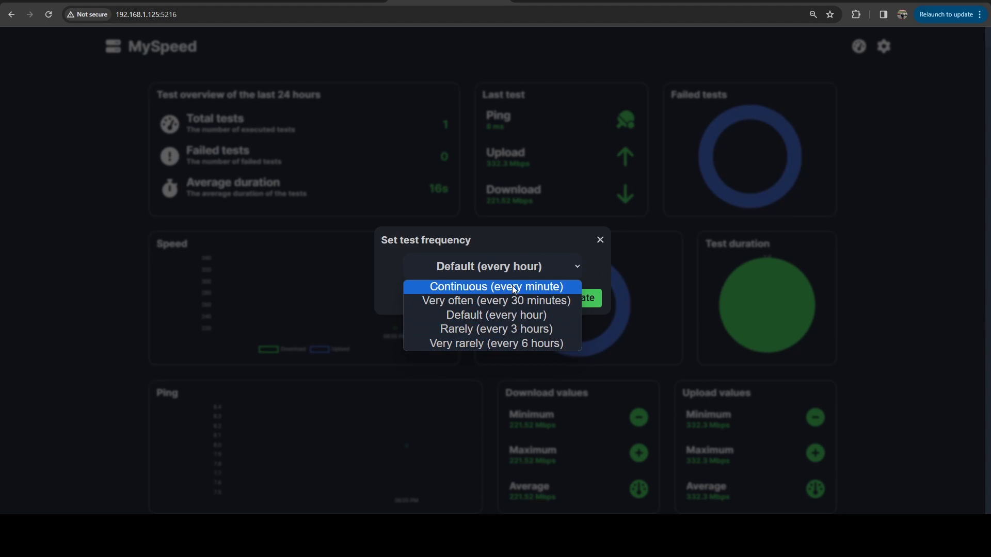
mouse_move(495, 315)
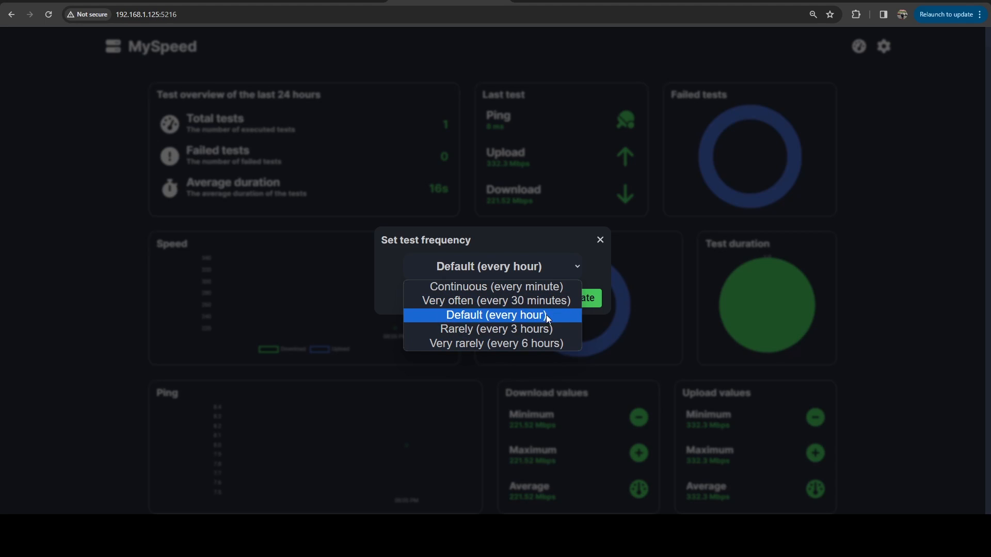
mouse_move(522, 323)
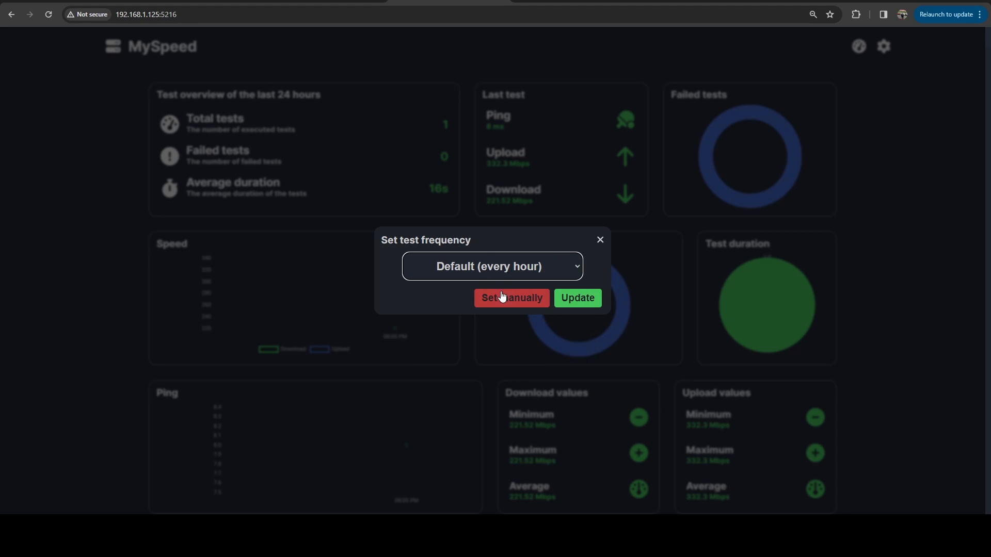
left_click(511, 297)
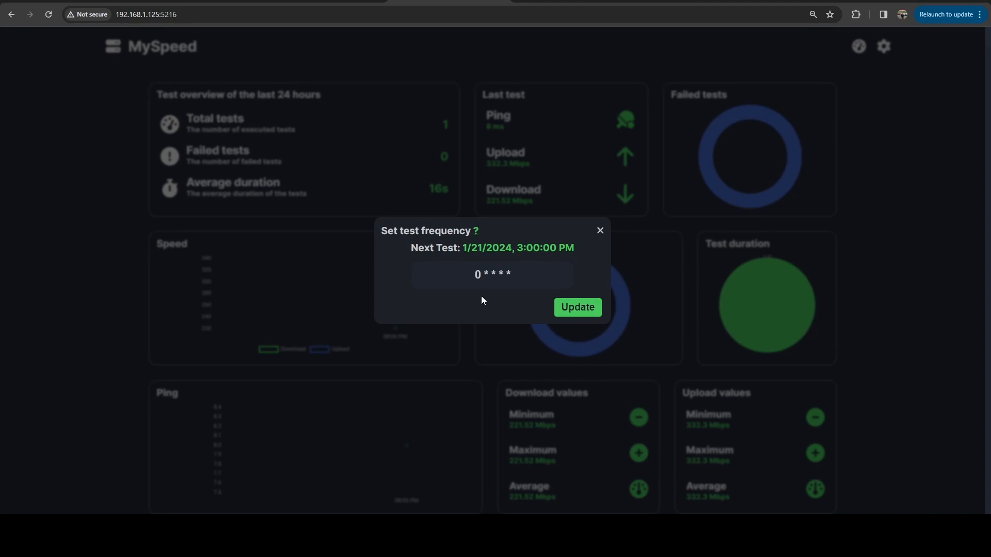
left_click(492, 274)
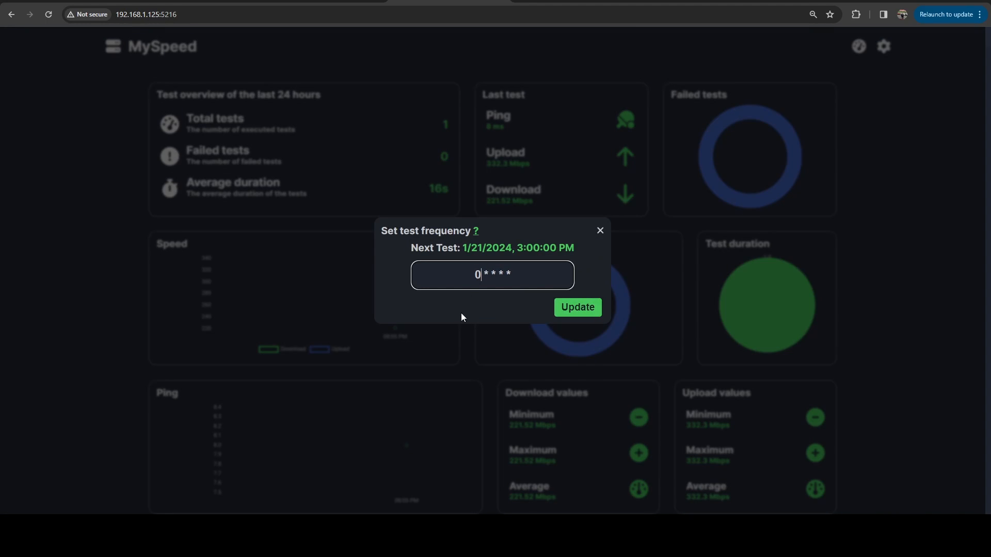
mouse_move(440, 274)
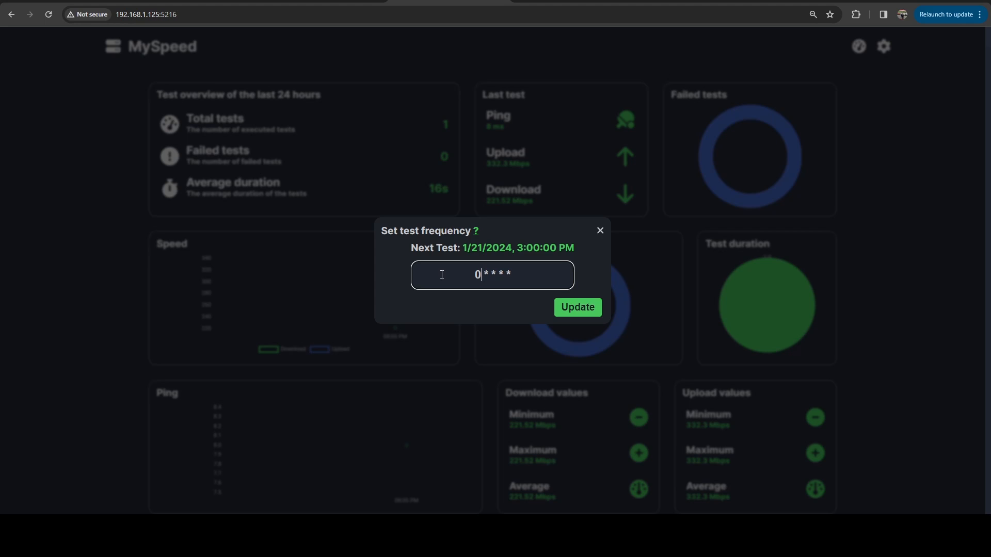
type("/5")
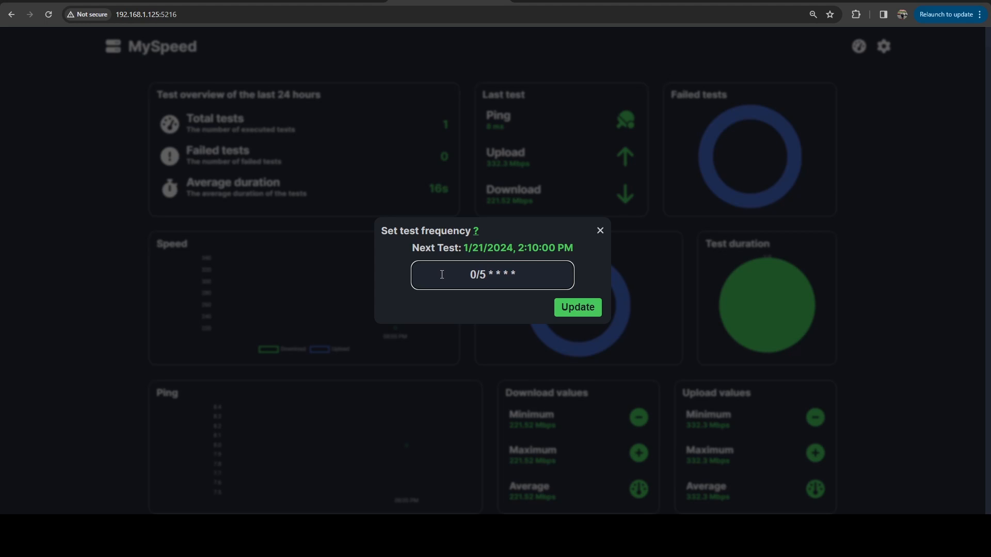
left_click(483, 275)
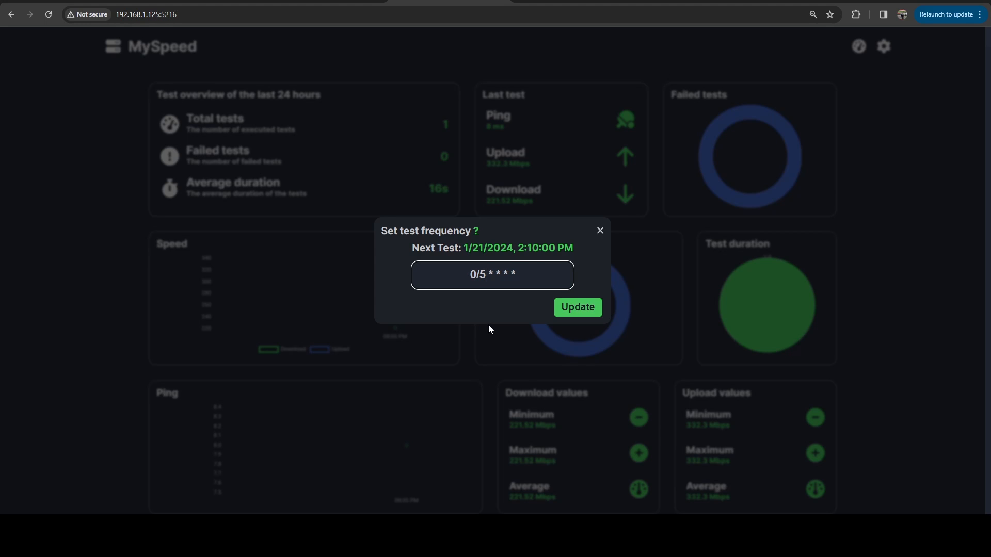
mouse_move(497, 308)
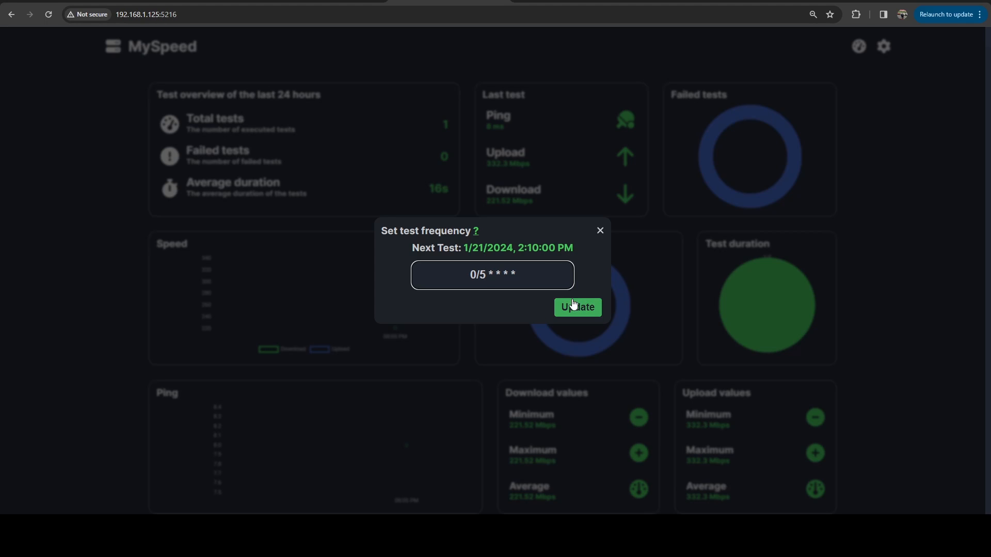
left_click(576, 307)
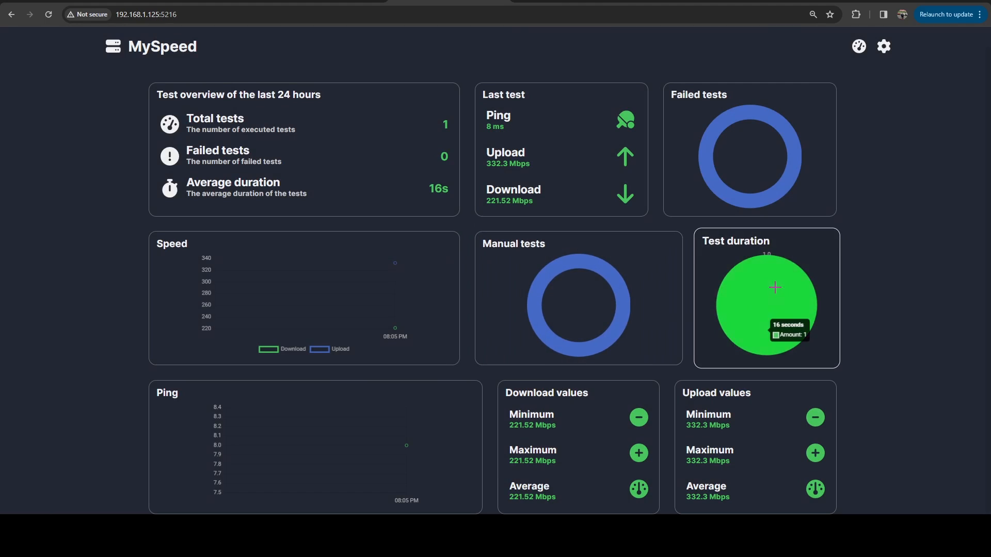
mouse_move(914, 36)
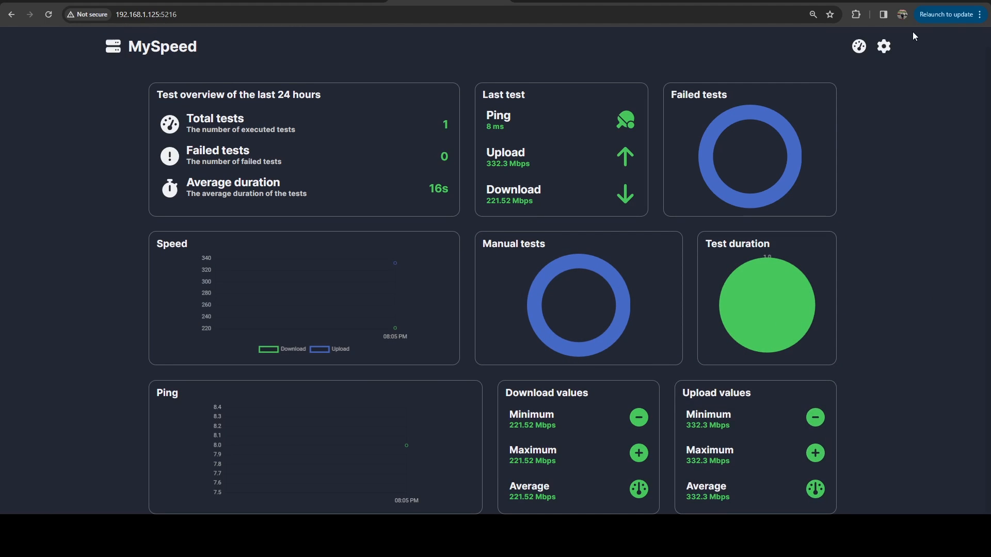
View the optimal Recommendations notice, dismiss it with Okay, and reopen settings.
left_click(883, 45)
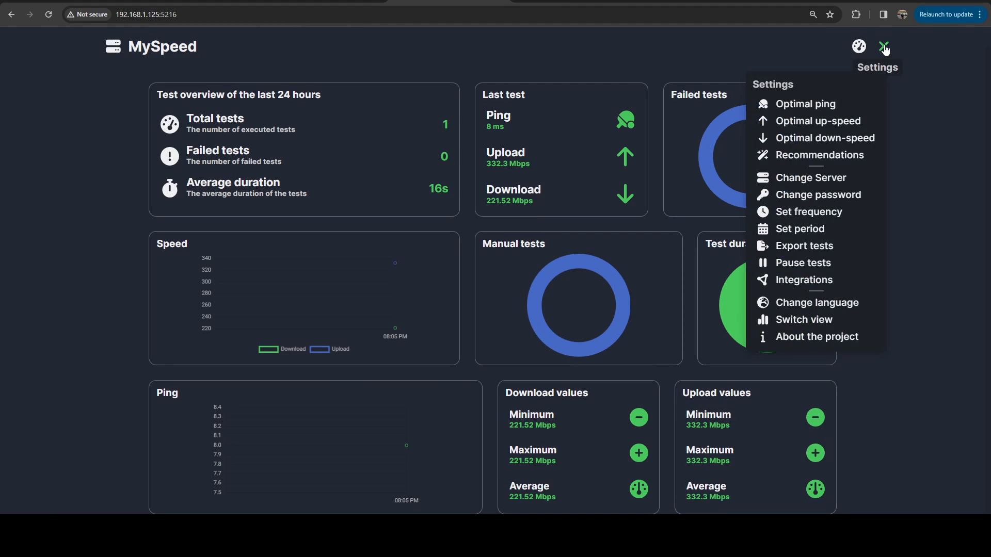
left_click(883, 46)
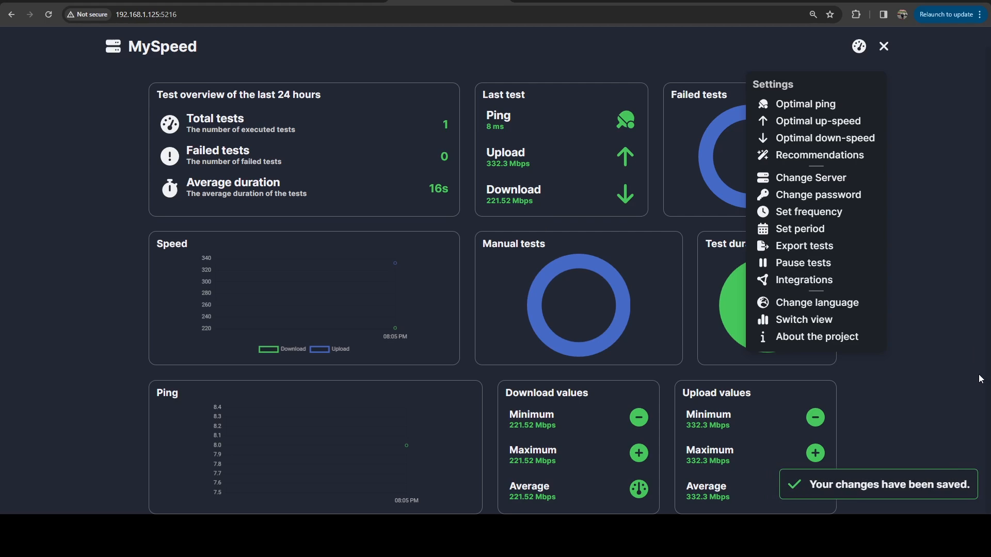
mouse_move(811, 177)
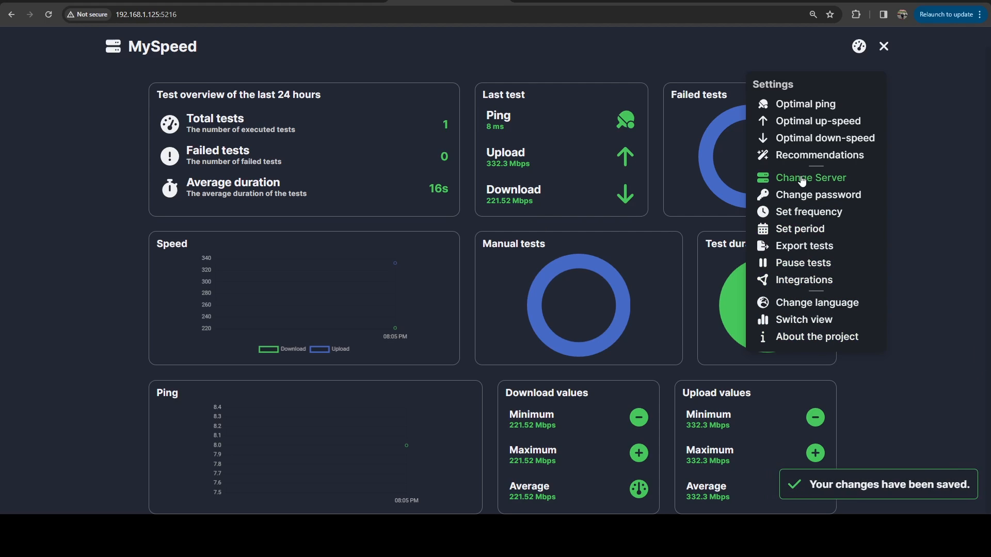
left_click(818, 155)
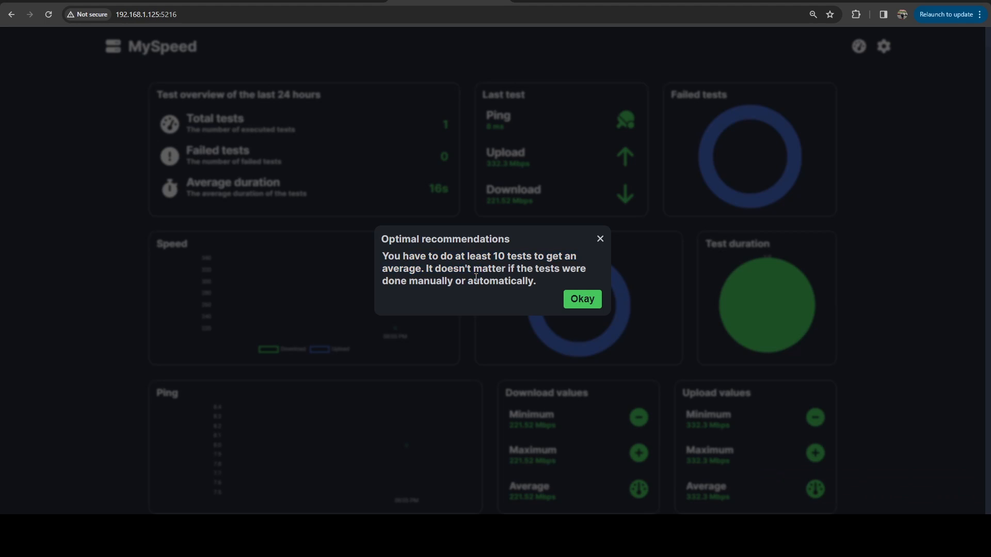
left_click(581, 299)
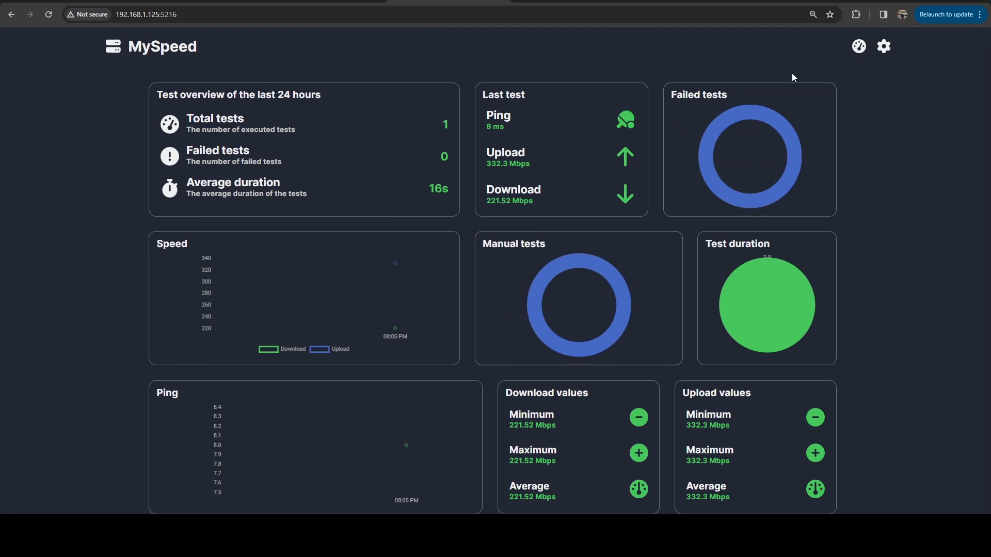
left_click(883, 47)
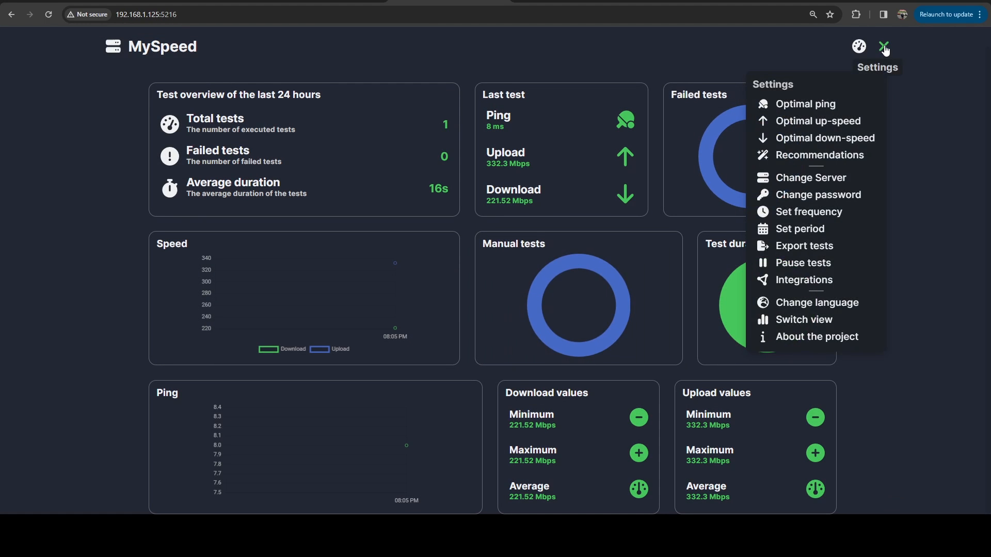
mouse_move(883, 46)
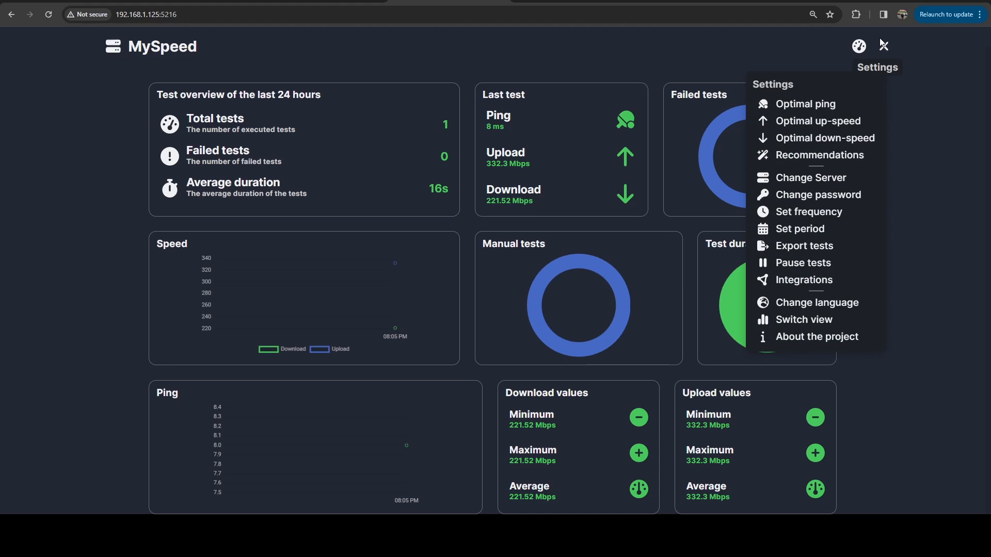
mouse_move(833, 298)
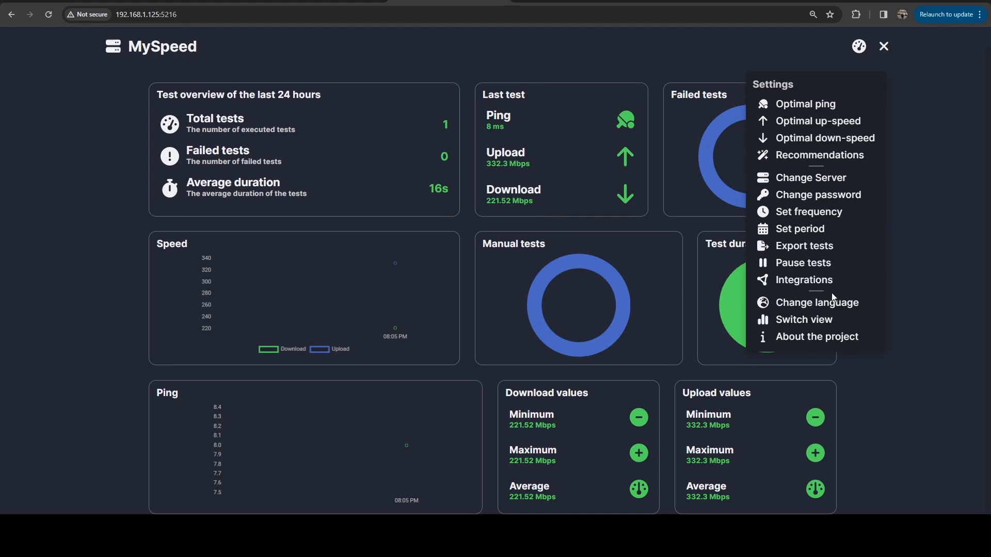
In Switch view, pick the Test Overview layout thumbnail.
left_click(803, 319)
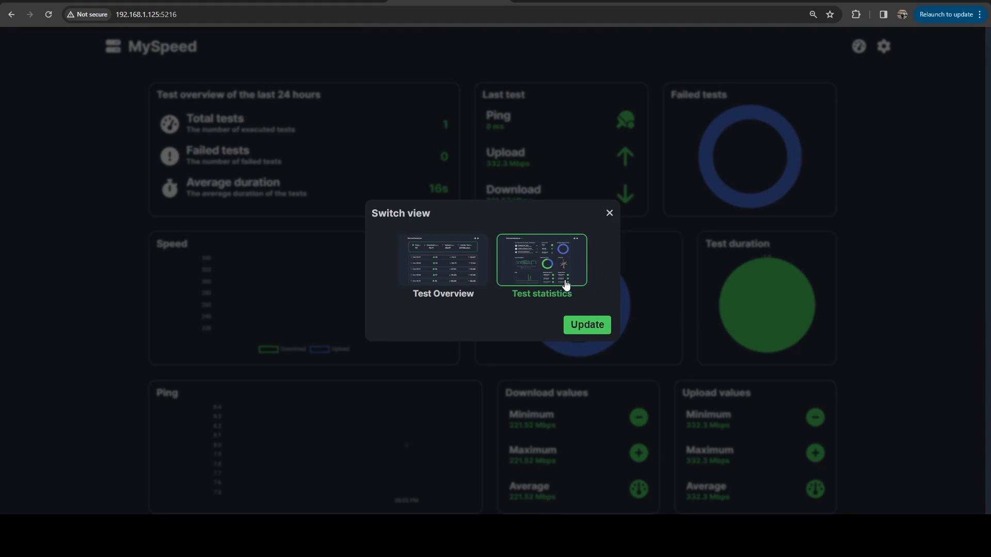
mouse_move(548, 270)
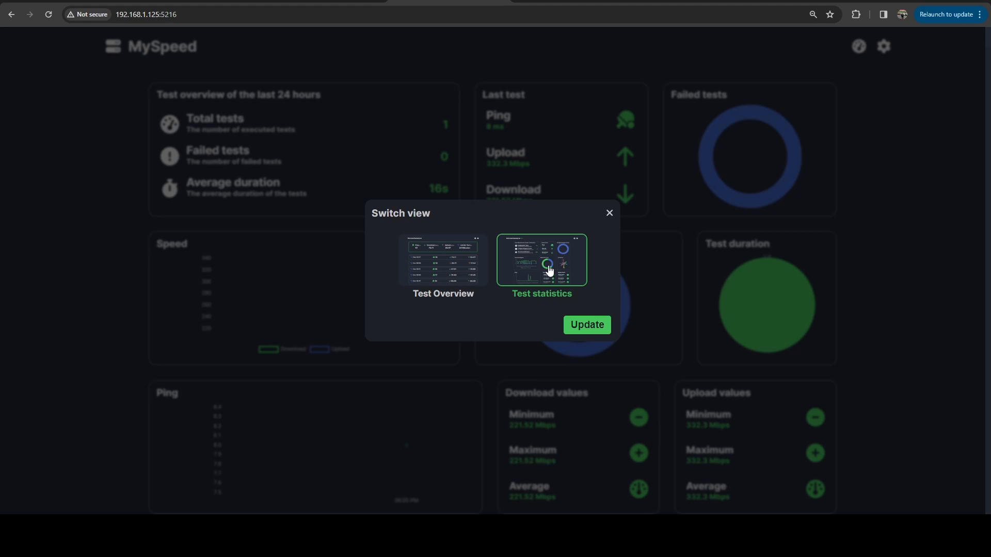
left_click(442, 260)
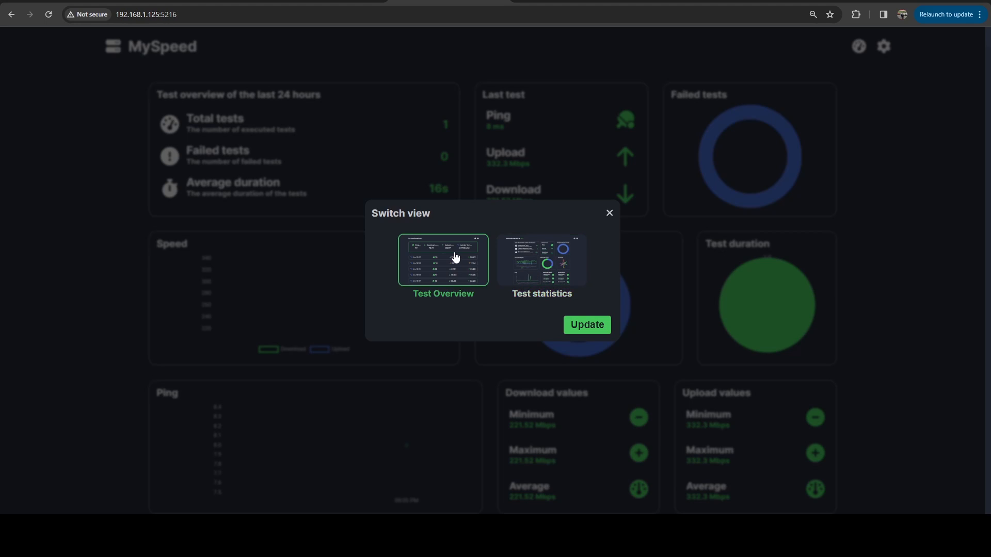
left_click(586, 325)
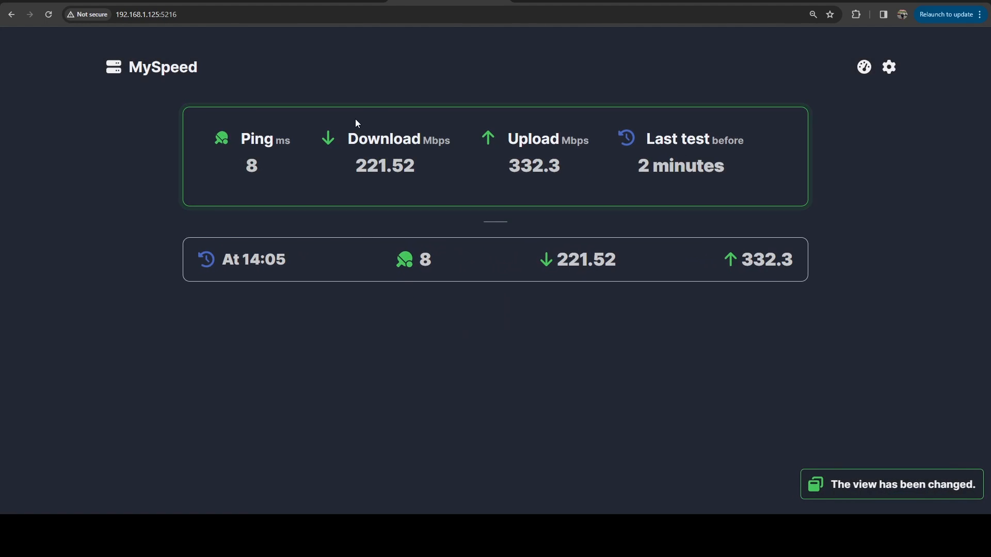
mouse_move(495, 489)
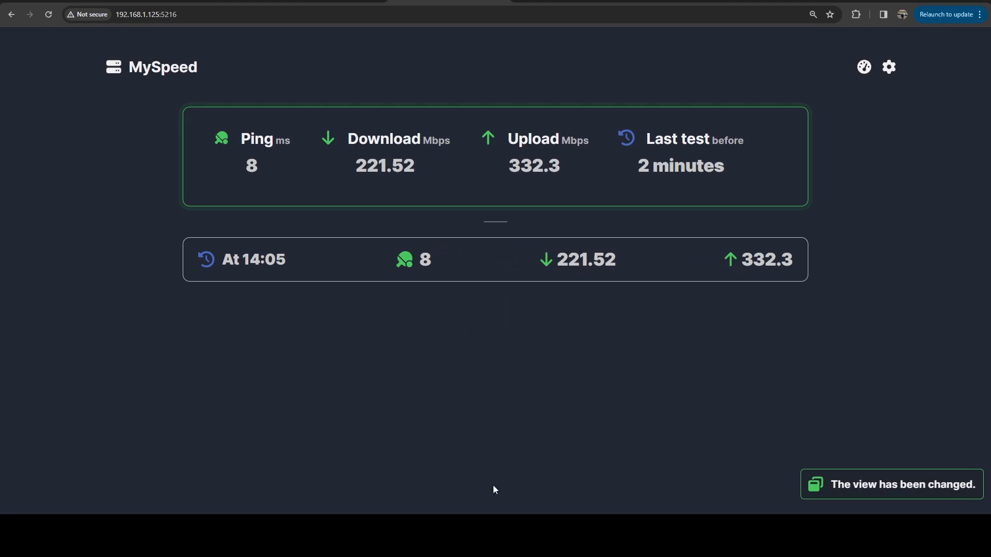
mouse_move(355, 428)
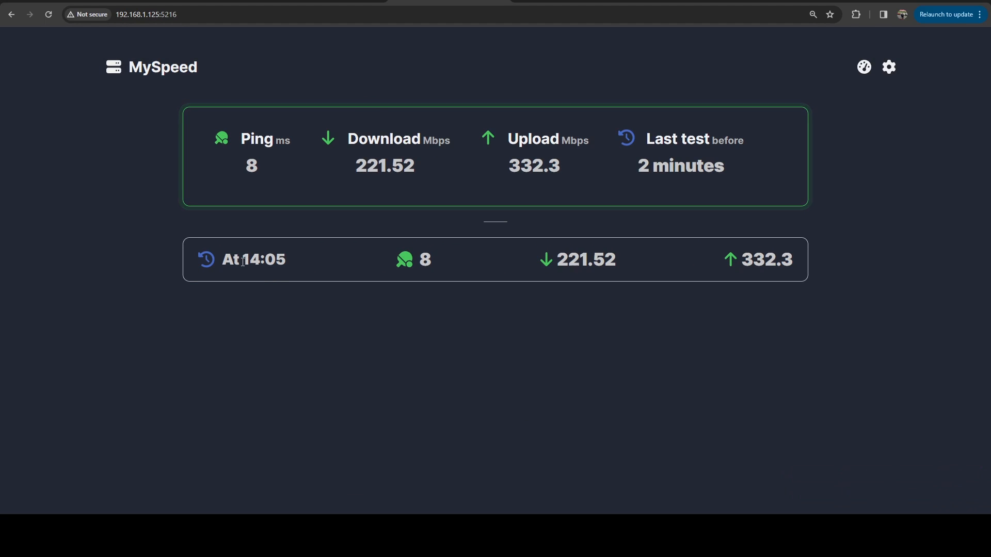
double_click(262, 260)
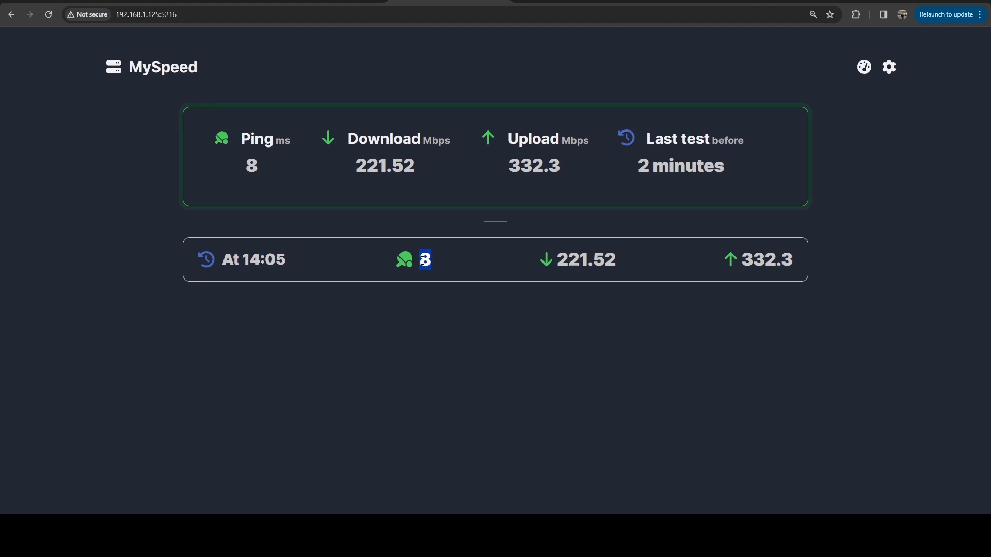
mouse_move(615, 258)
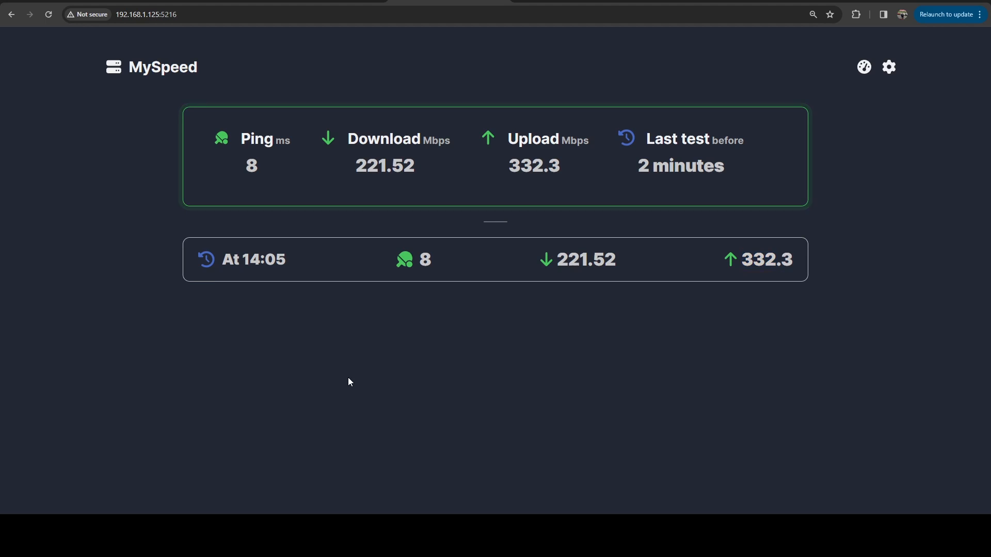
double_click(765, 260)
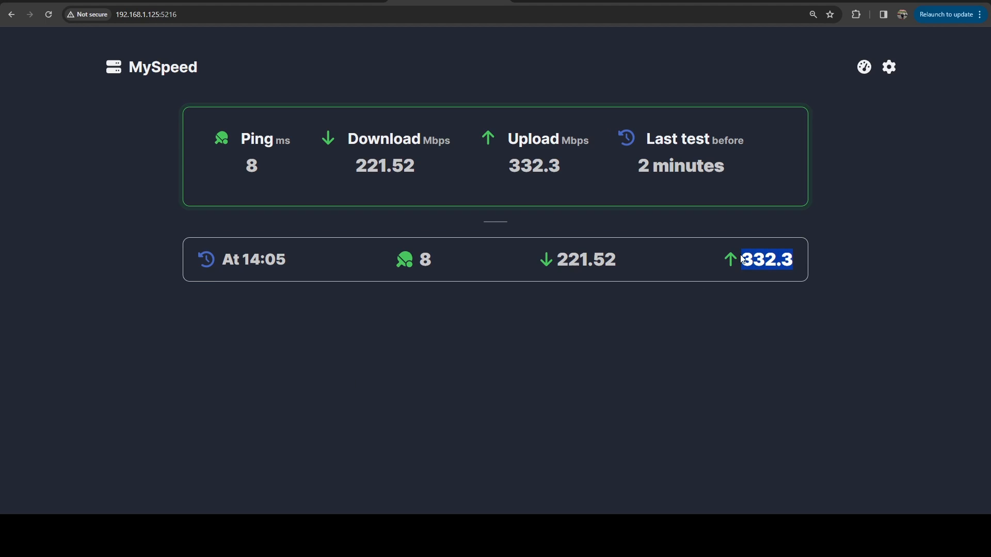
mouse_move(763, 232)
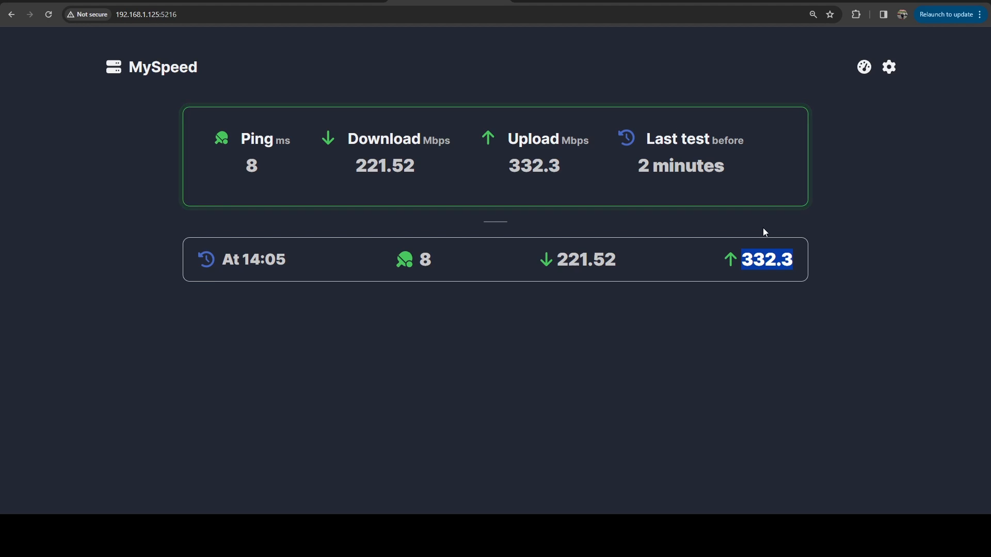
mouse_move(889, 67)
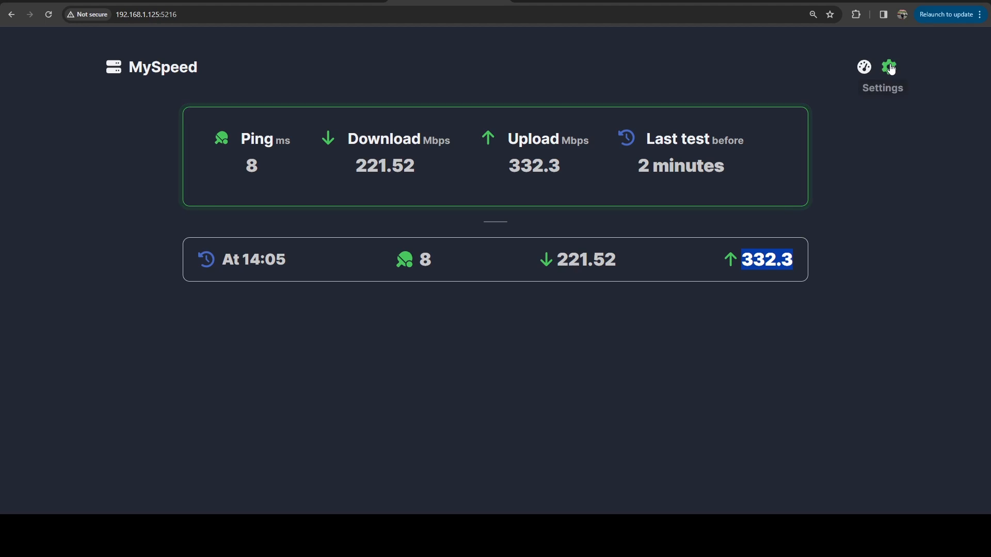
left_click(888, 66)
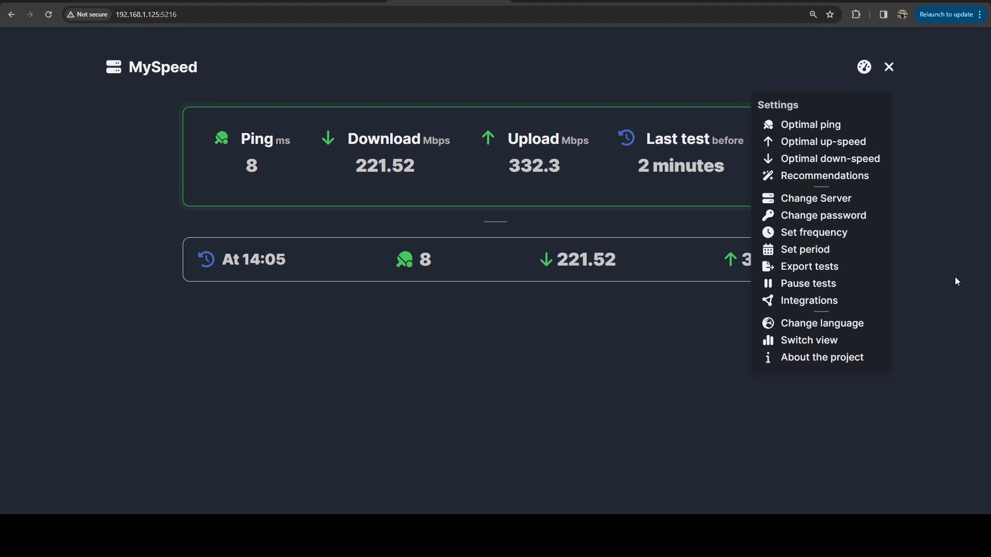
mouse_move(920, 322)
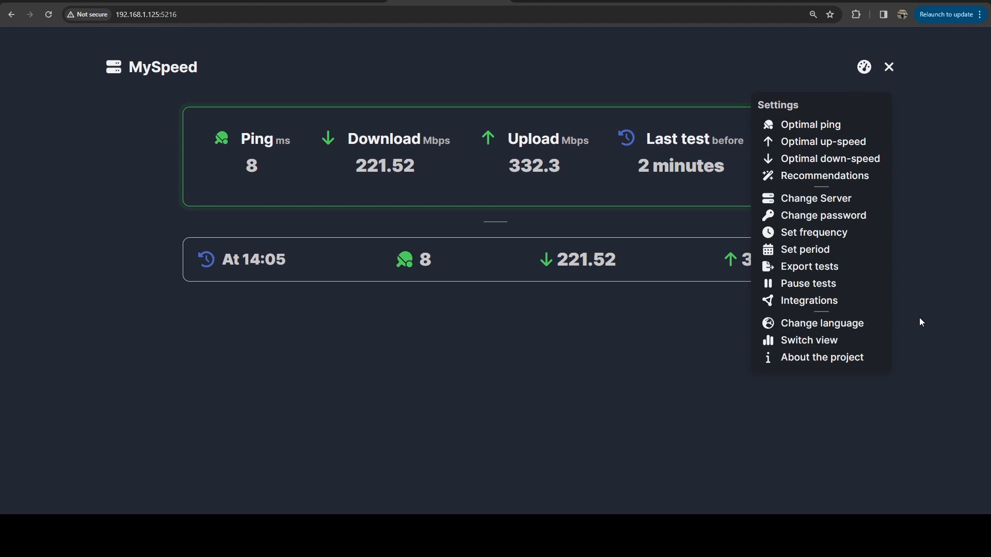
mouse_move(914, 331)
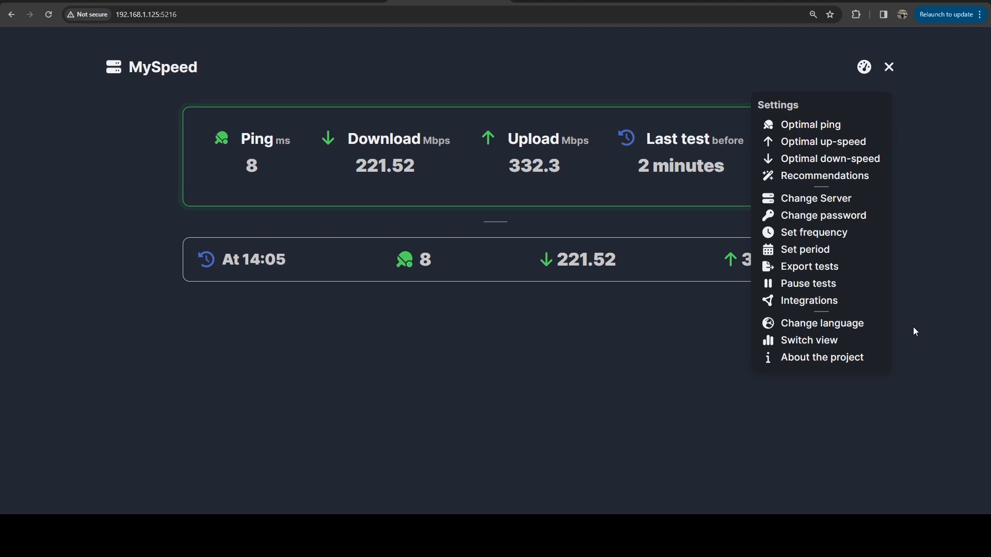
mouse_move(807, 300)
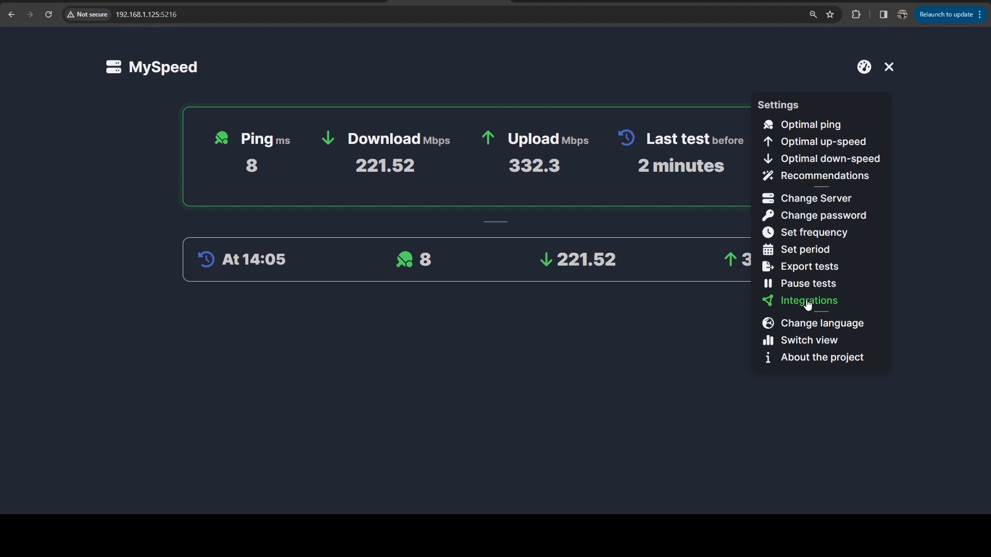
left_click(808, 300)
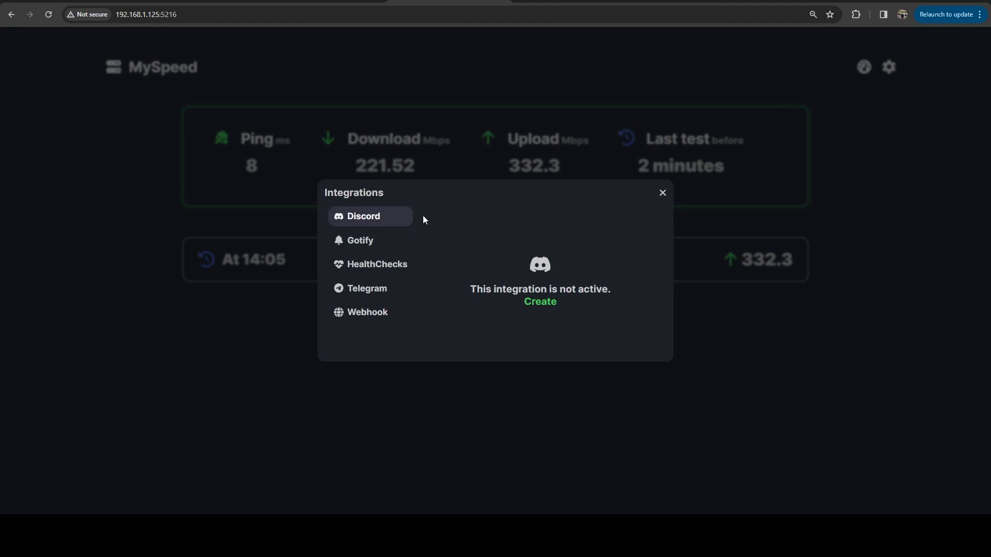
mouse_move(409, 241)
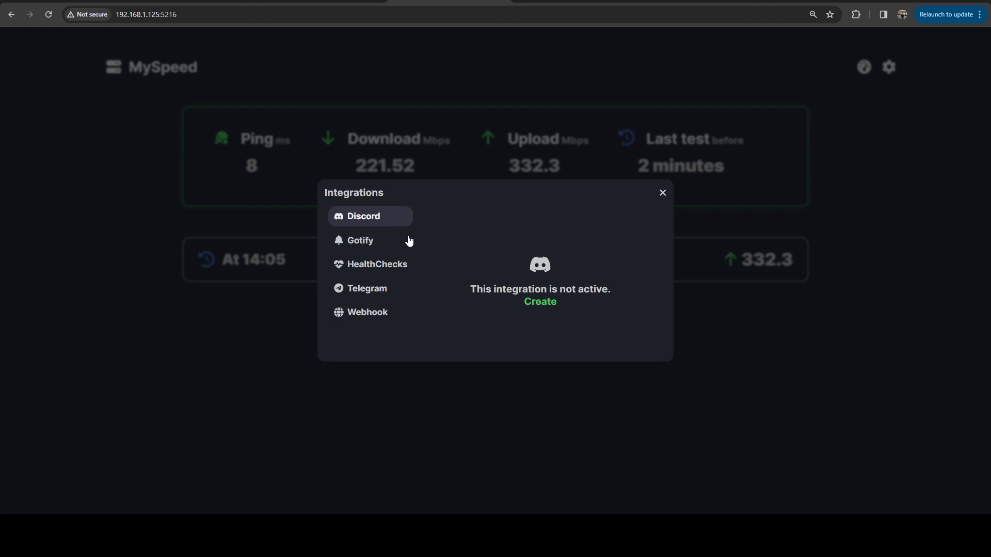
mouse_move(375, 297)
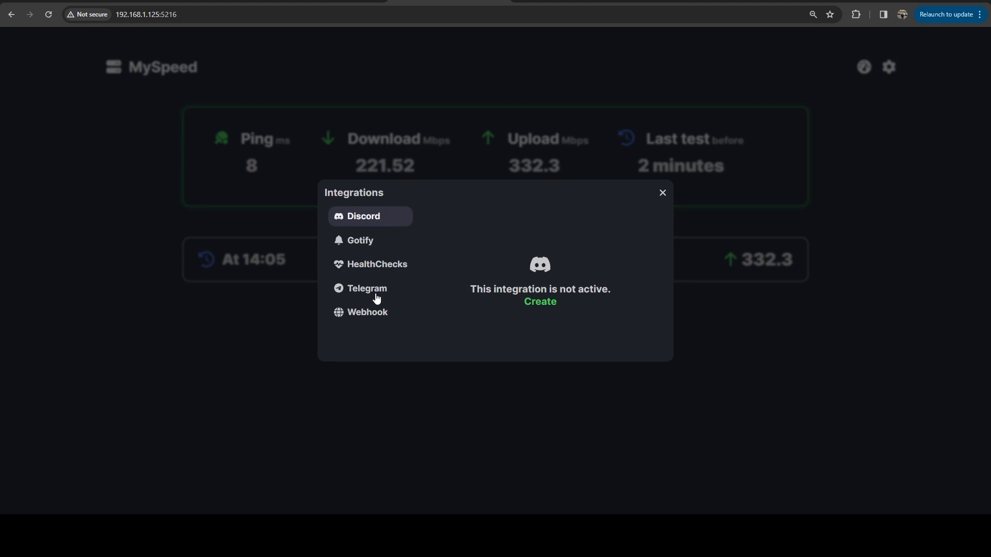
mouse_move(466, 301)
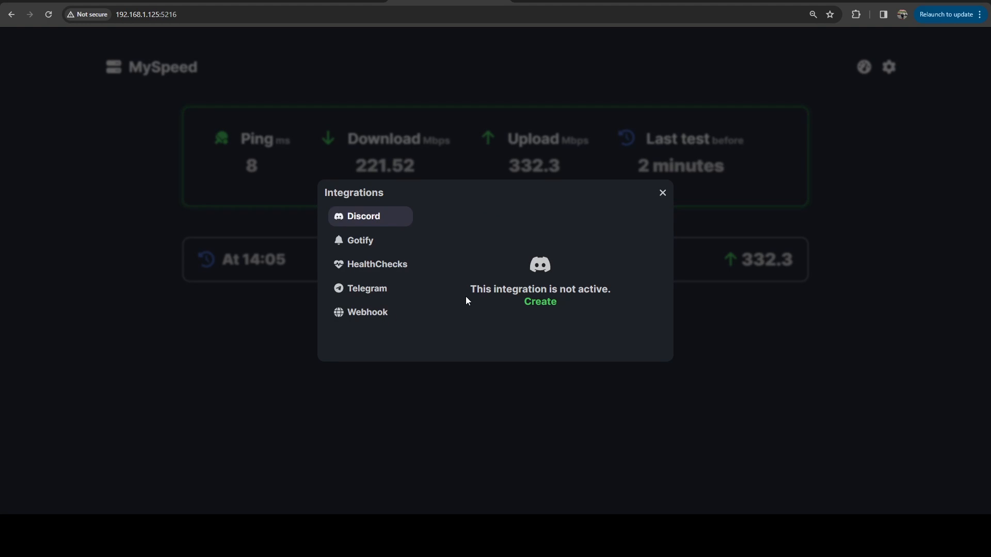
mouse_move(657, 224)
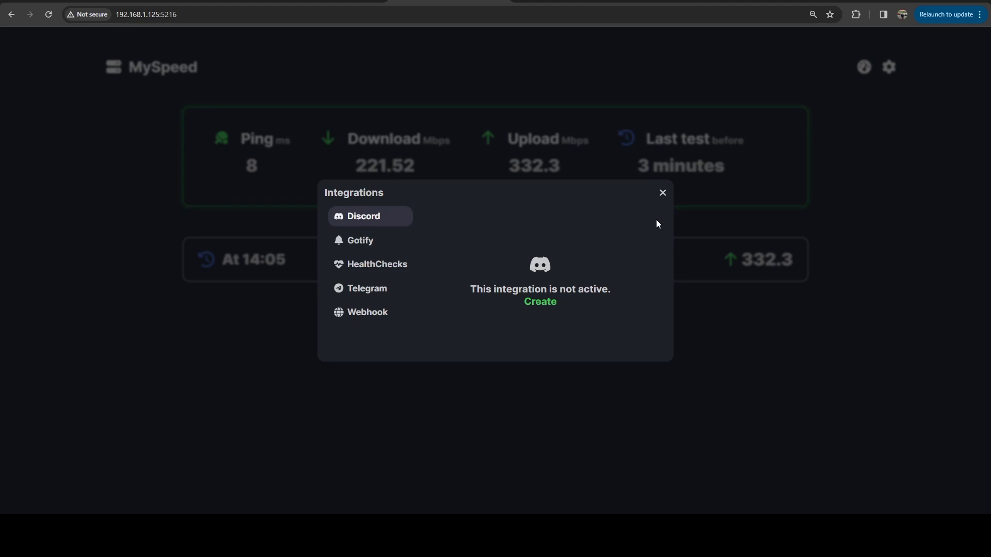
left_click(662, 193)
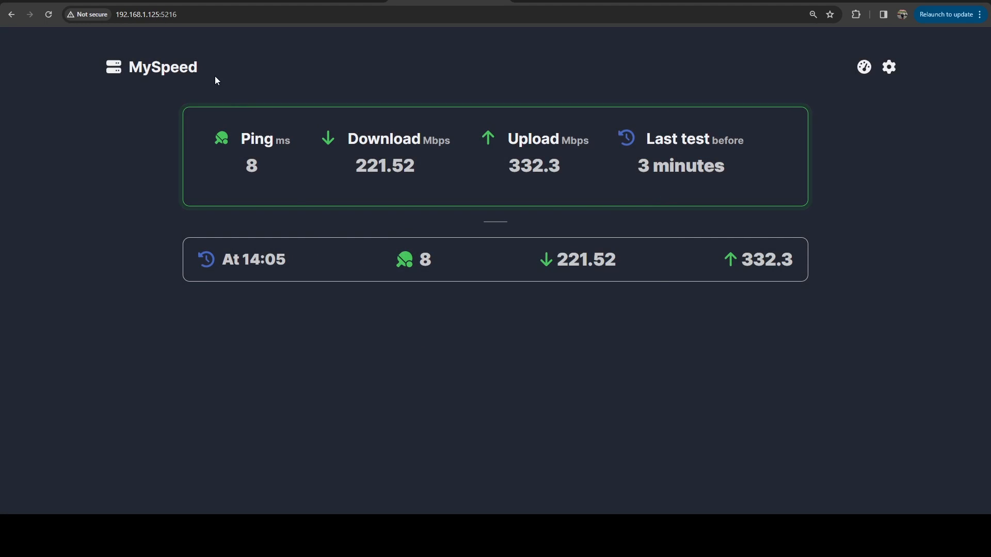
left_click(889, 66)
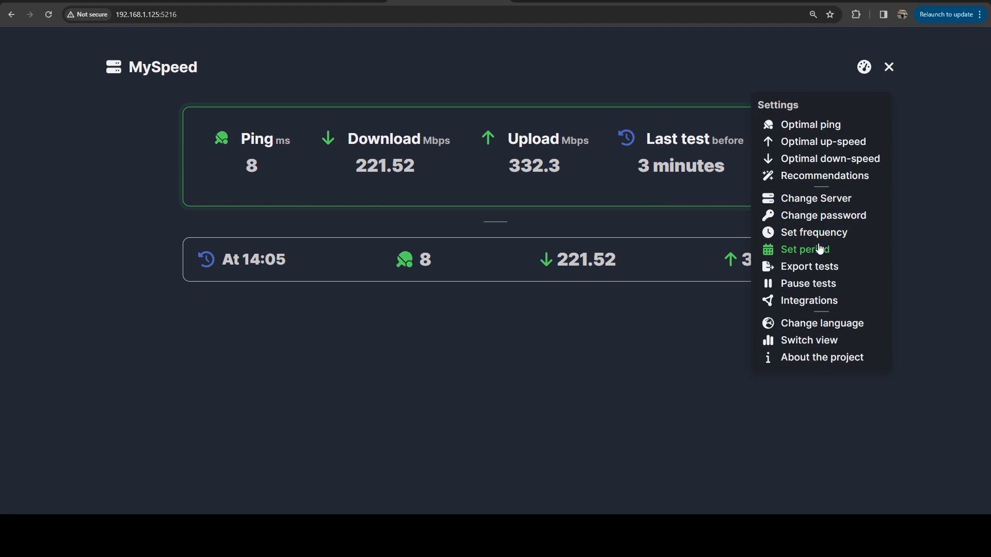
left_click(814, 232)
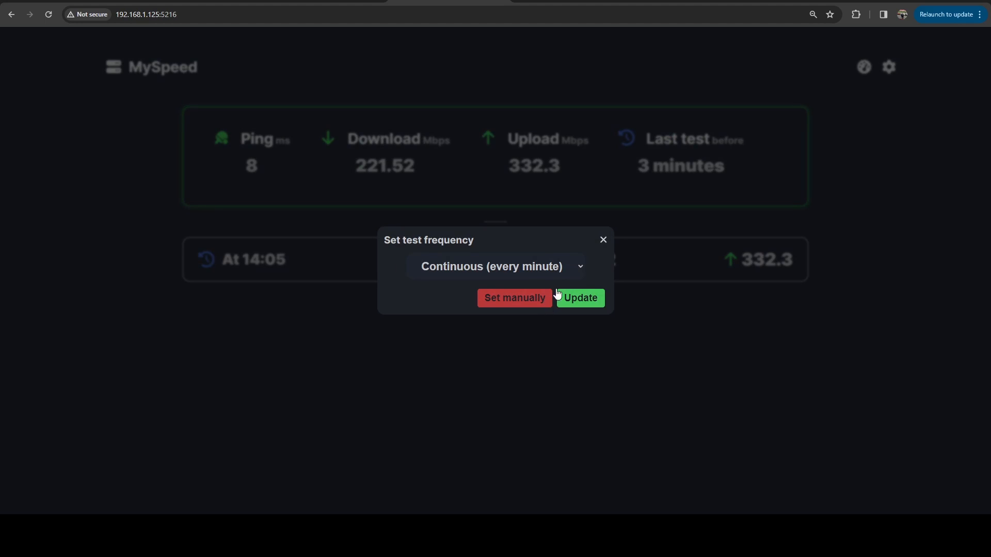
left_click(888, 67)
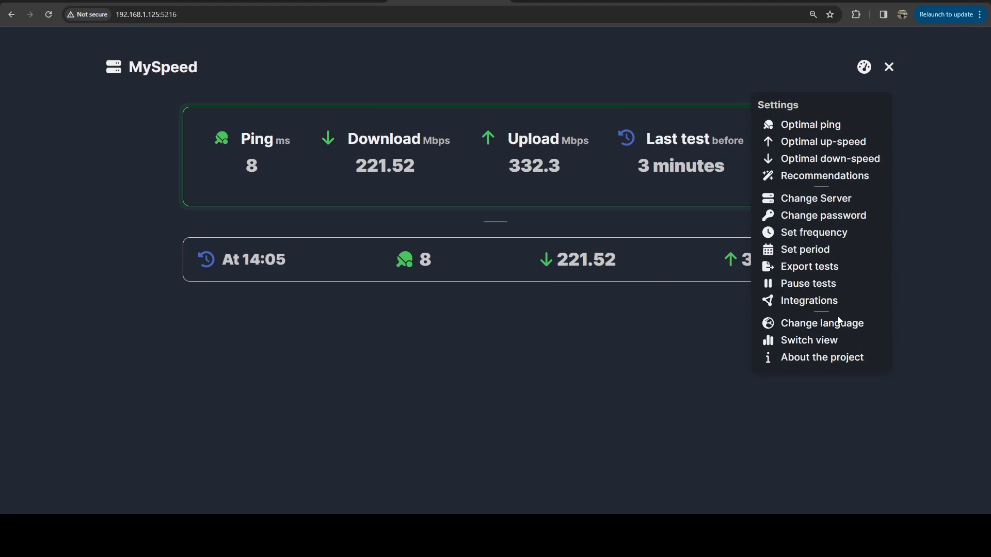
left_click(806, 249)
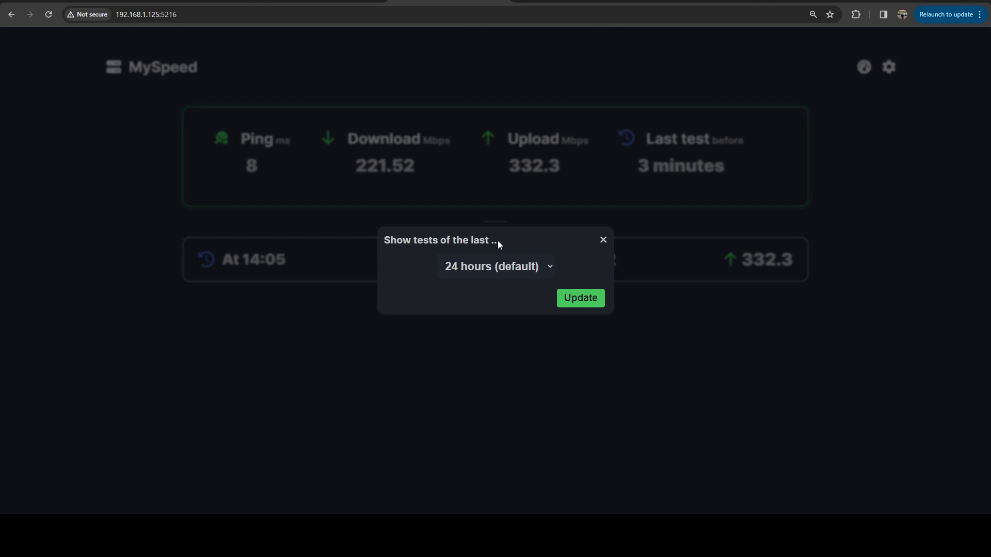
mouse_move(402, 246)
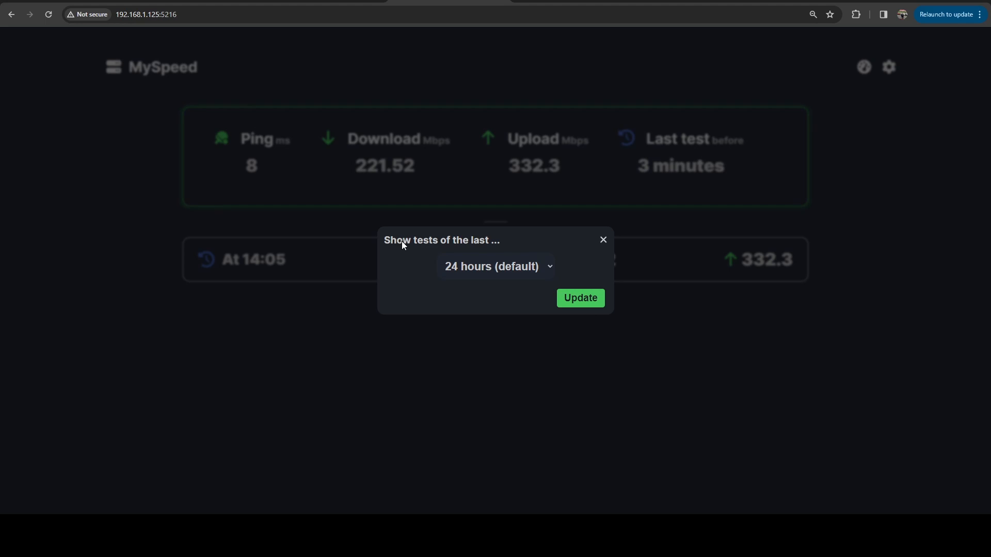
left_click(496, 267)
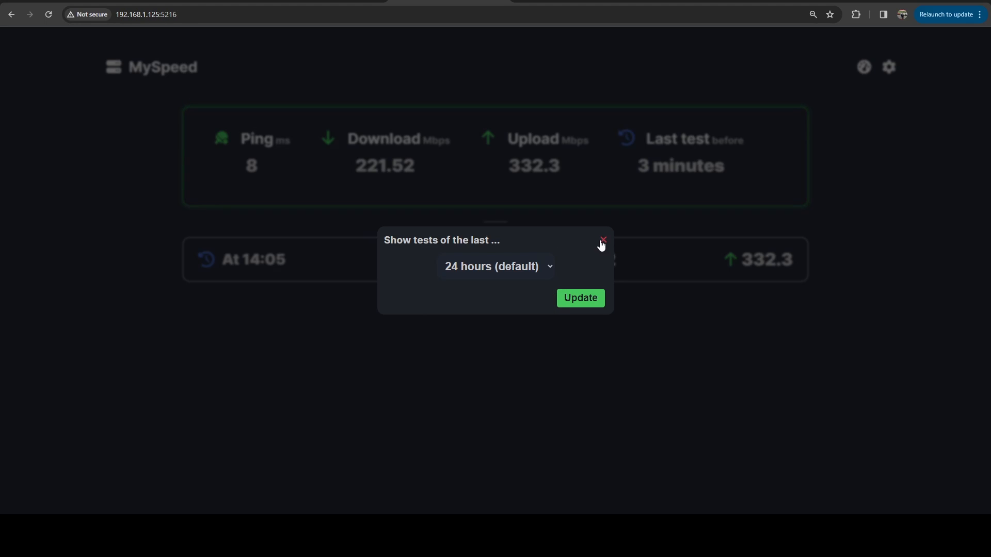
left_click(888, 66)
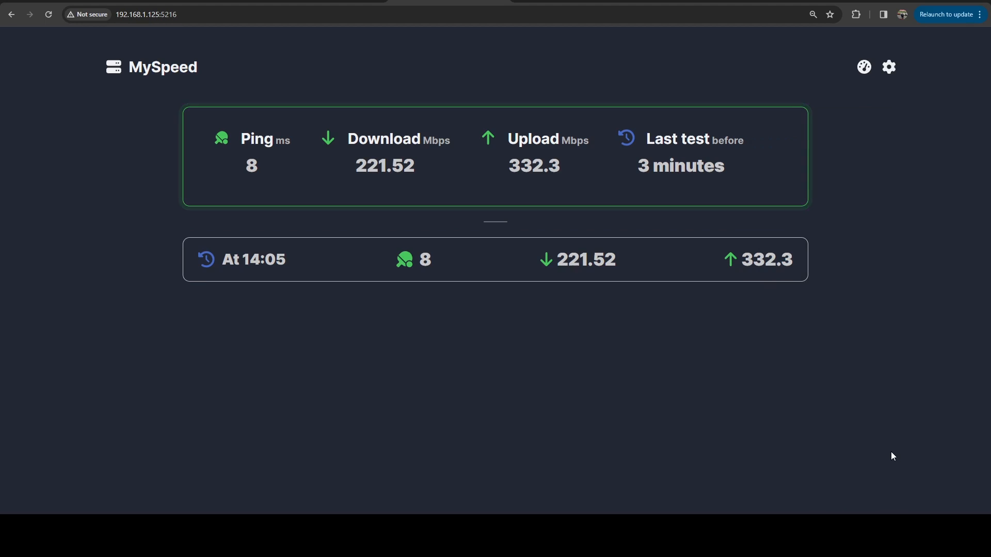
mouse_move(888, 67)
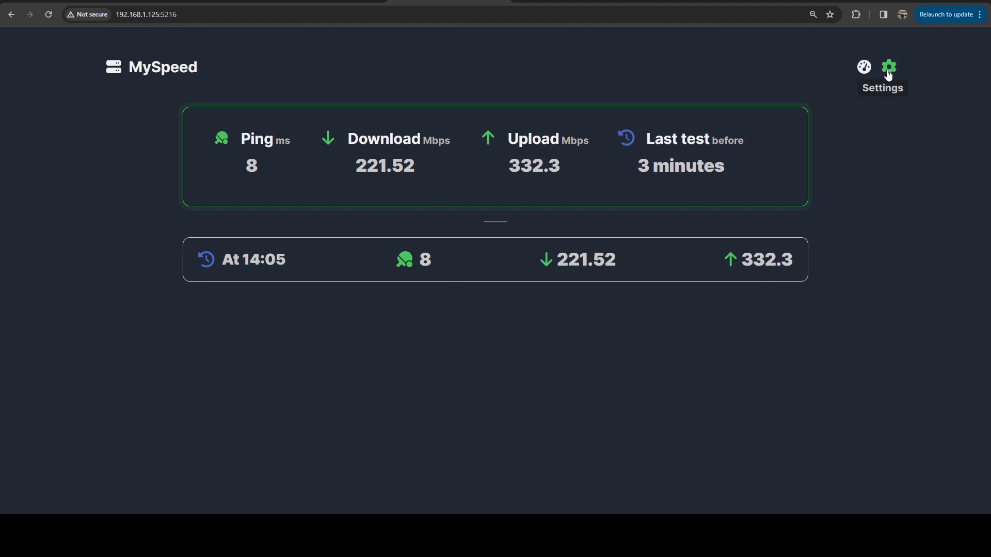
Apply the Test statistics layout via Settings > Switch view.
left_click(888, 67)
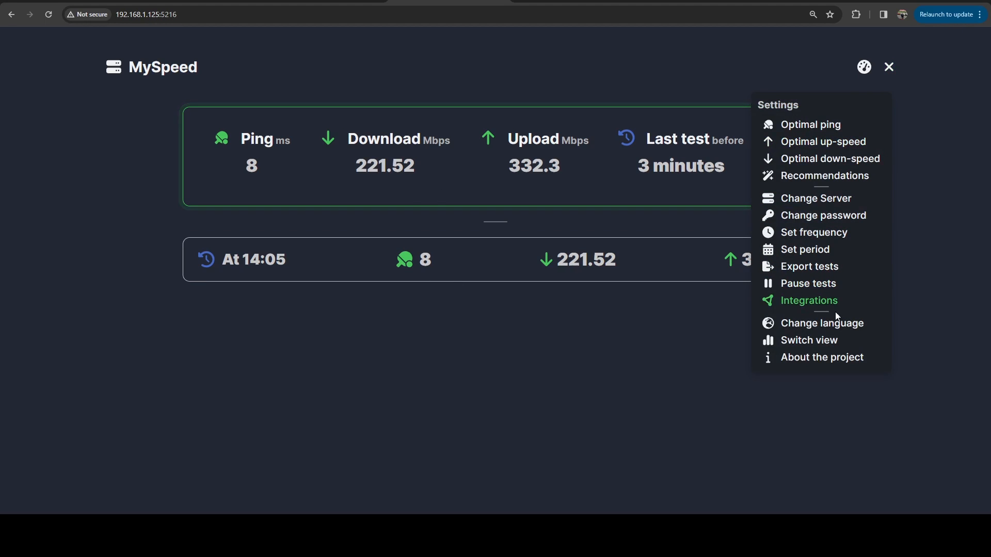
mouse_move(816, 339)
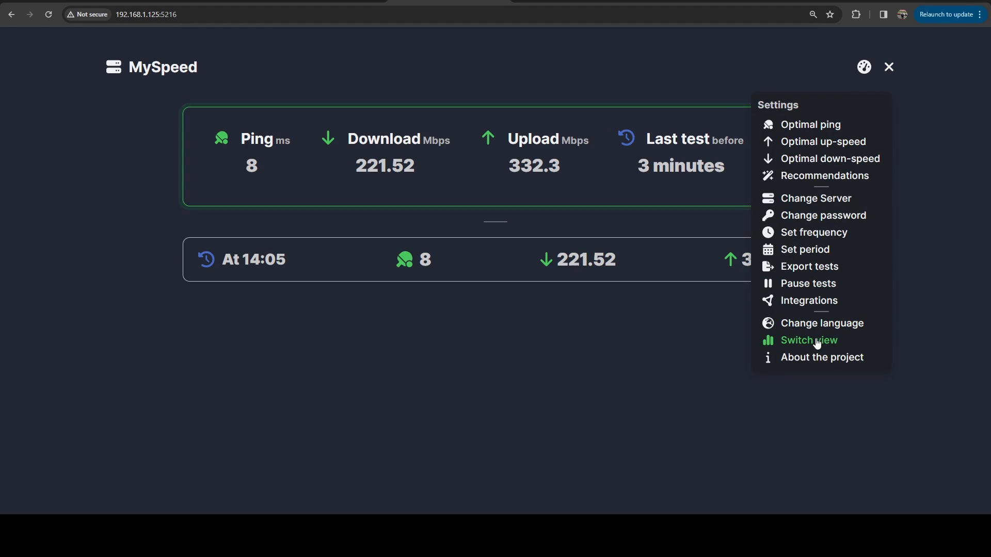
left_click(807, 341)
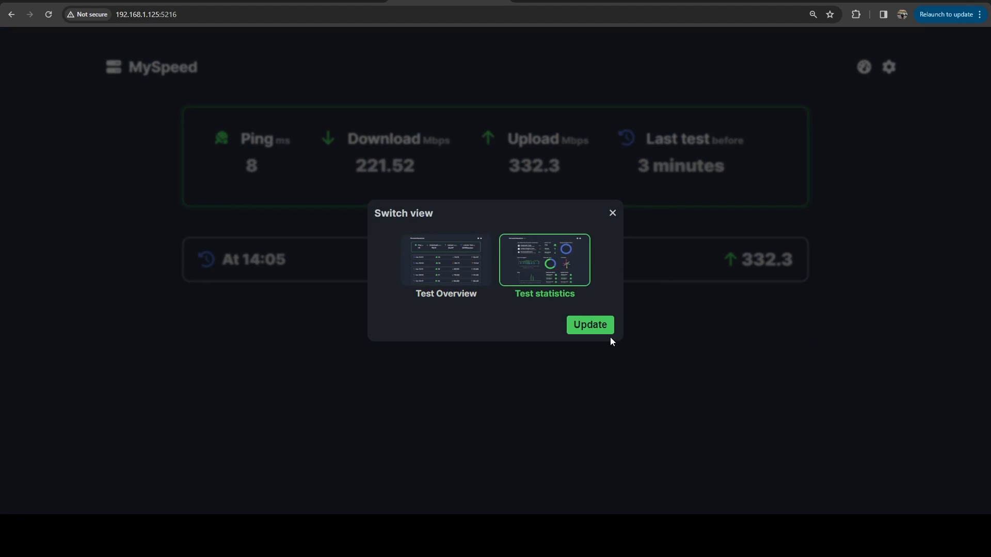
left_click(588, 325)
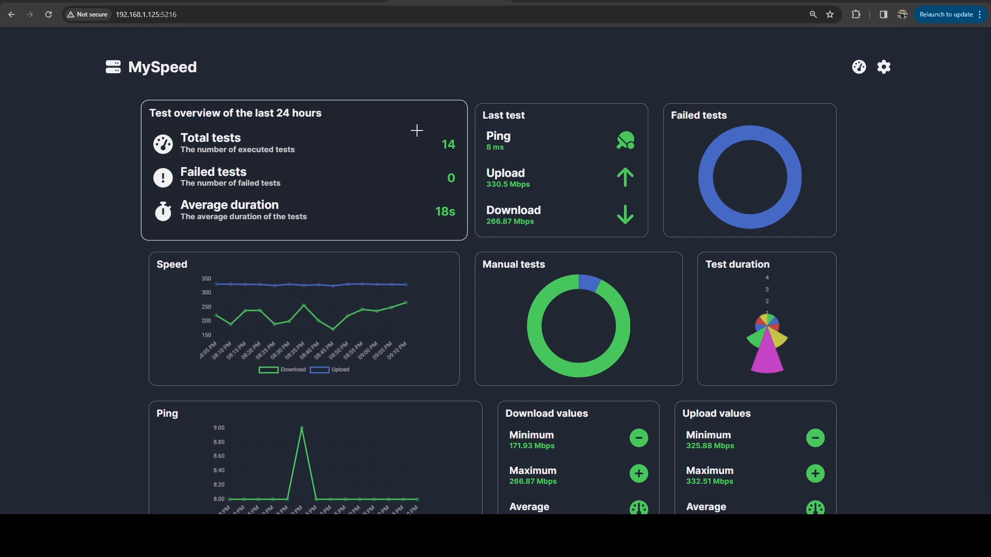
mouse_move(457, 192)
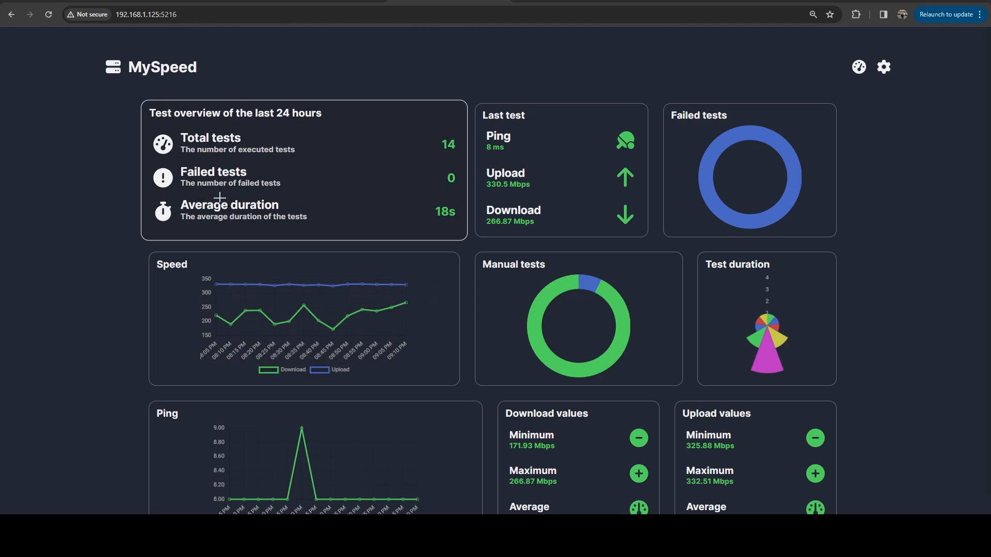
mouse_move(442, 227)
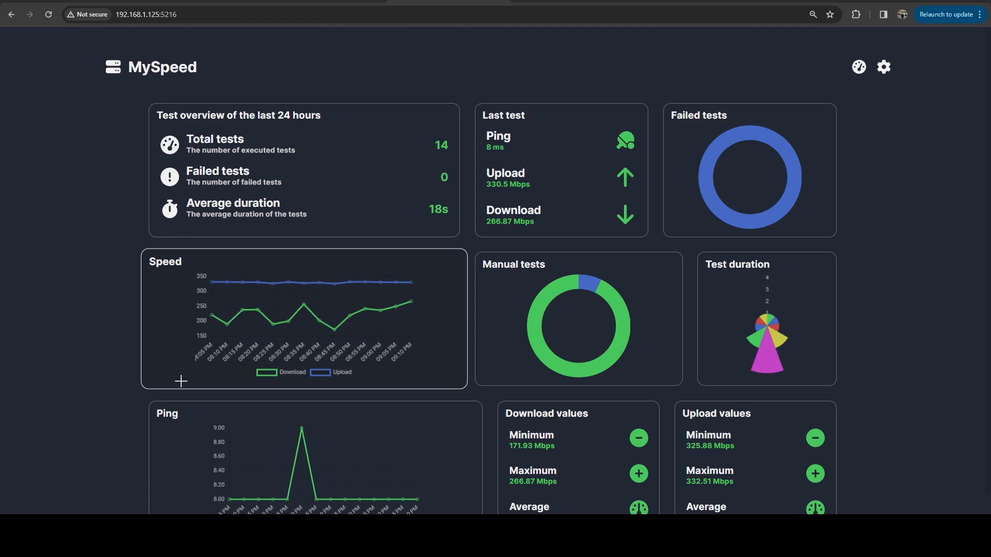
mouse_move(208, 283)
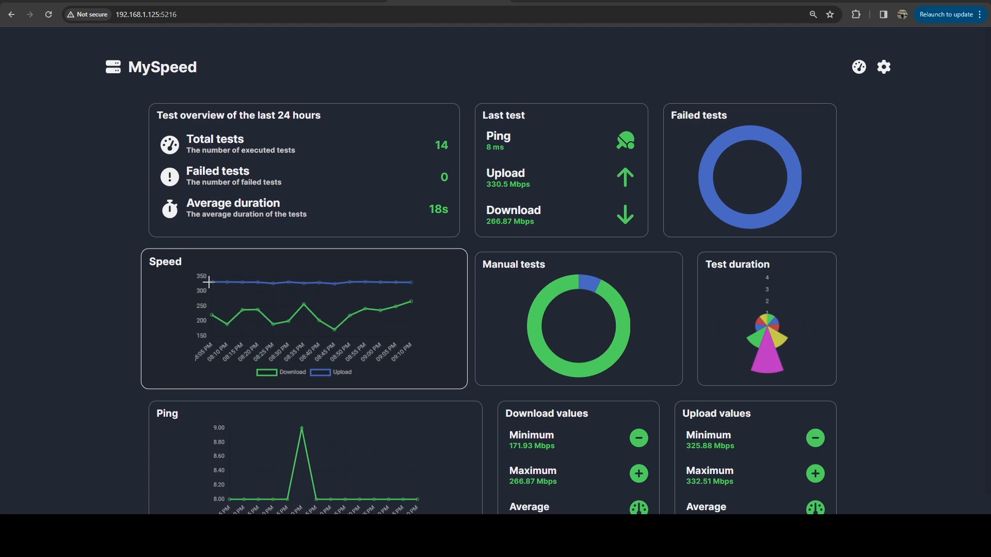
mouse_move(243, 276)
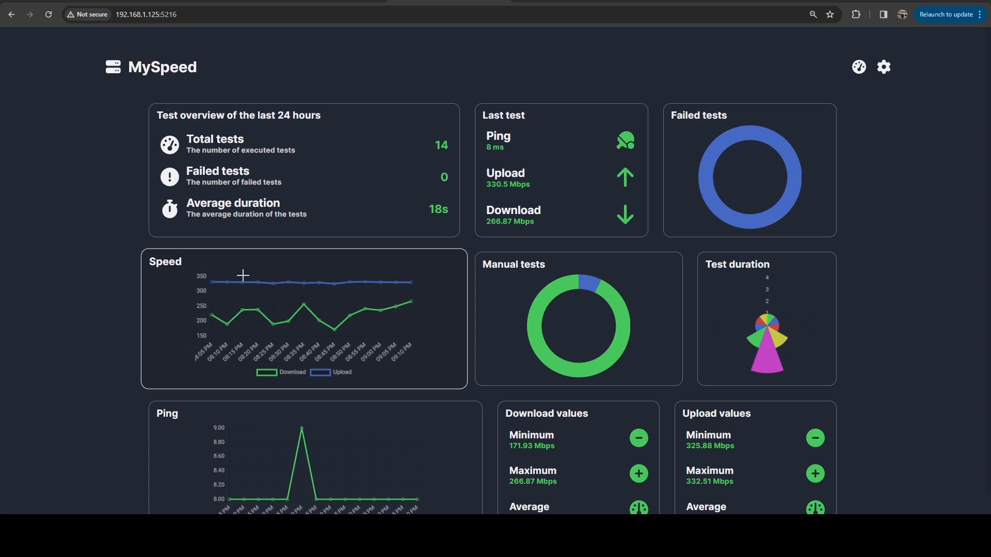
mouse_move(271, 295)
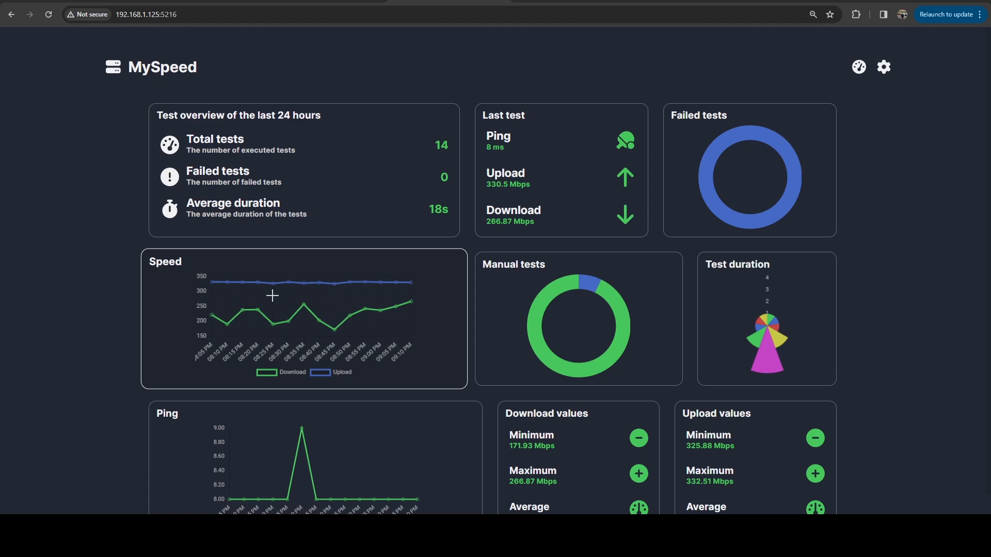
mouse_move(311, 325)
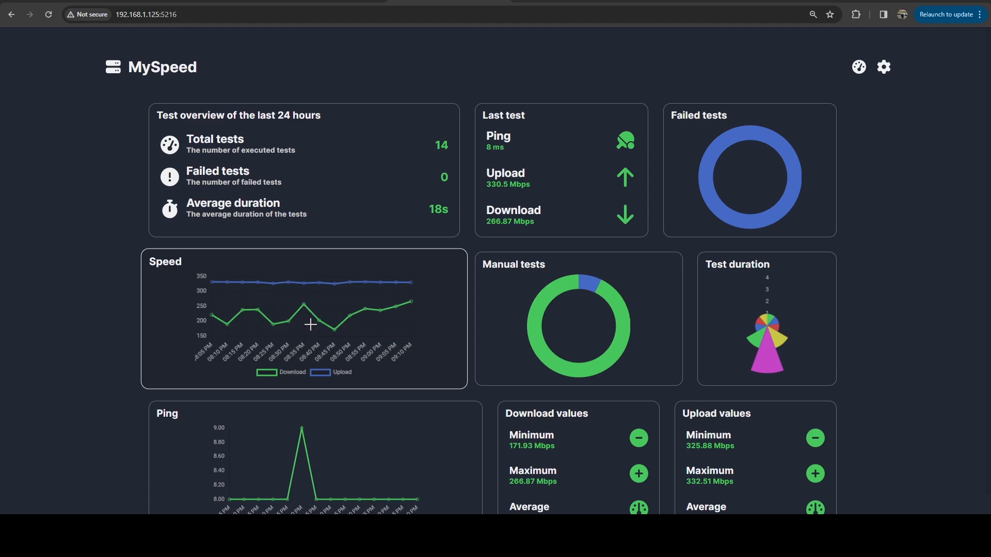
mouse_move(274, 305)
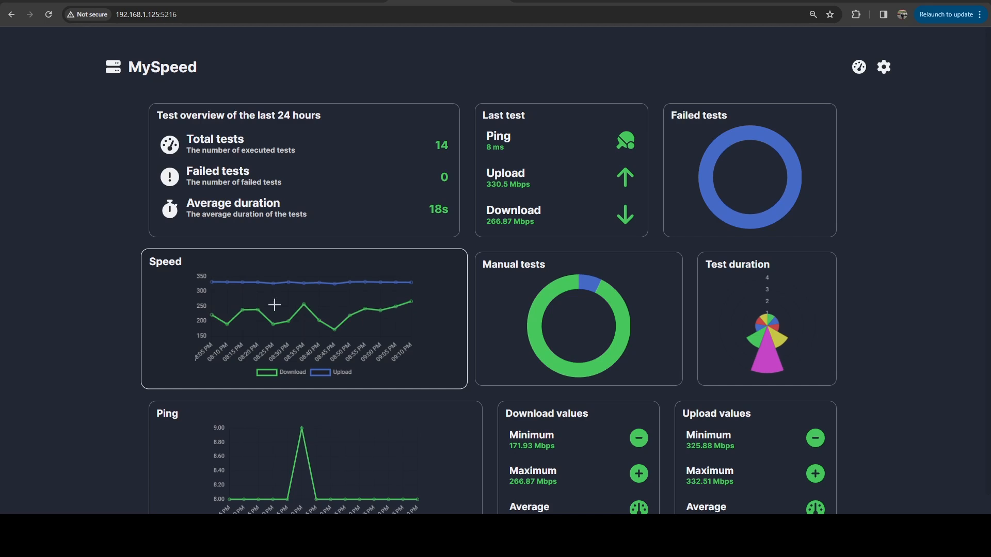
Apply the Test Overview list layout via Settings > Switch view.
scroll("down", 3)
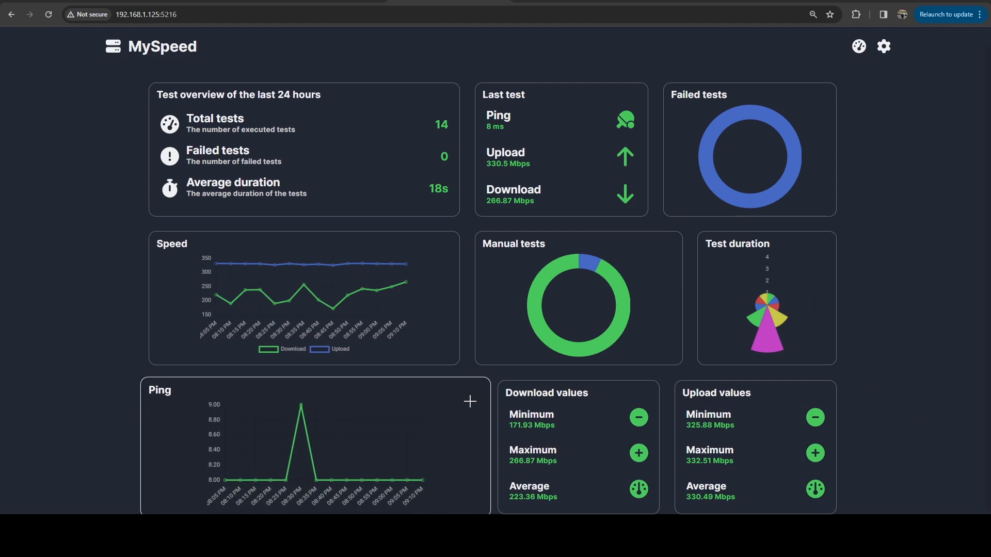
mouse_move(301, 411)
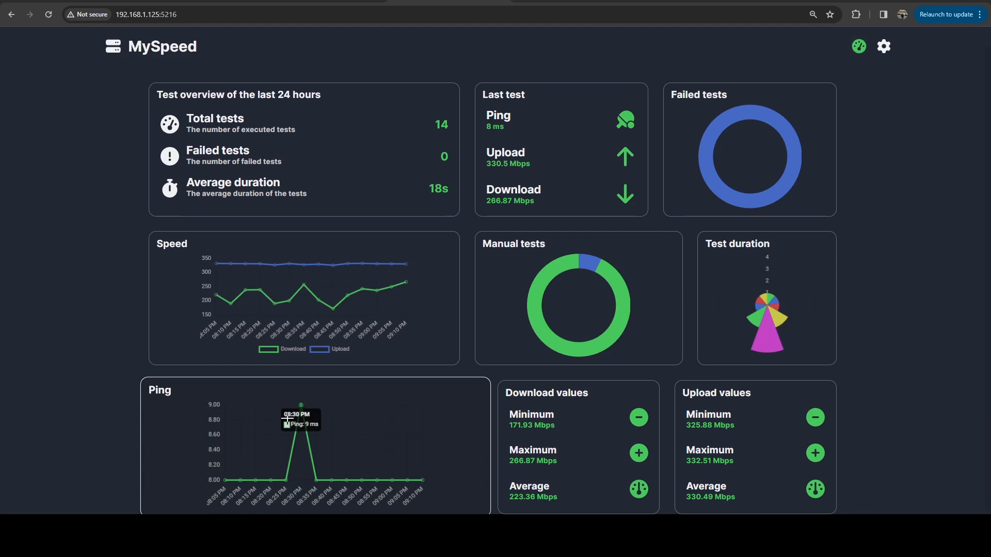
mouse_move(266, 485)
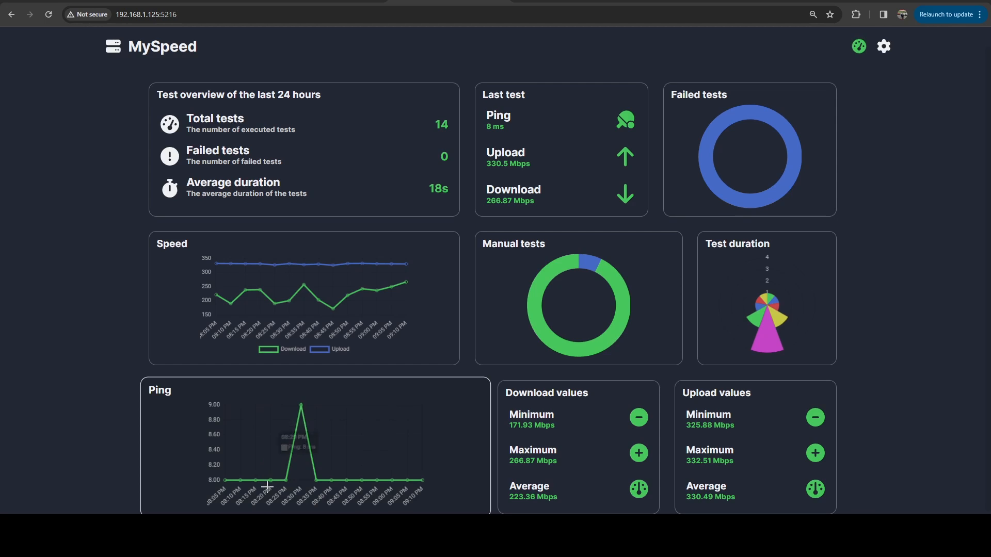
mouse_move(289, 449)
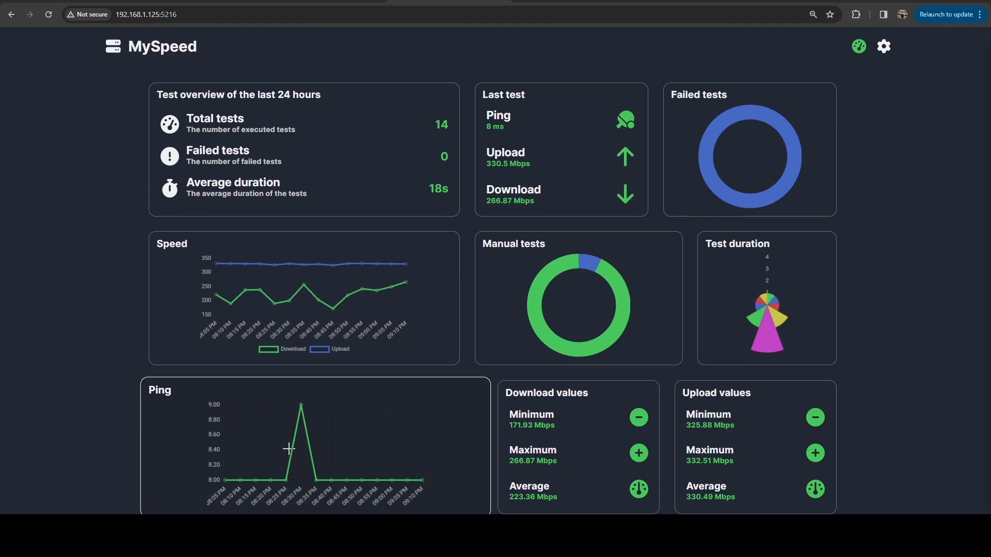
mouse_move(298, 424)
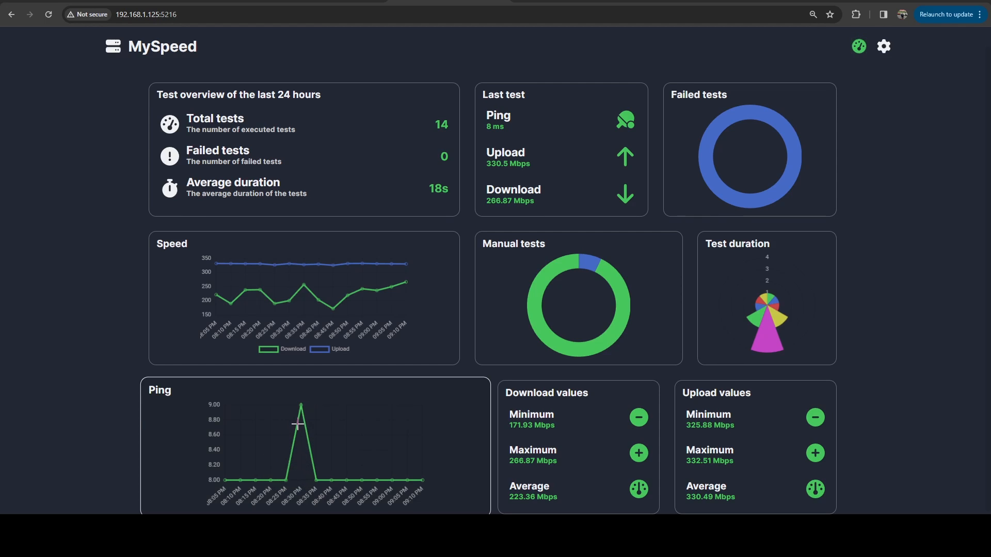
mouse_move(940, 358)
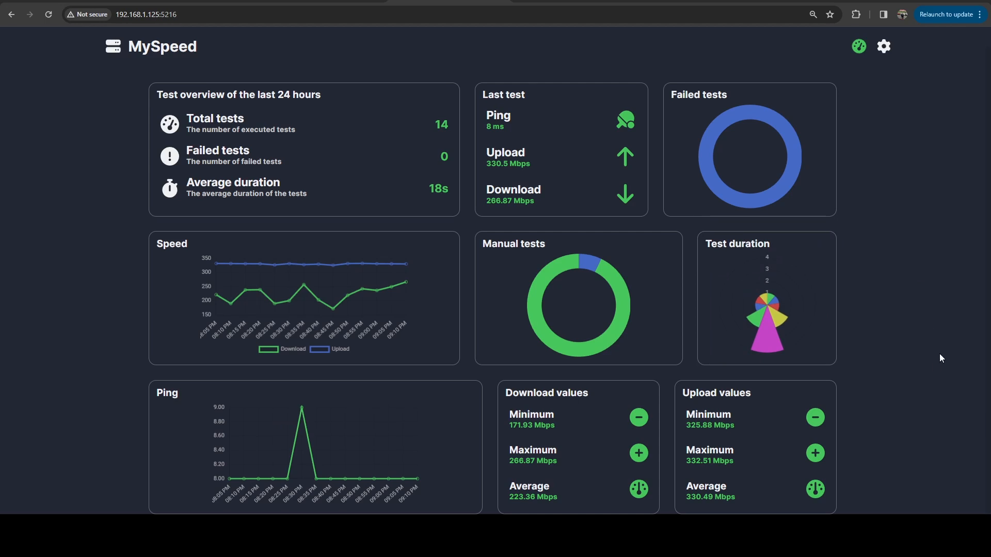
left_click(883, 46)
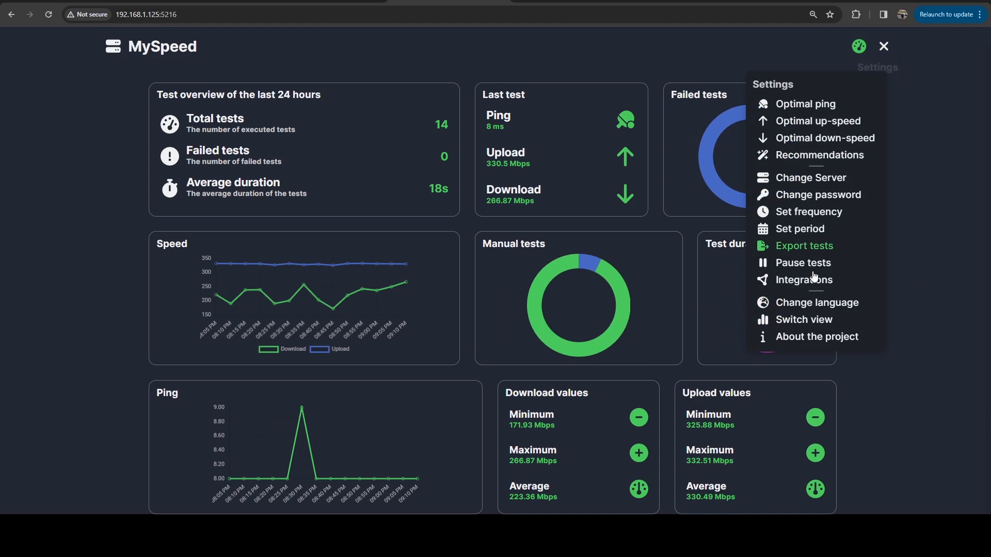
mouse_move(815, 302)
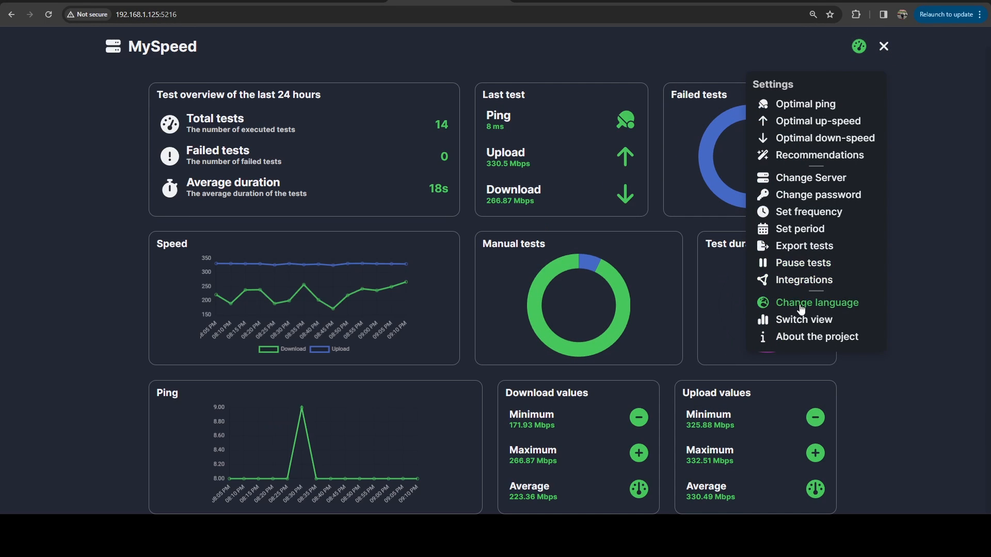
left_click(804, 319)
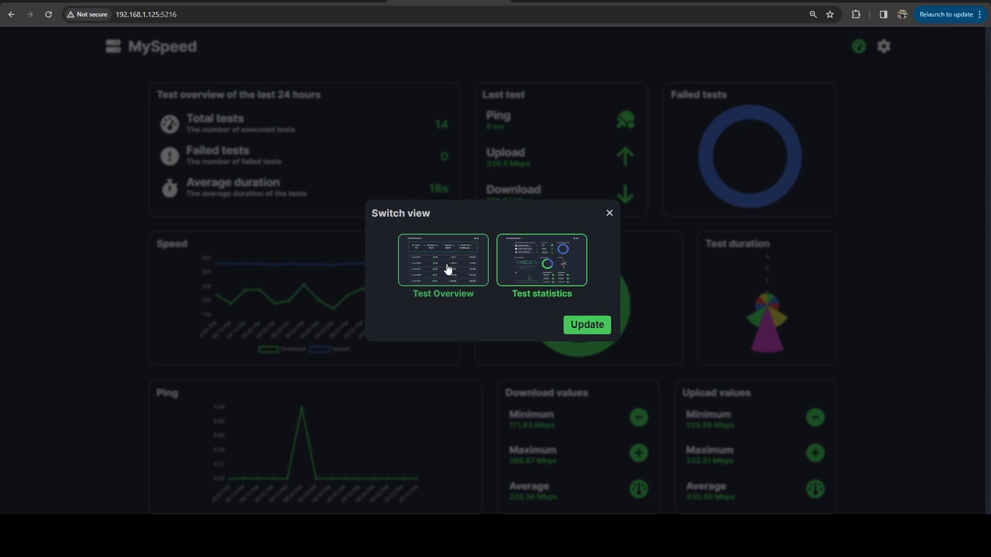
left_click(585, 324)
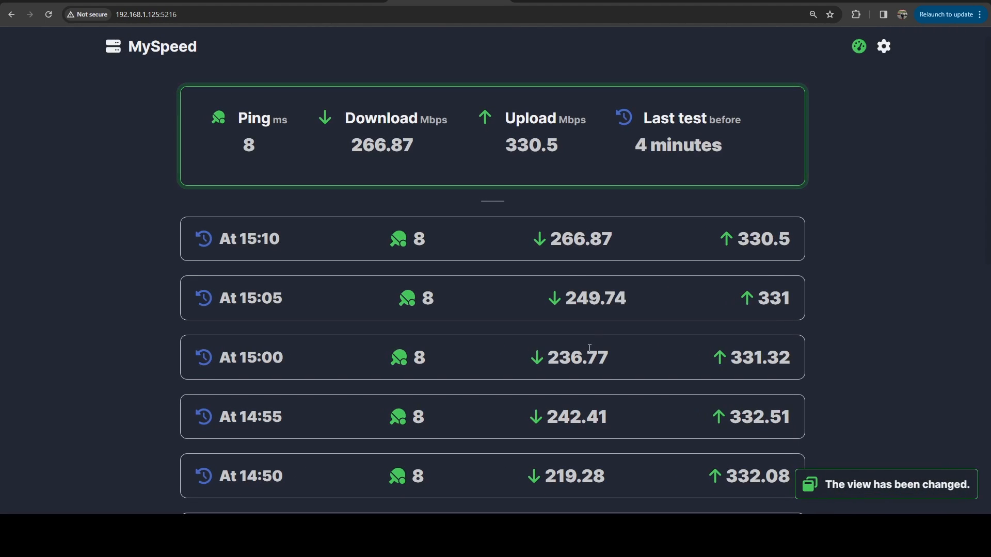
mouse_move(464, 192)
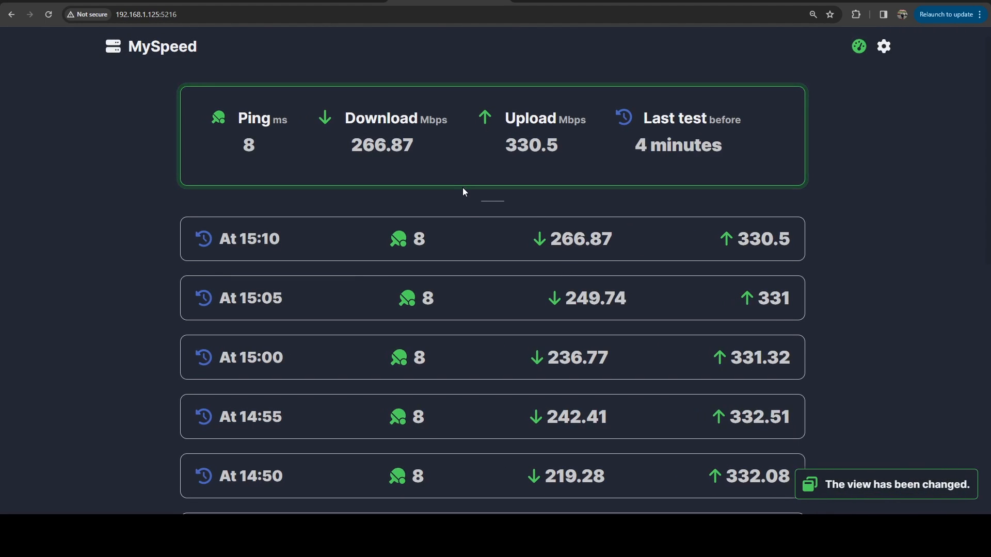
scroll("down", 3)
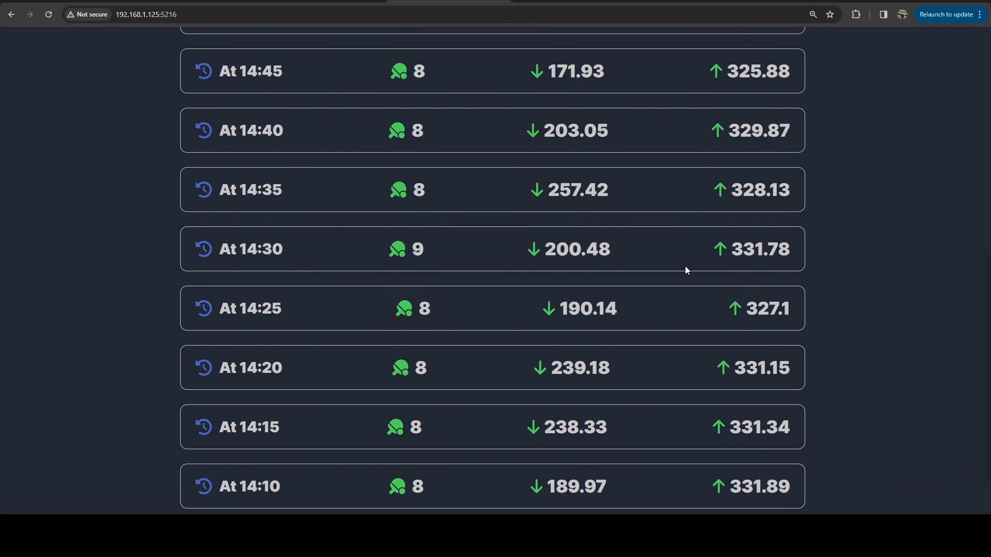
scroll("up", 3)
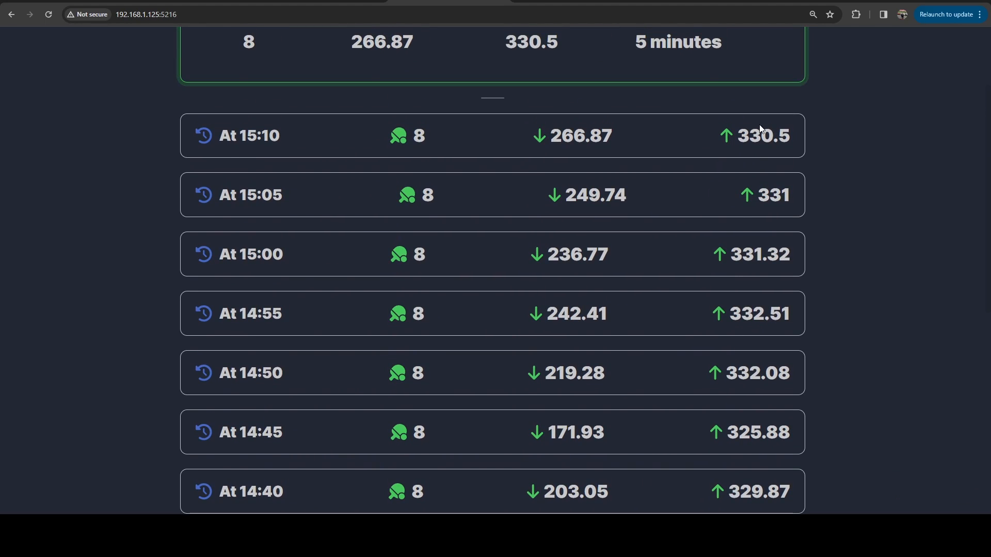
scroll("down", 3)
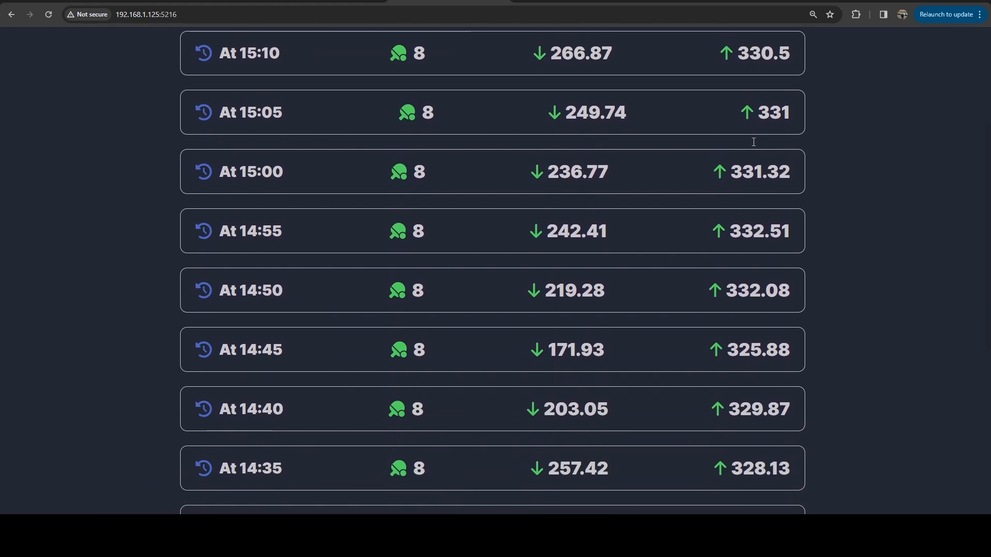
scroll("down", 3)
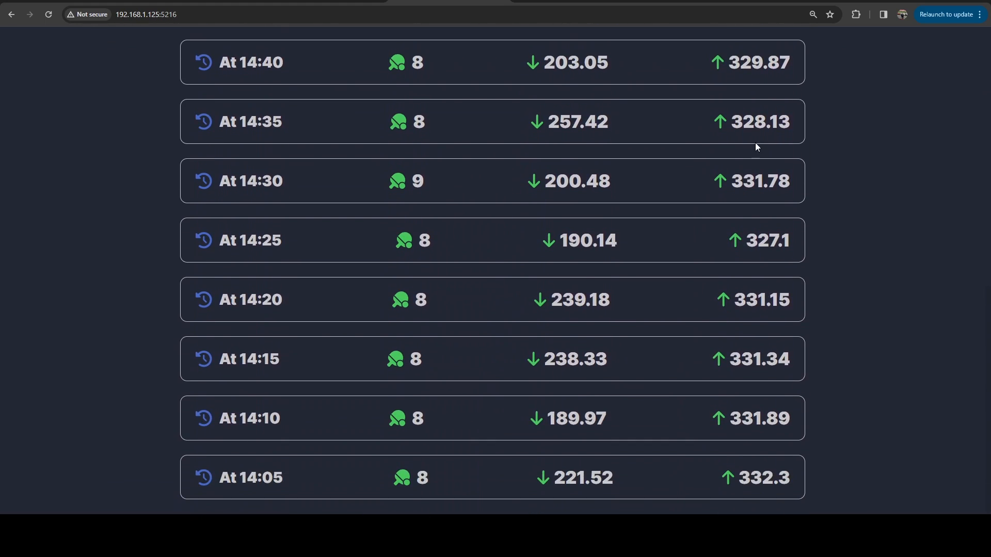
scroll("up", 3)
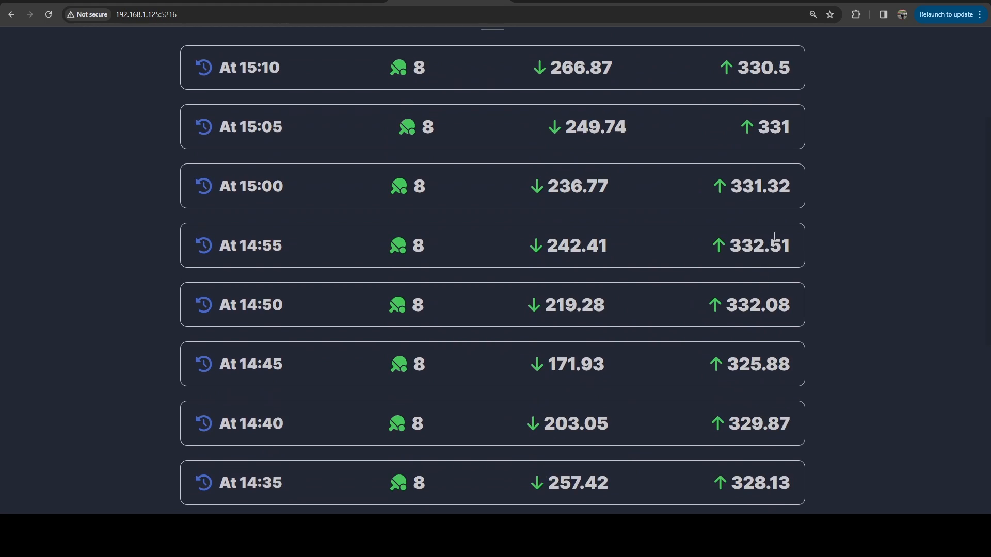
scroll("down", 3)
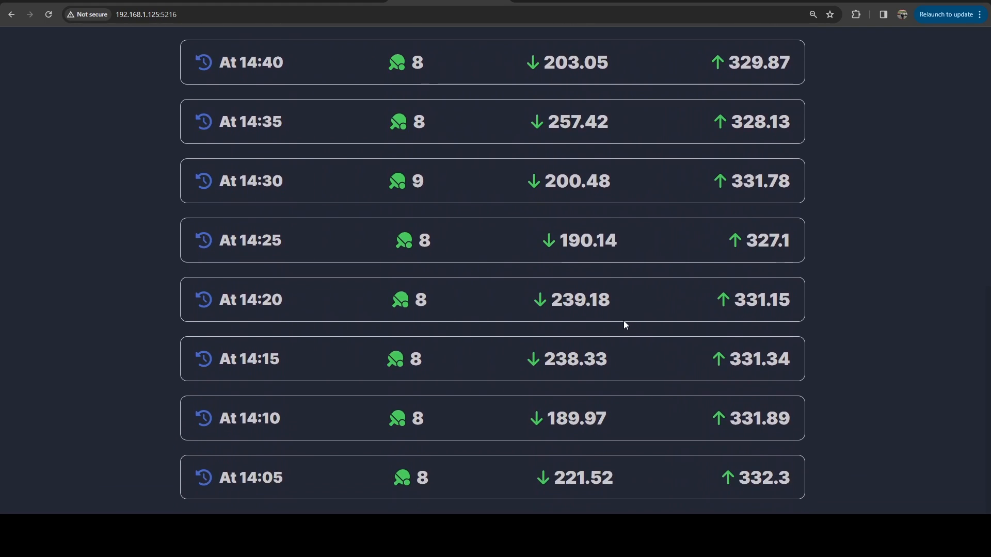
mouse_move(584, 436)
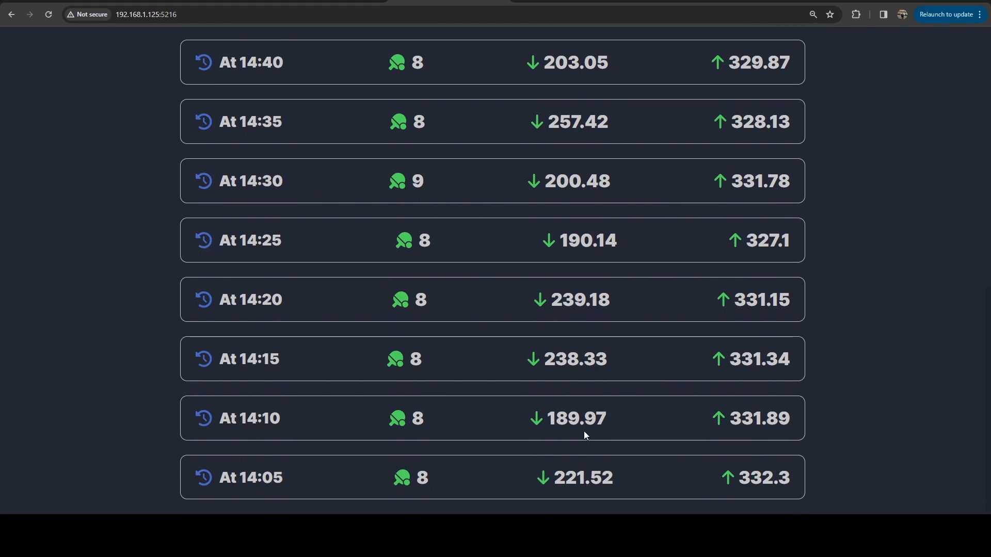
scroll("up", 3)
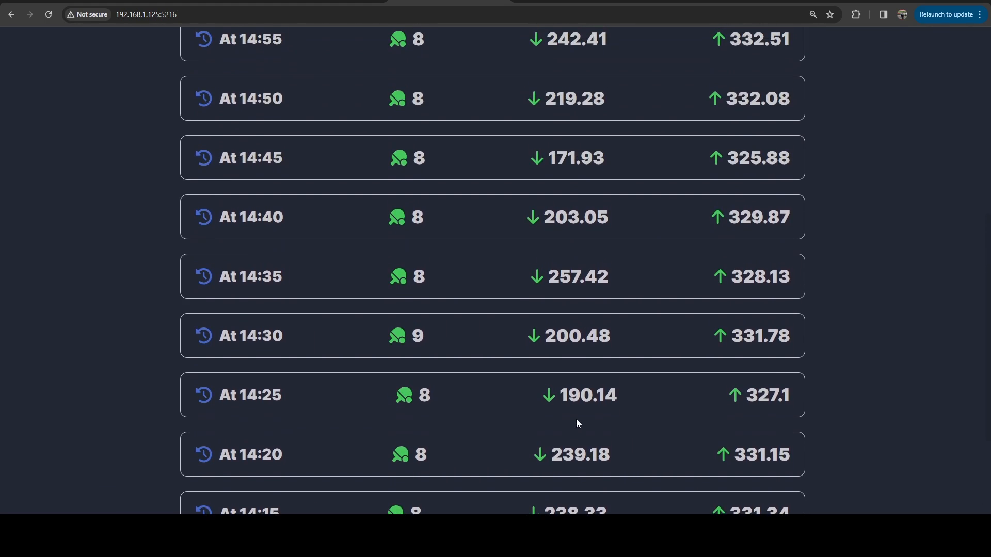
scroll("up", 3)
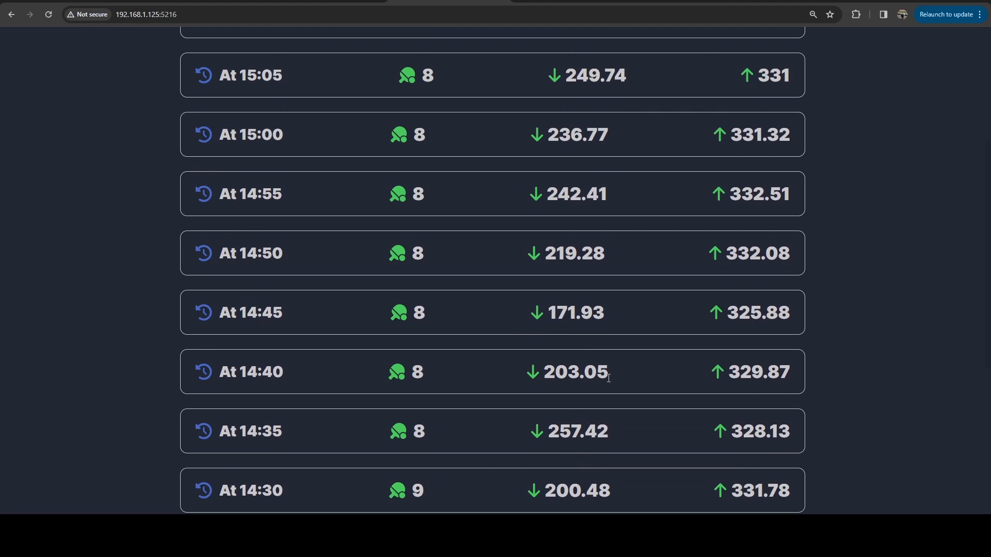
scroll("up", 3)
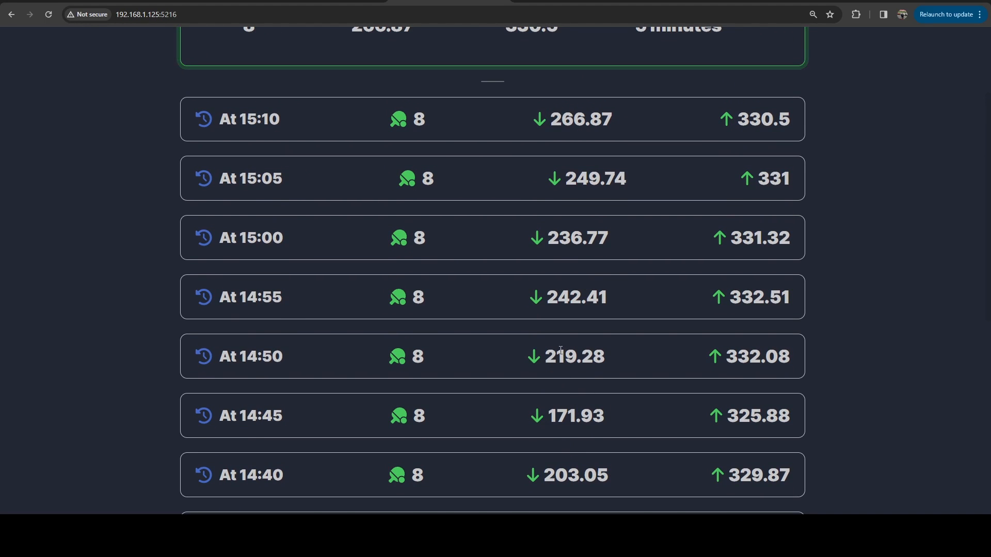
scroll("up", 3)
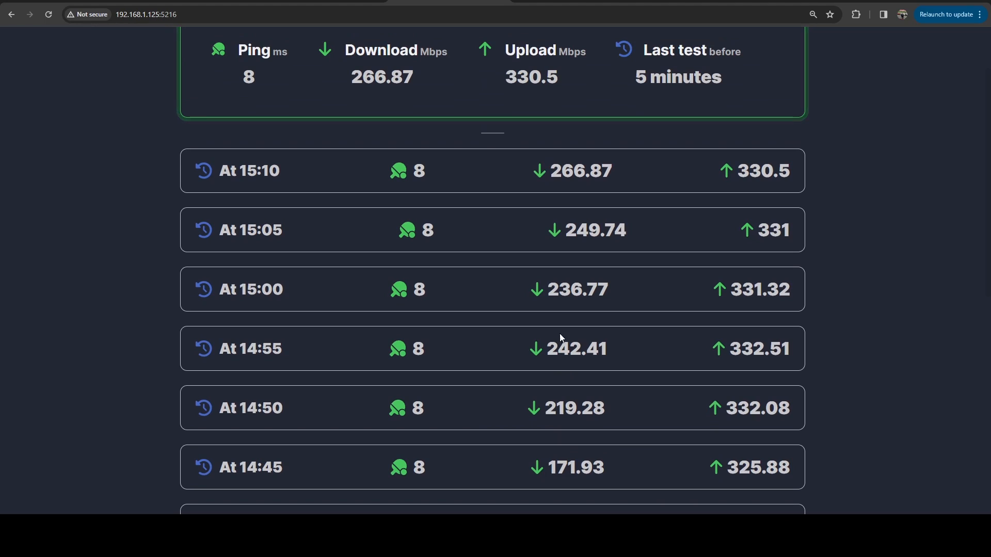
scroll("up", 3)
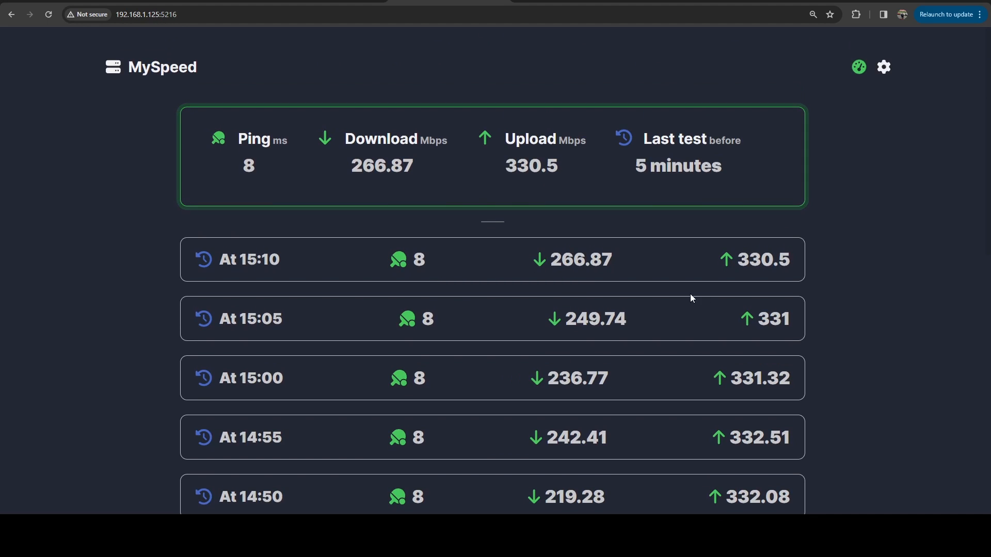
mouse_move(594, 269)
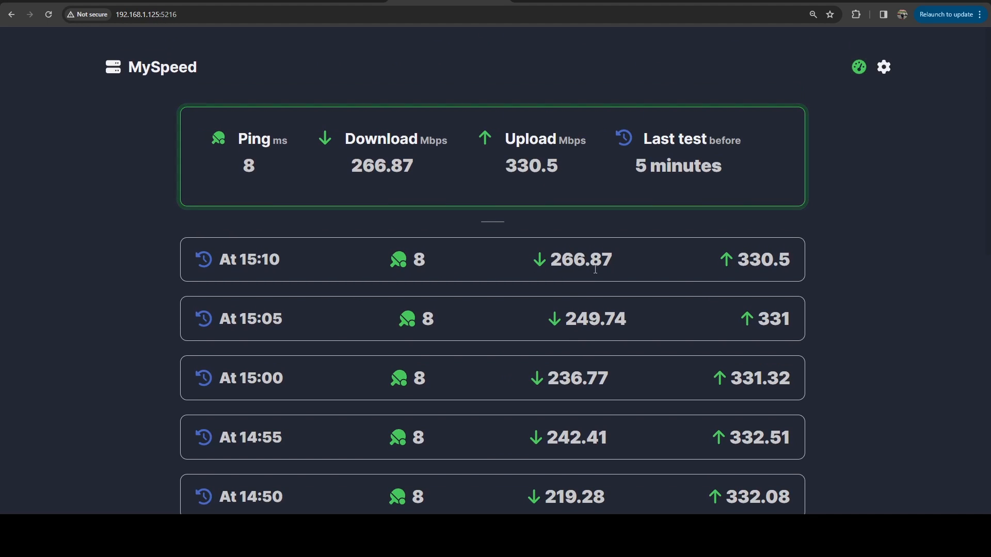
mouse_move(517, 275)
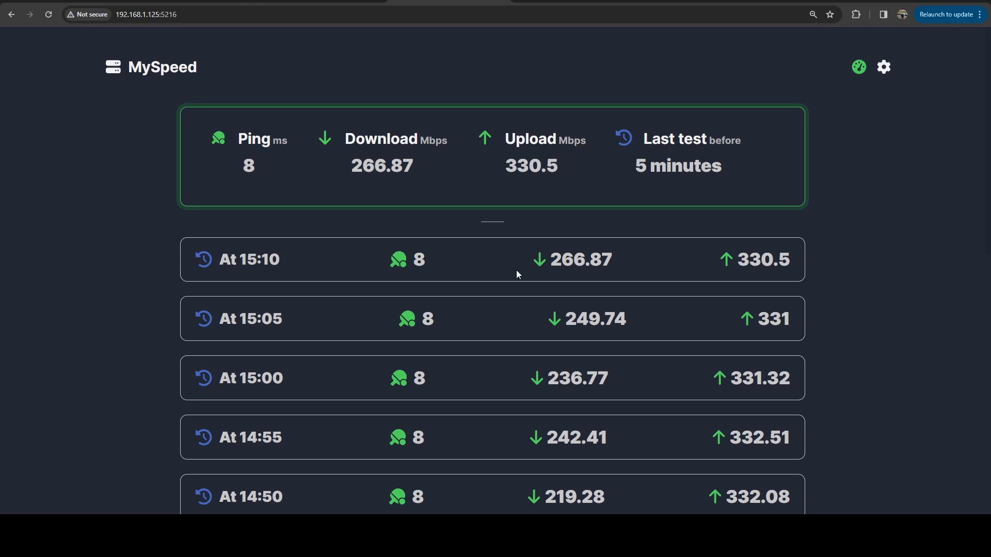
mouse_move(638, 195)
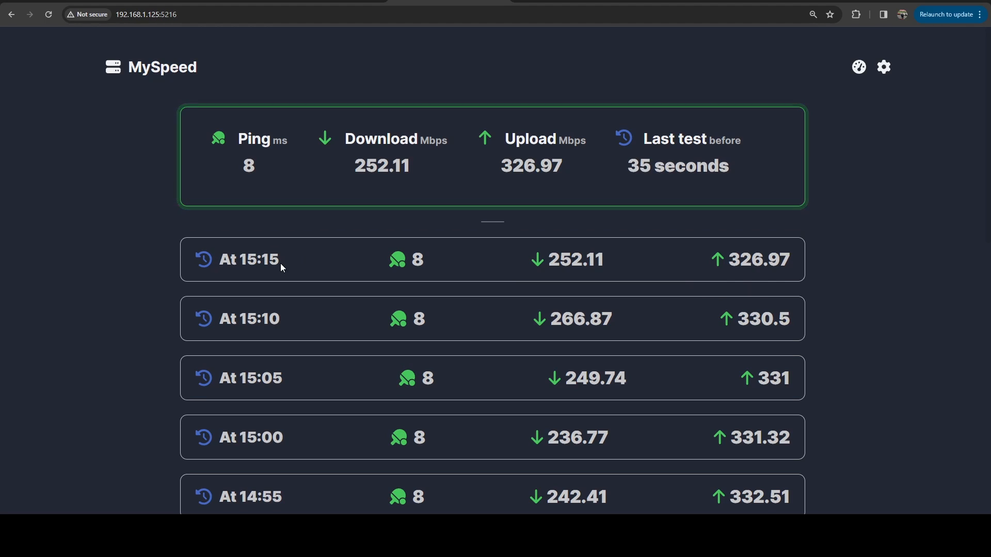
mouse_move(764, 94)
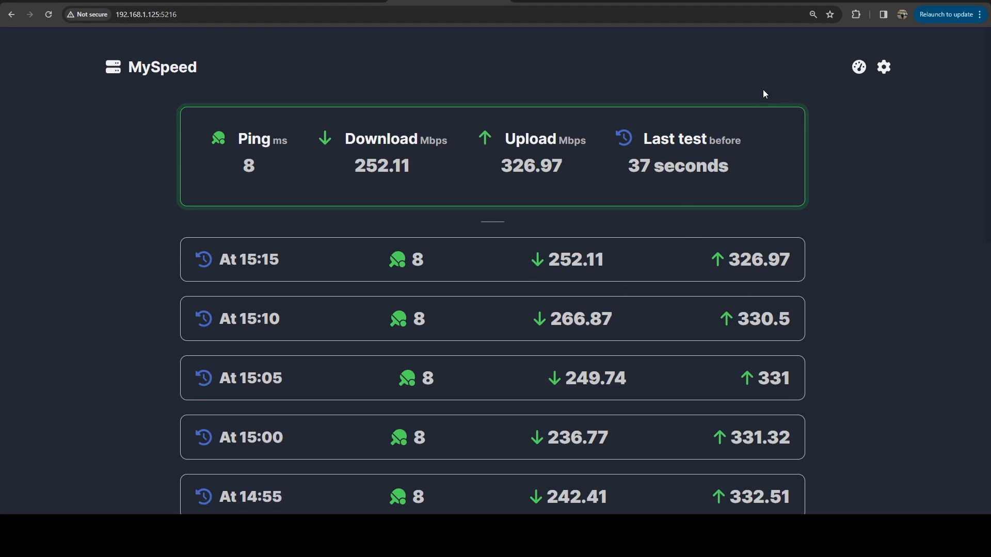
mouse_move(691, 288)
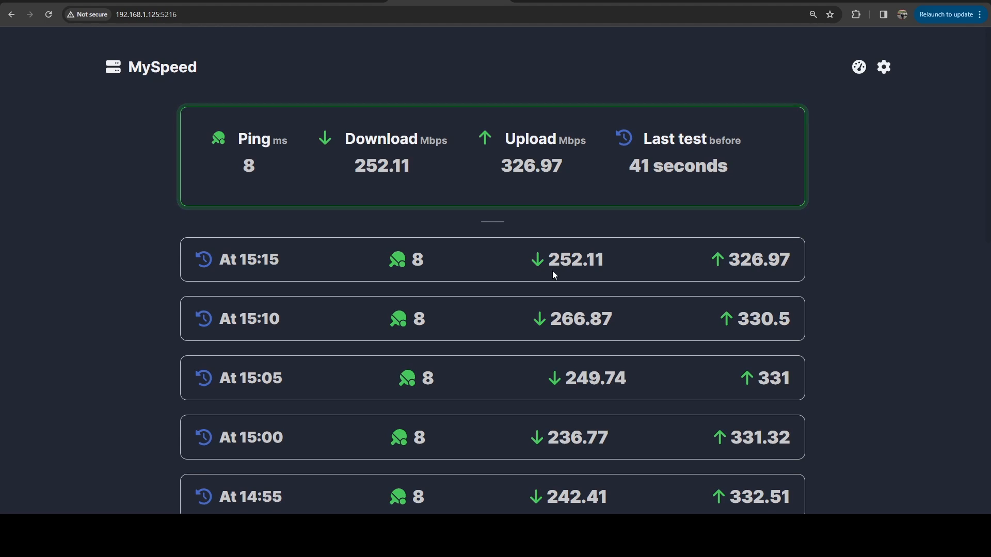
mouse_move(616, 358)
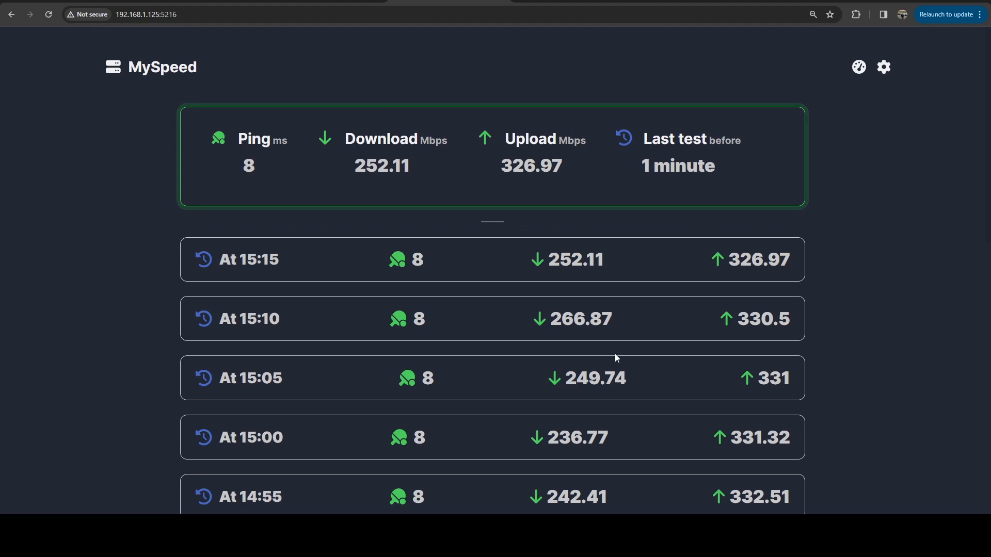
mouse_move(606, 306)
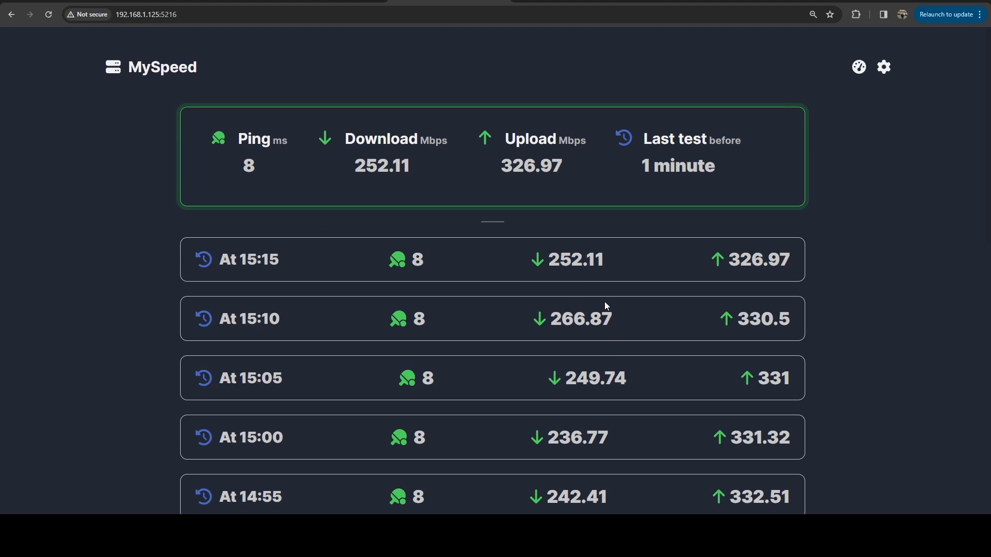
mouse_move(611, 262)
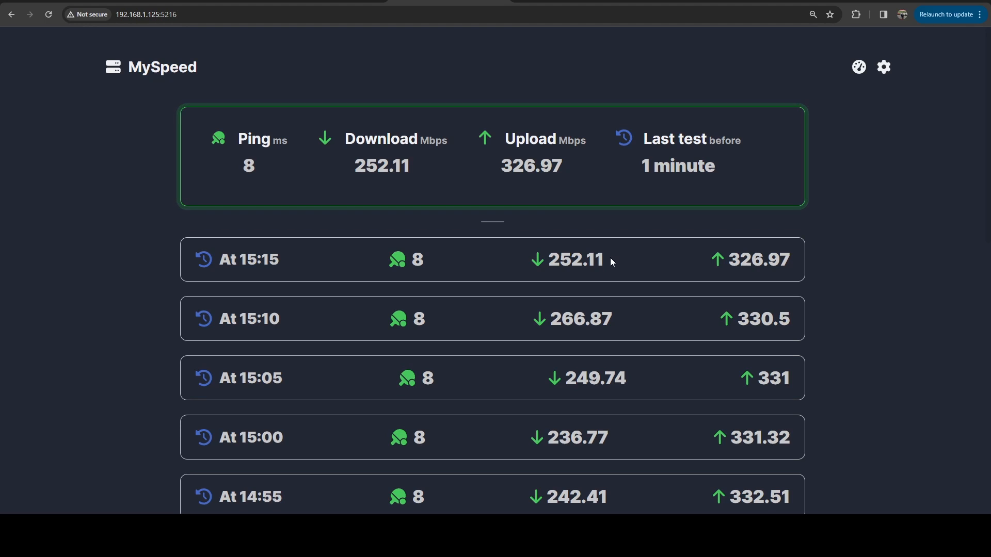
mouse_move(899, 370)
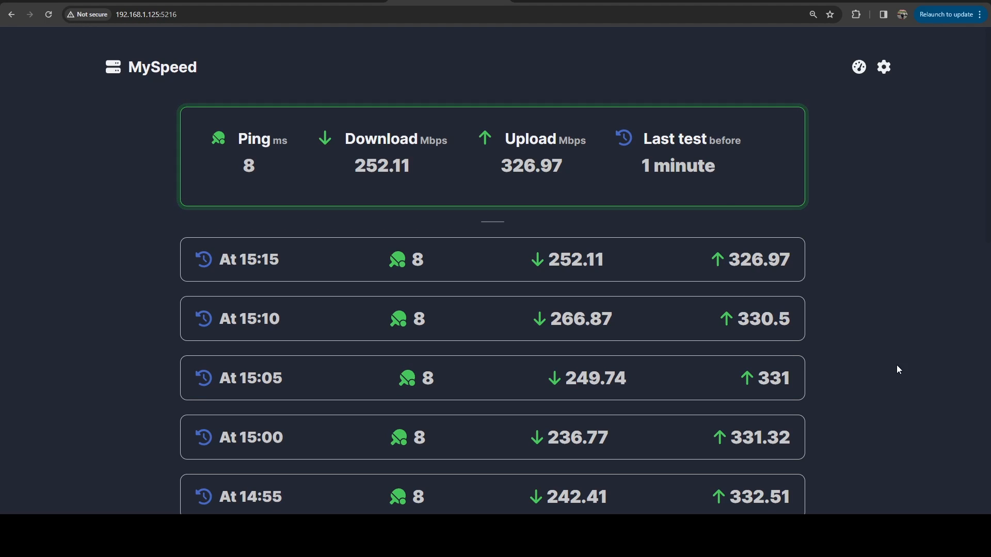
mouse_move(762, 263)
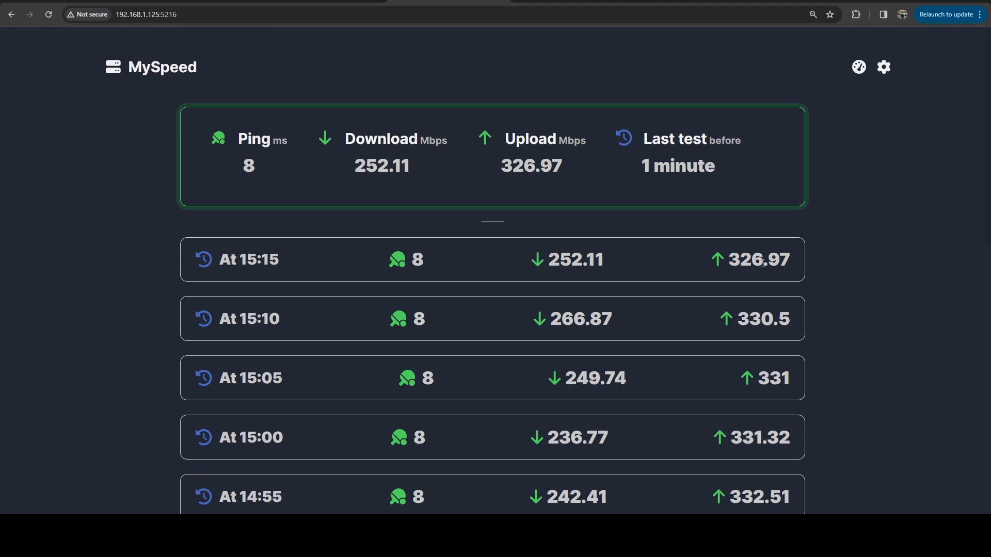
double_click(754, 259)
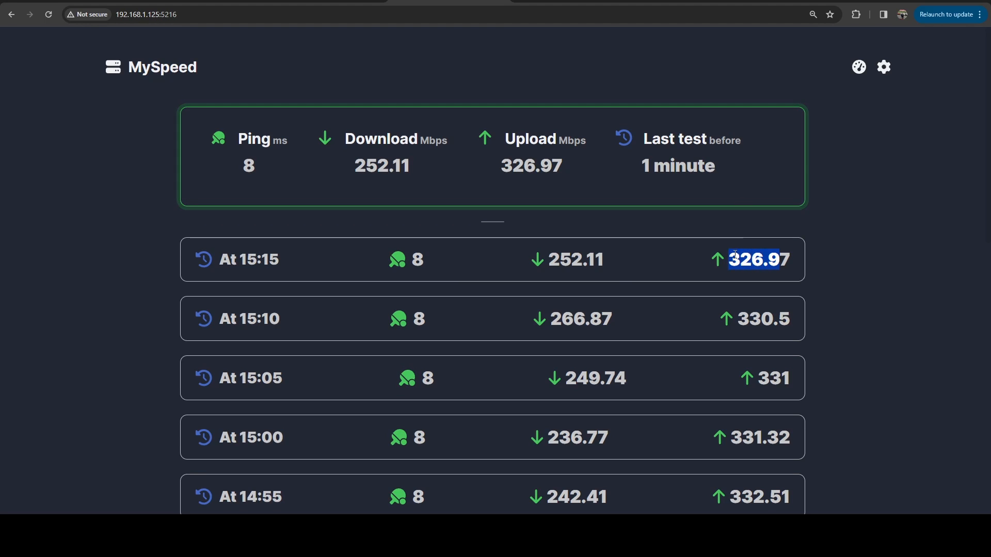
mouse_move(548, 254)
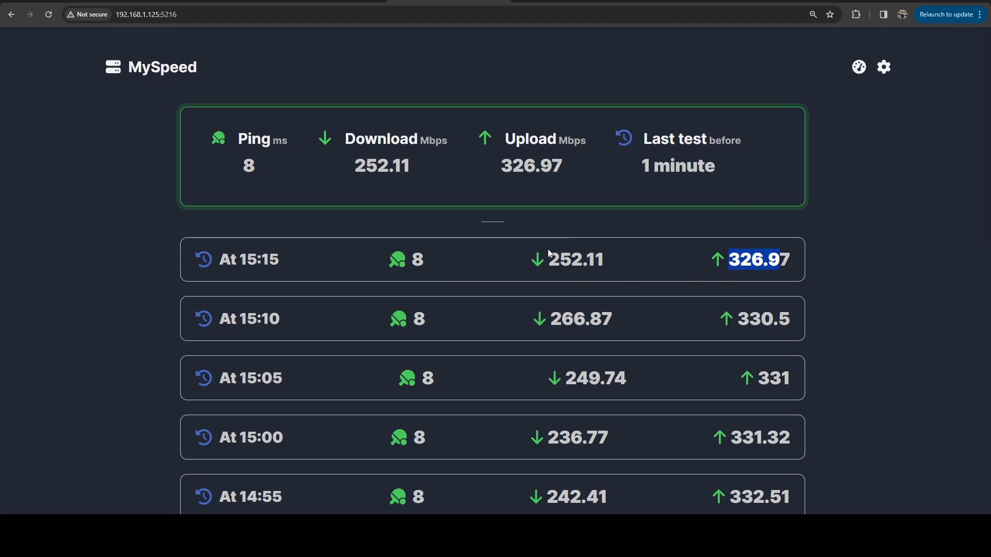
mouse_move(783, 373)
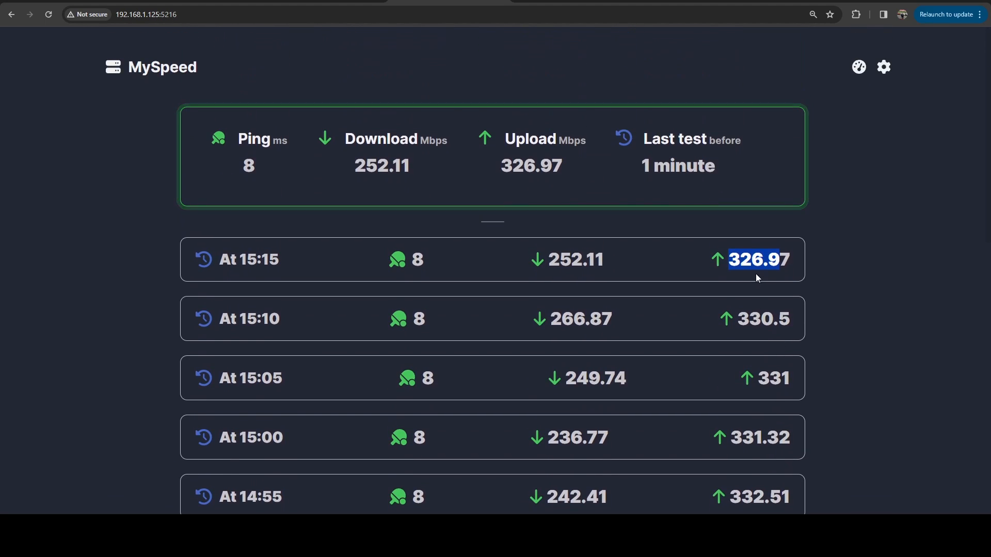
mouse_move(770, 263)
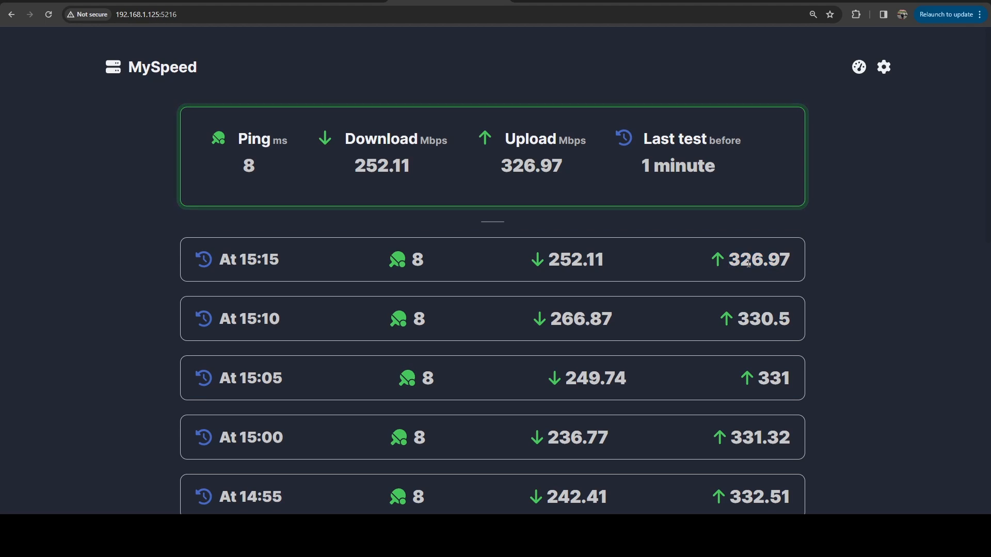
mouse_move(609, 267)
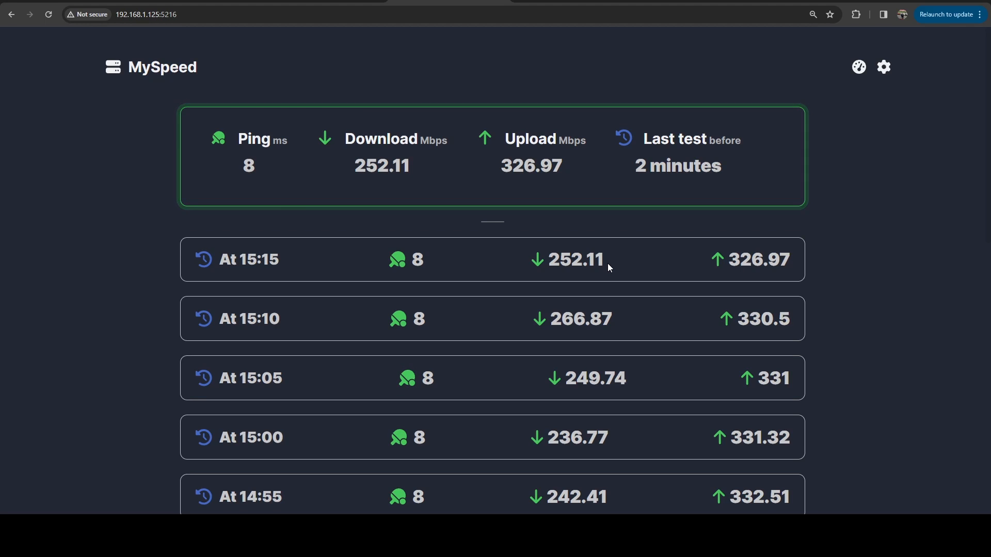
mouse_move(761, 249)
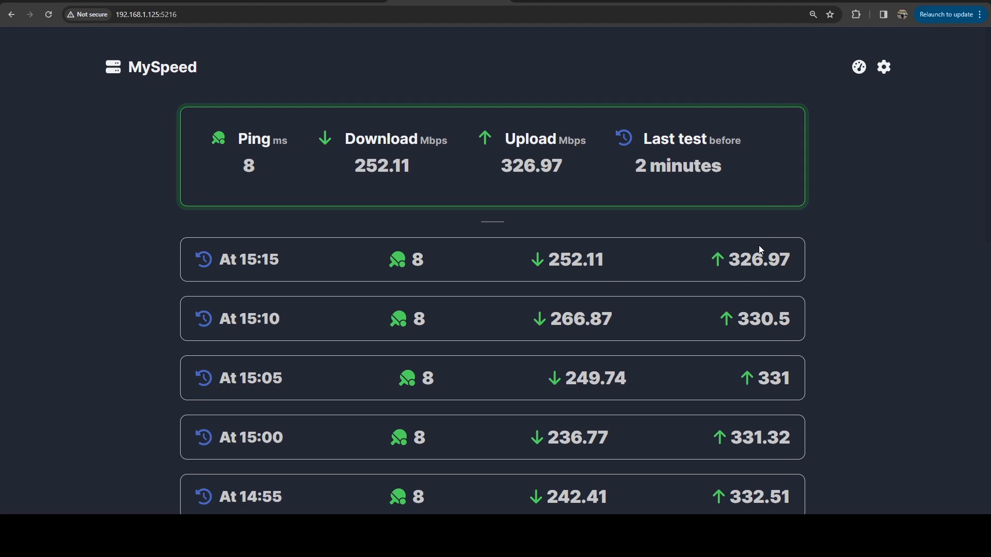
mouse_move(735, 282)
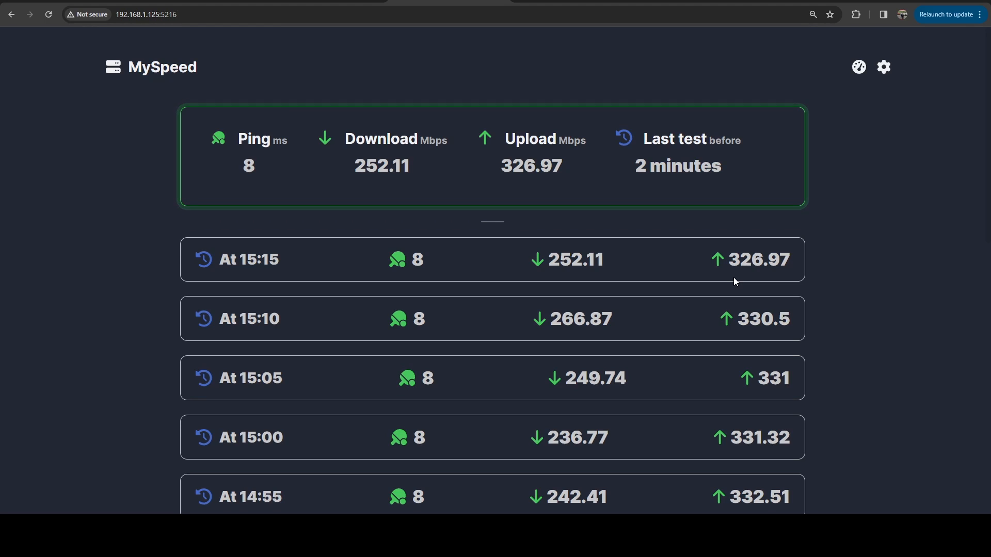
mouse_move(893, 57)
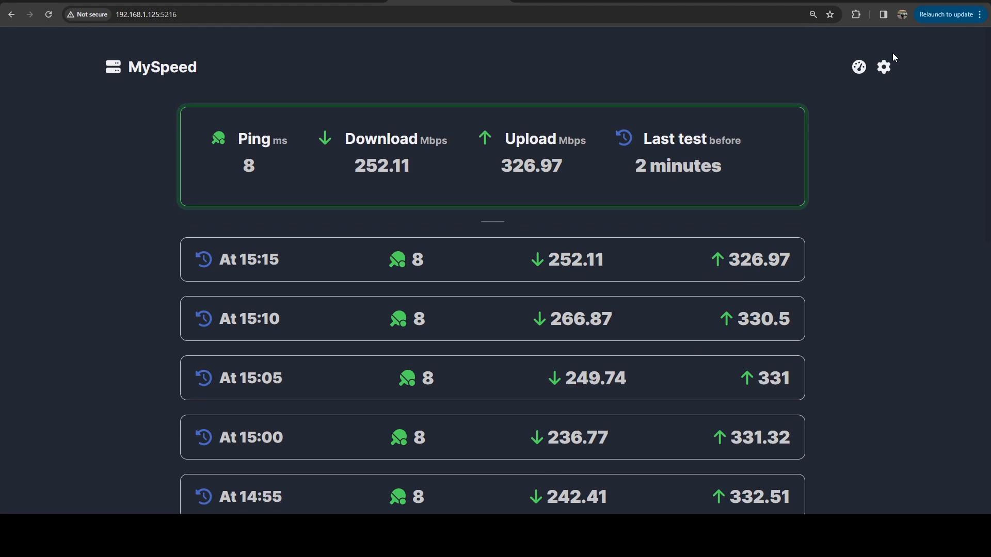
mouse_move(884, 68)
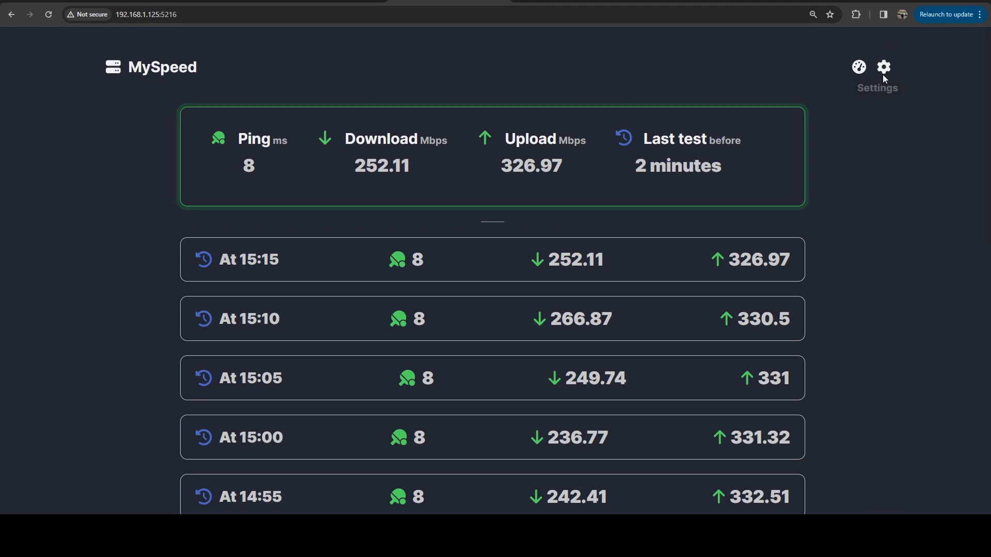
Apply the Test statistics layout again via Settings > Switch view.
left_click(884, 67)
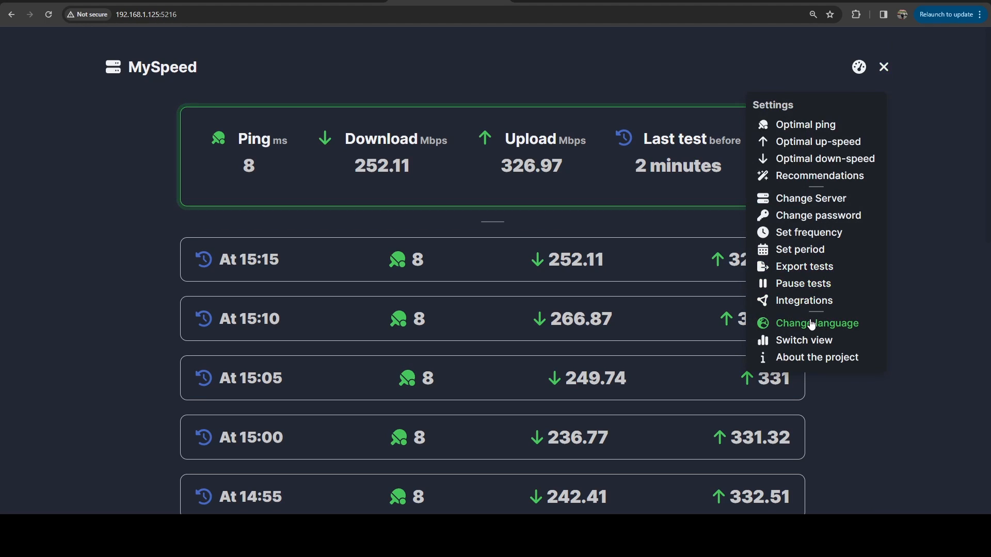
mouse_move(804, 340)
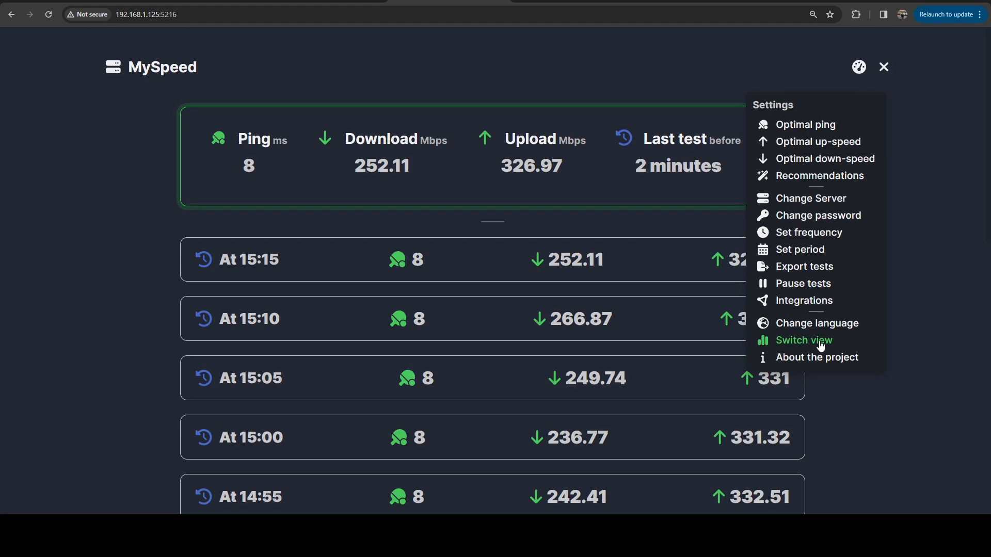
left_click(804, 340)
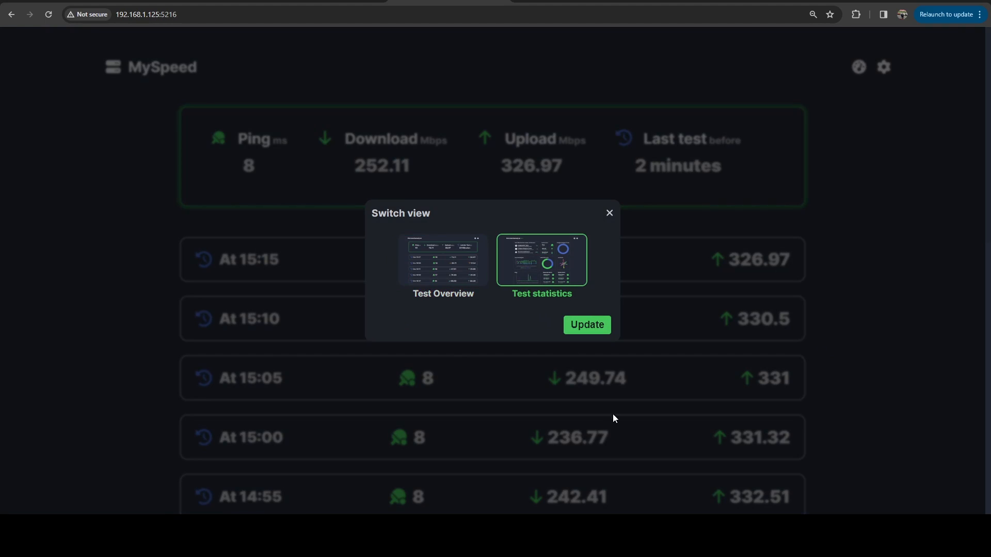
left_click(586, 325)
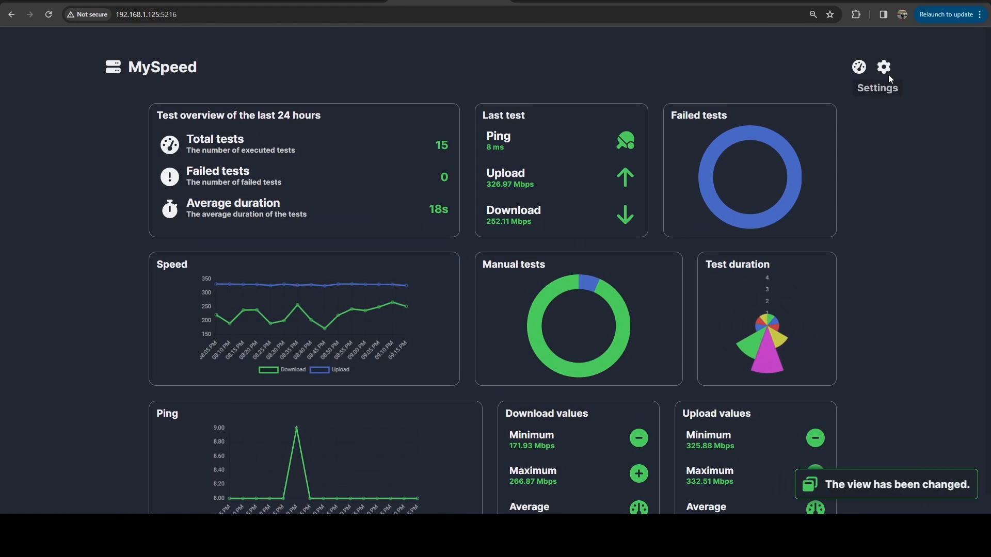
Set the test frequency to Default (every hour) in settings and save with Update.
left_click(884, 67)
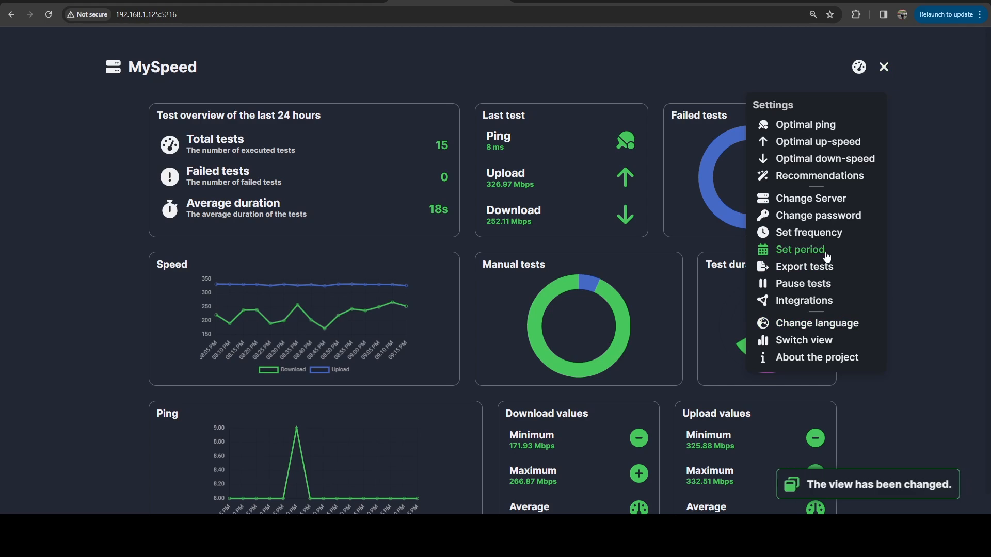
mouse_move(919, 457)
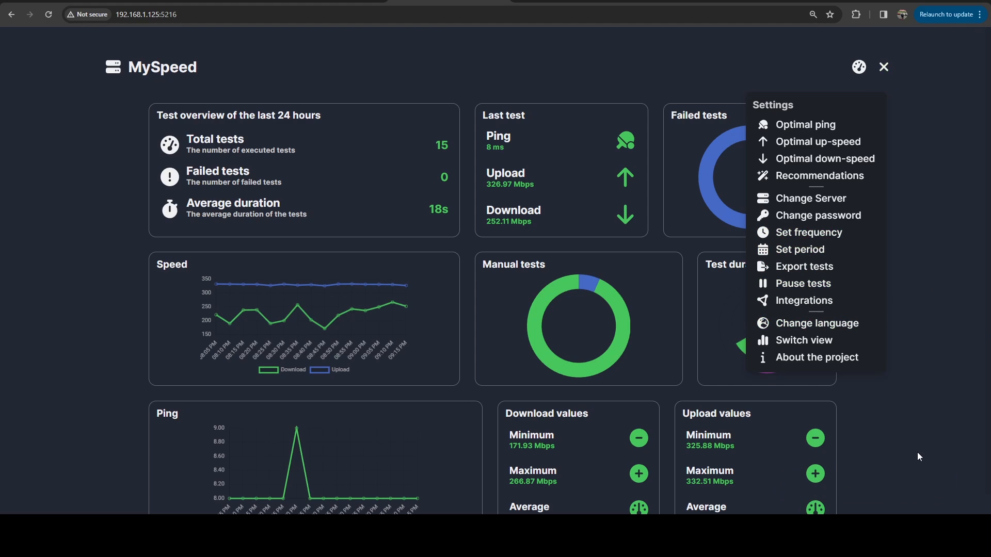
left_click(807, 232)
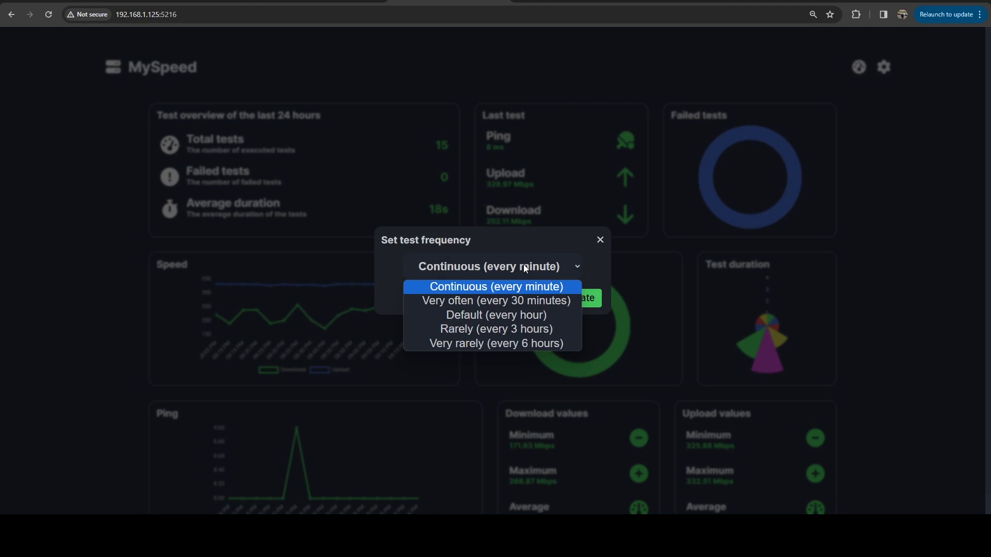
mouse_move(520, 262)
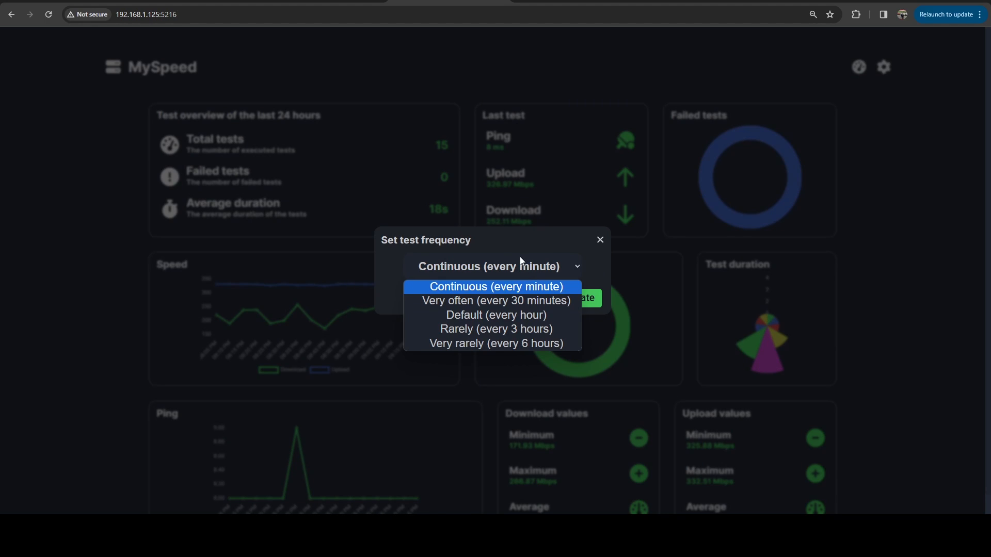
left_click(497, 315)
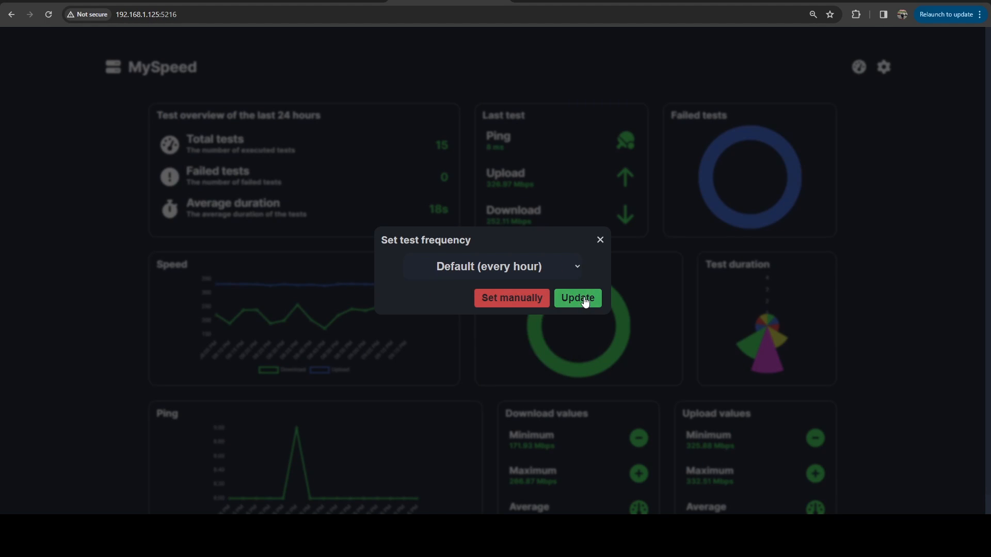
left_click(576, 297)
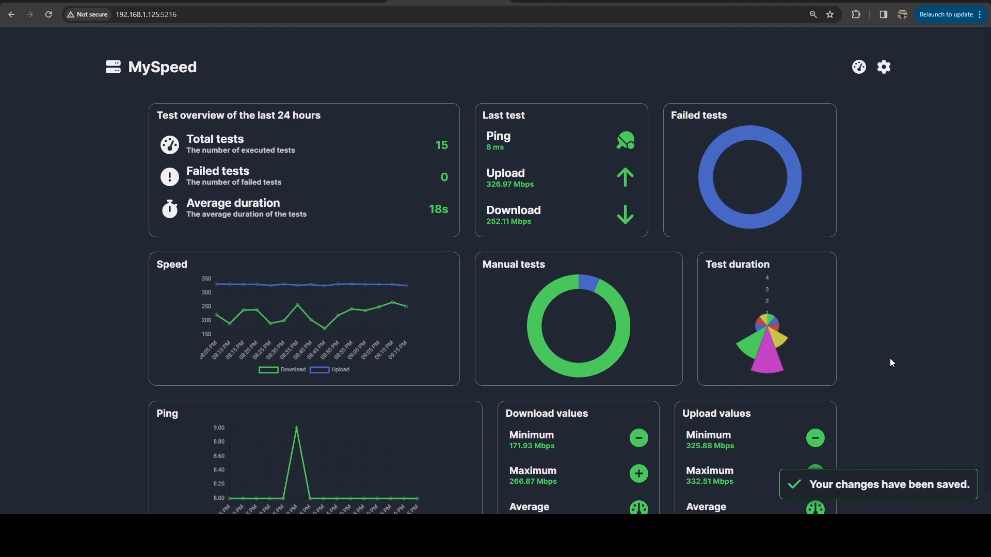
mouse_move(848, 387)
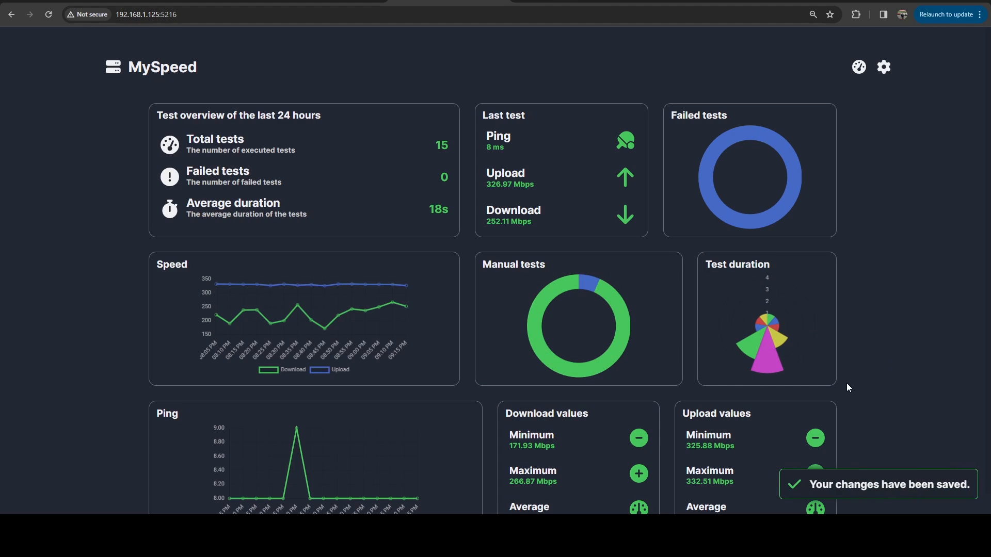